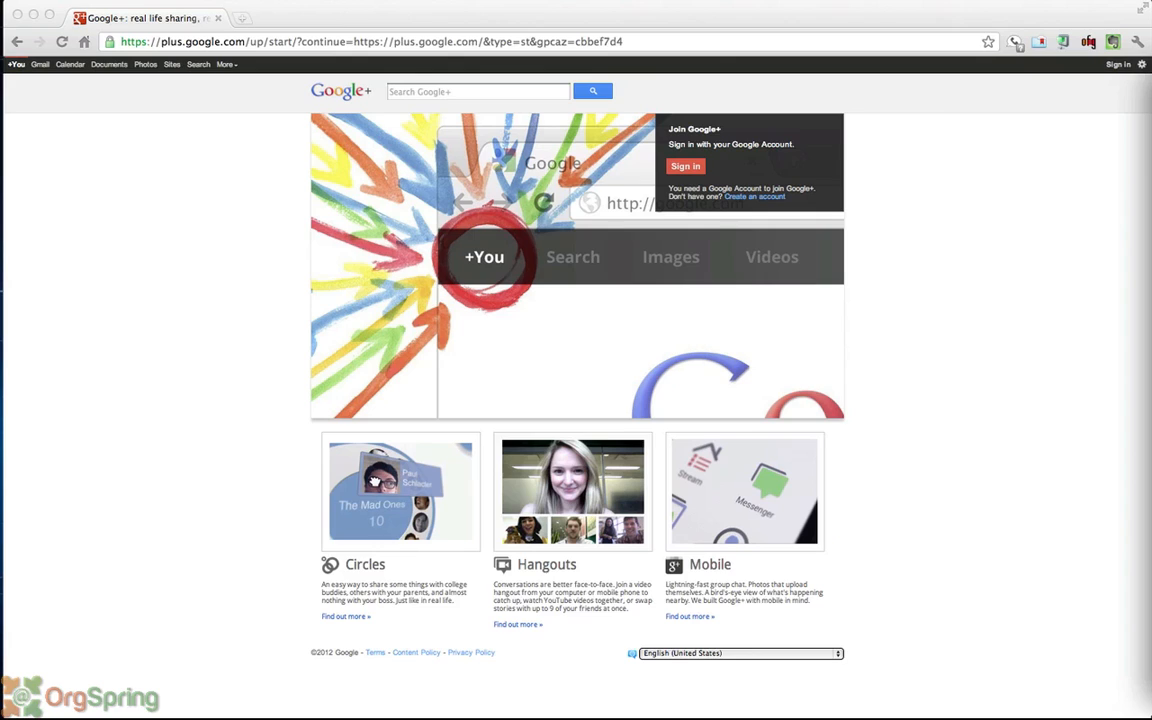
mouse_move(875, 173)
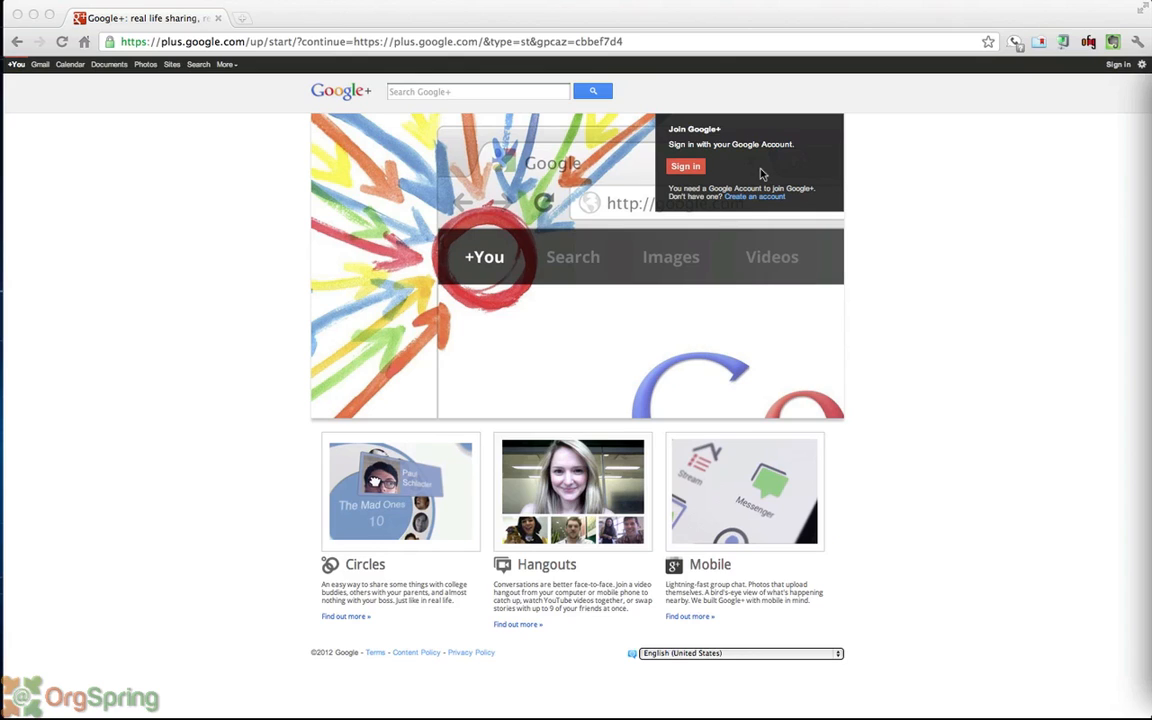
mouse_move(533, 75)
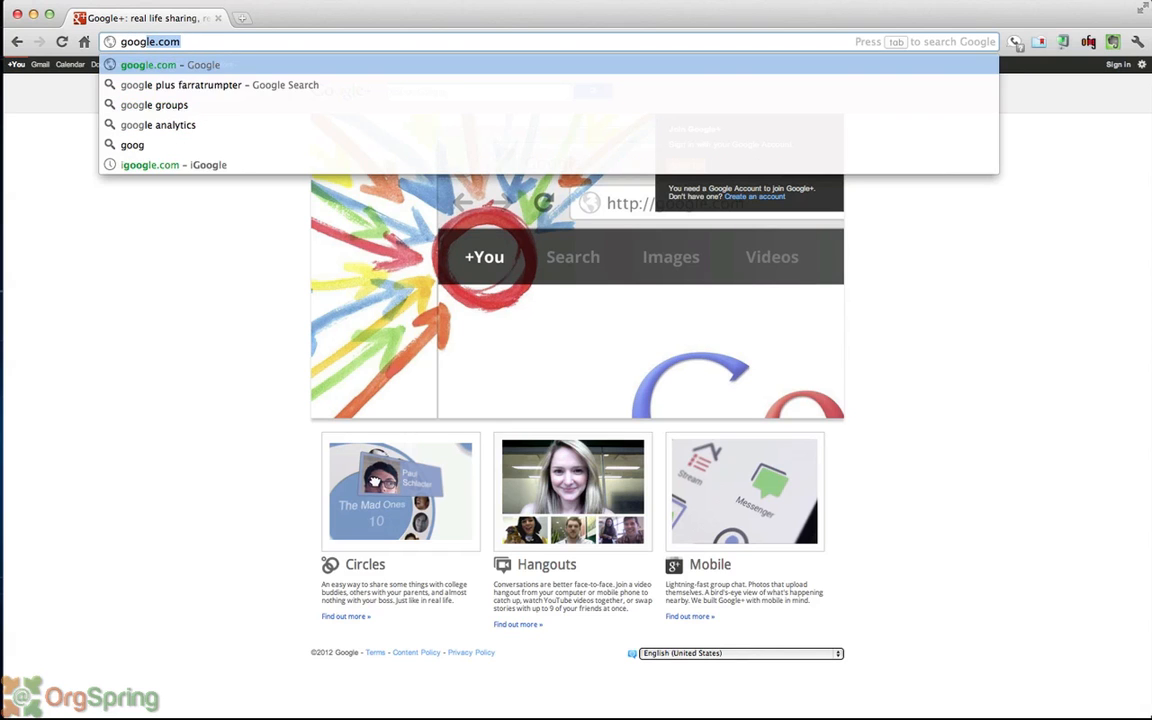
text(/pl)
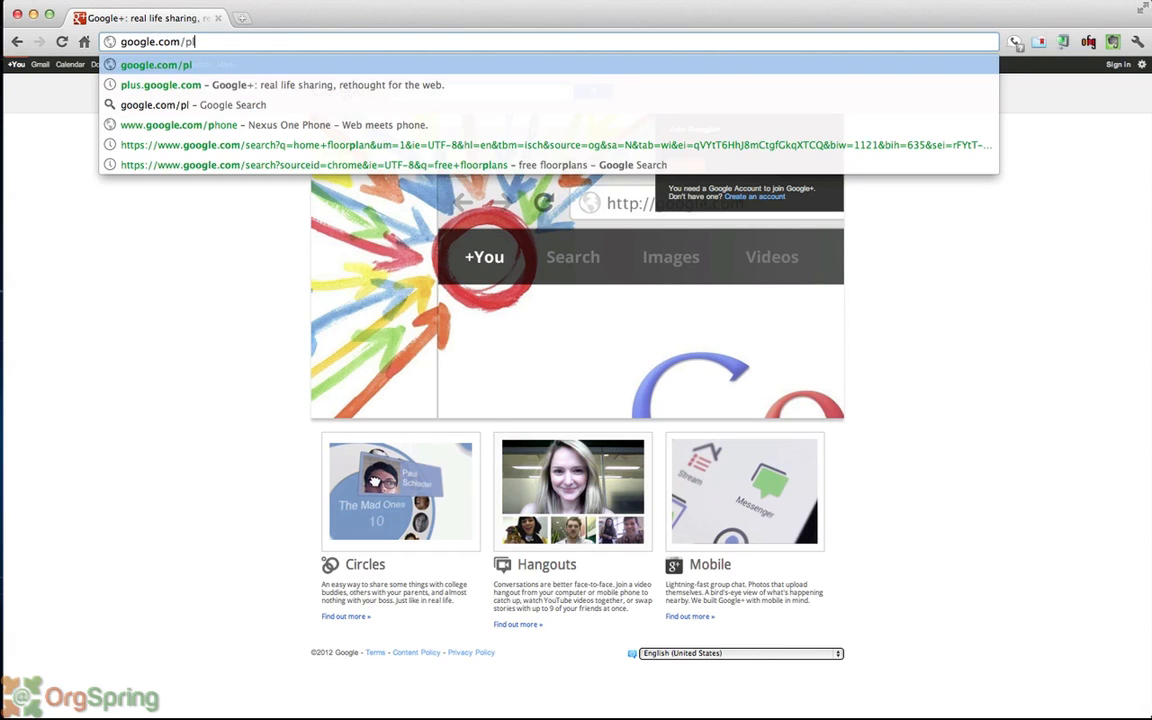
click(160, 84)
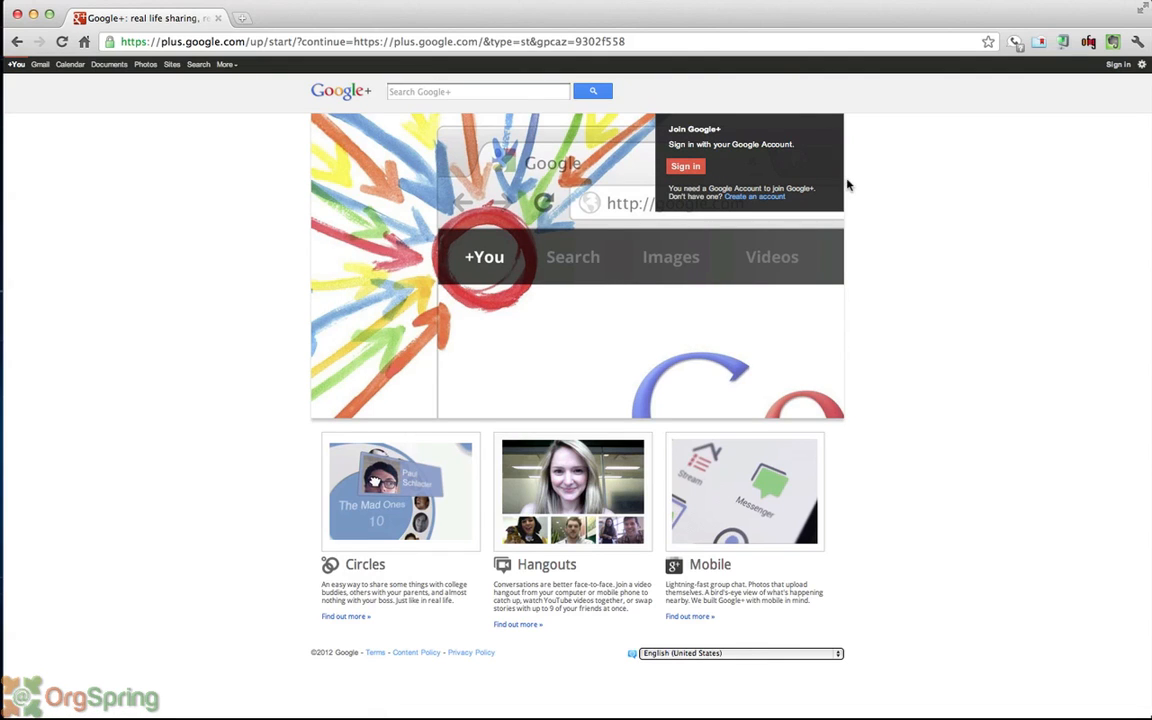
mouse_move(908, 185)
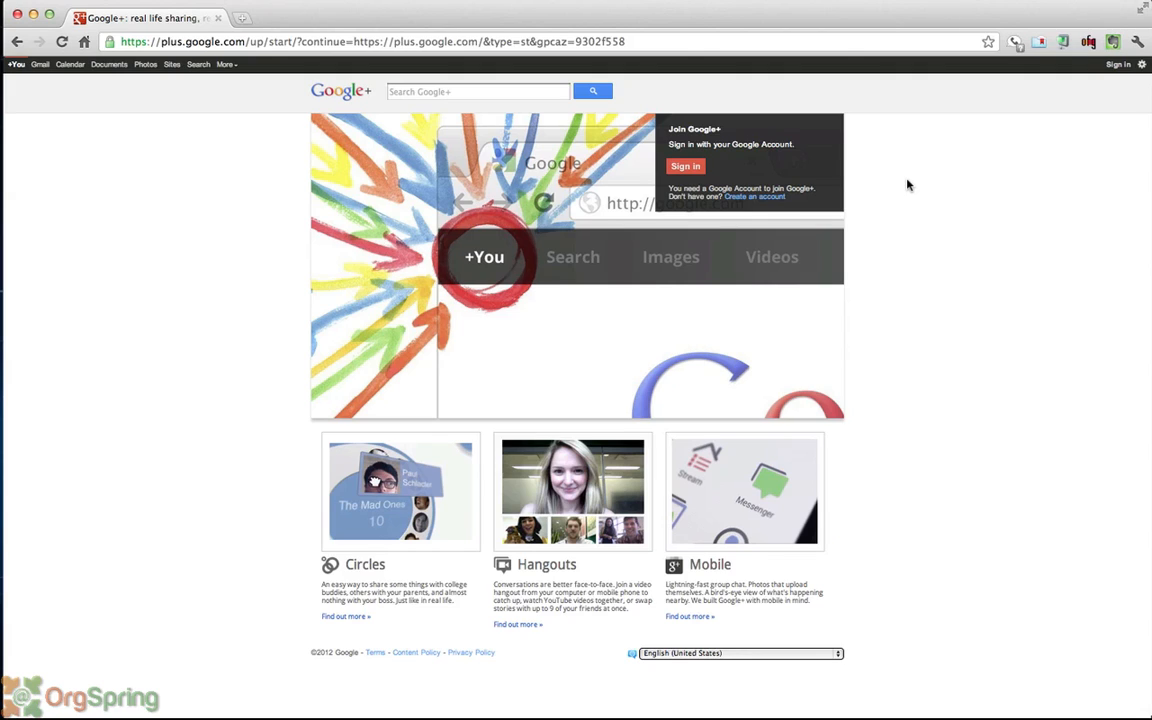
mouse_move(912, 183)
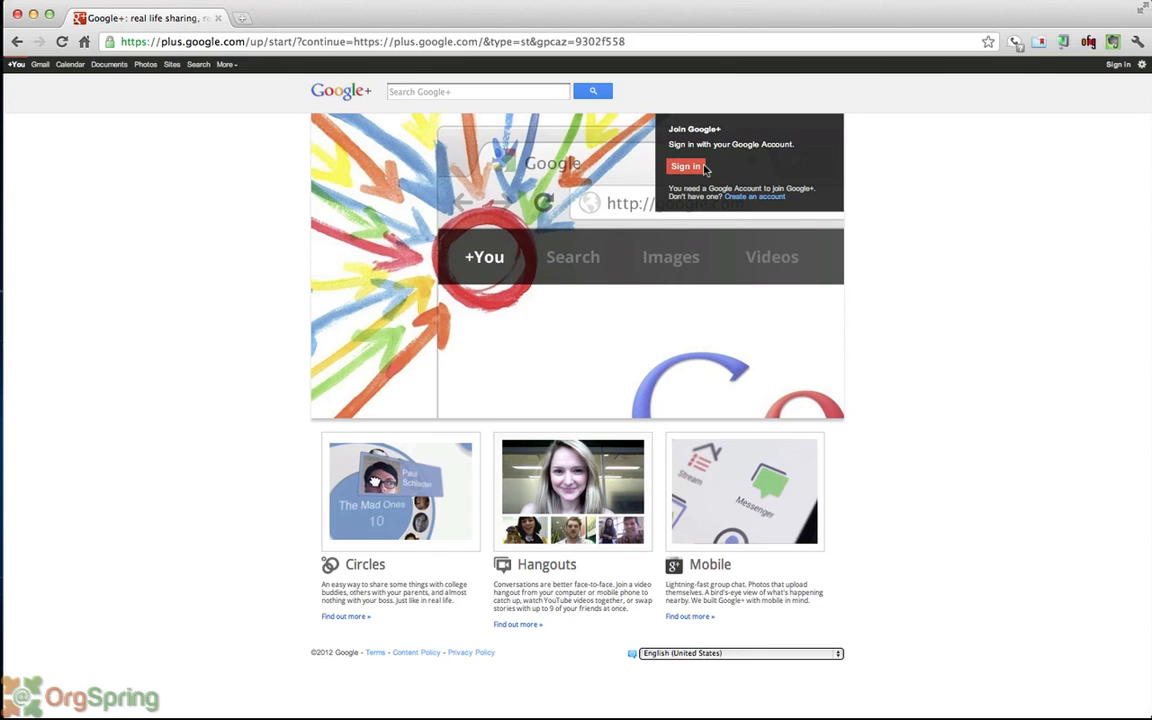
mouse_move(755, 196)
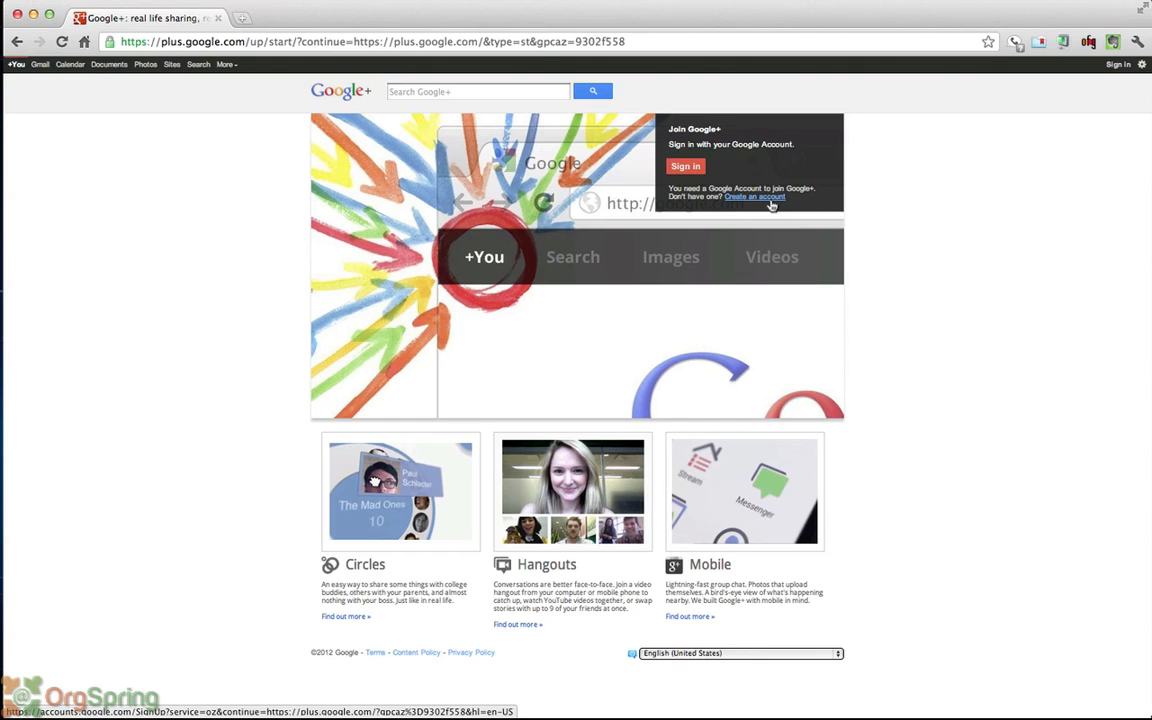
click(754, 197)
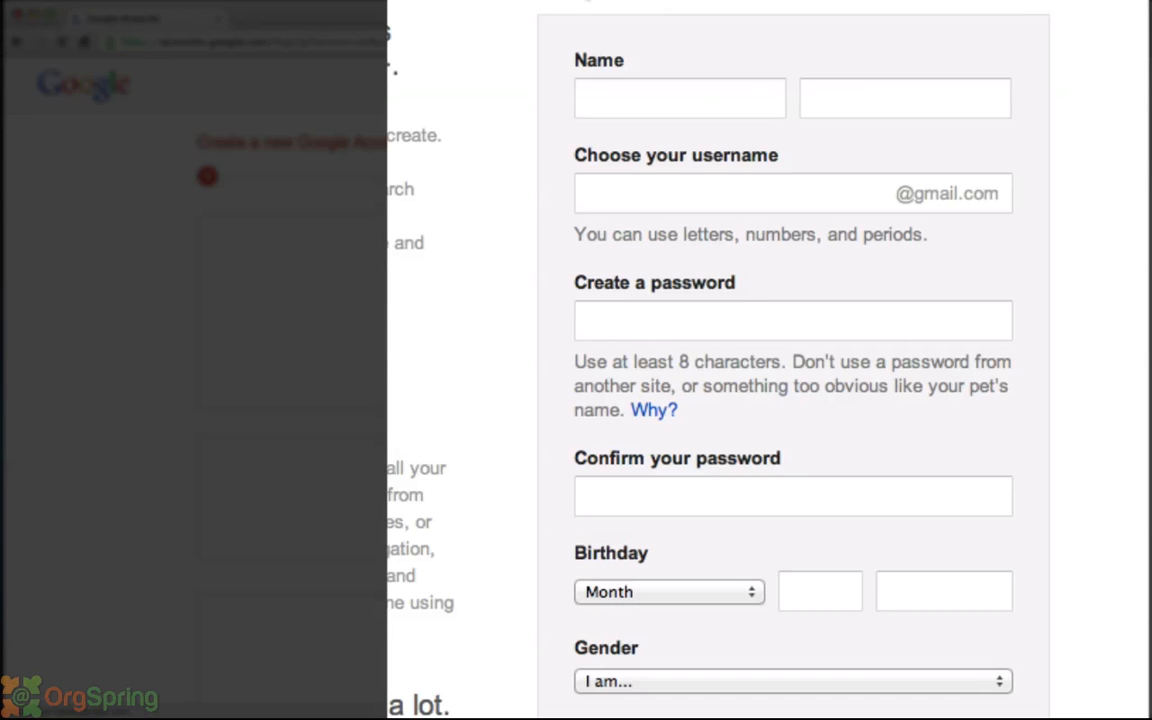
scroll(down, 3)
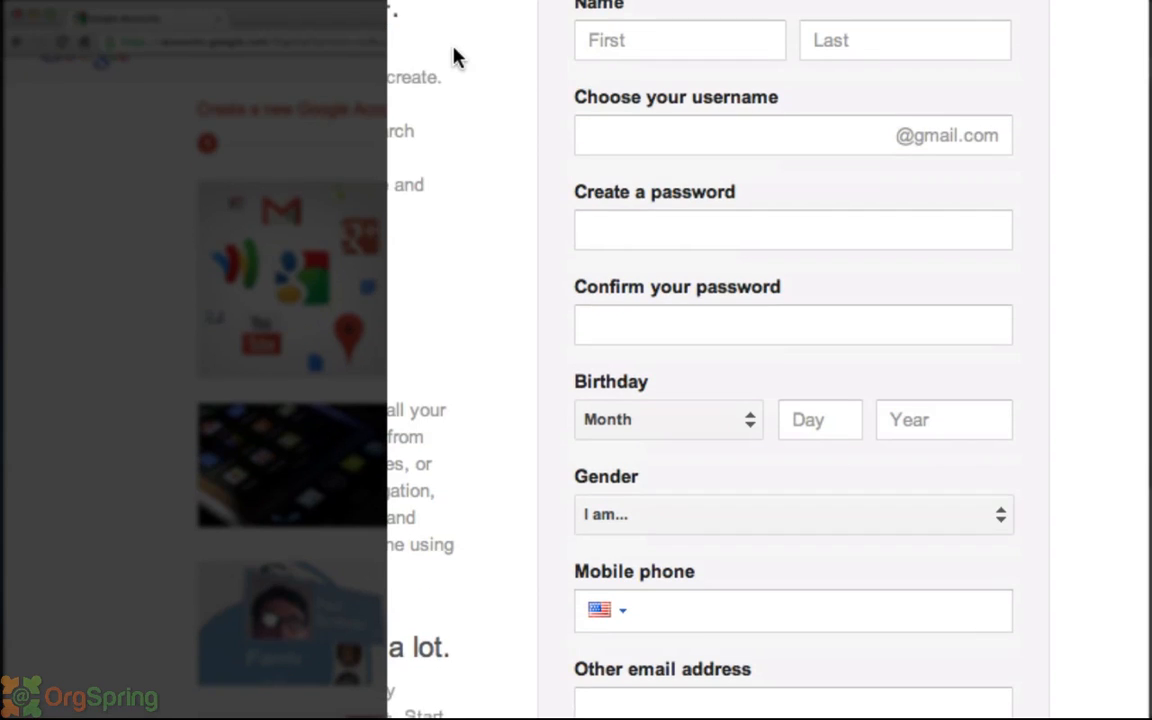
click(680, 40)
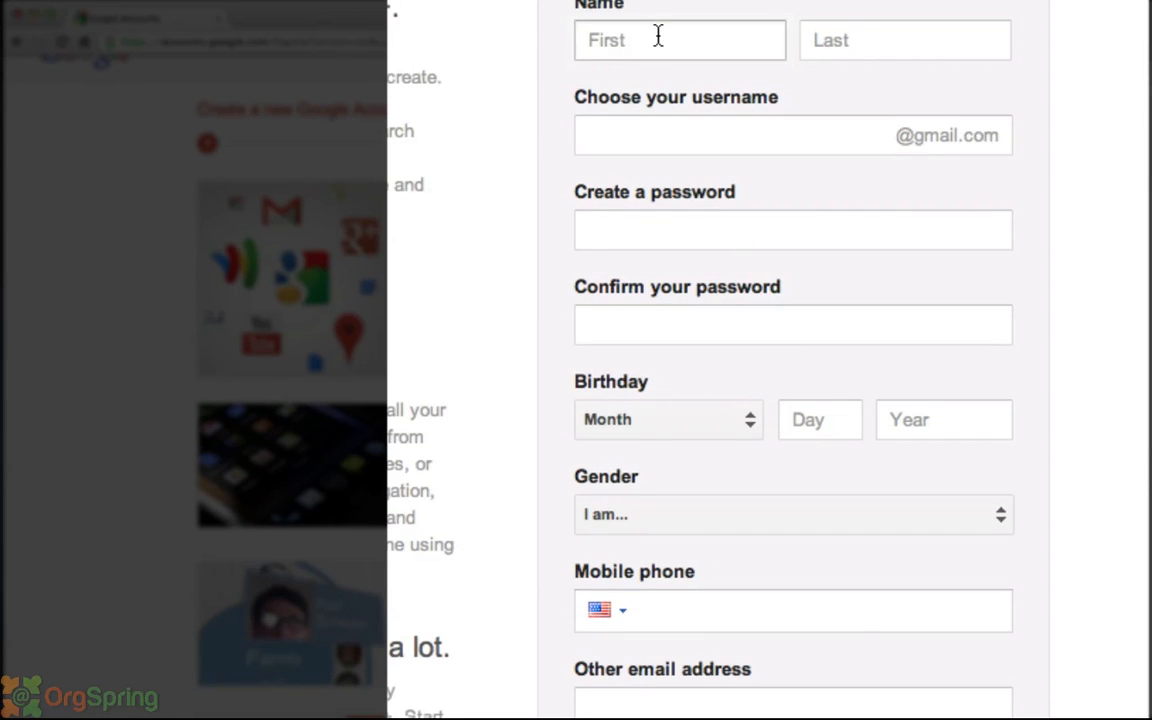
click(680, 40)
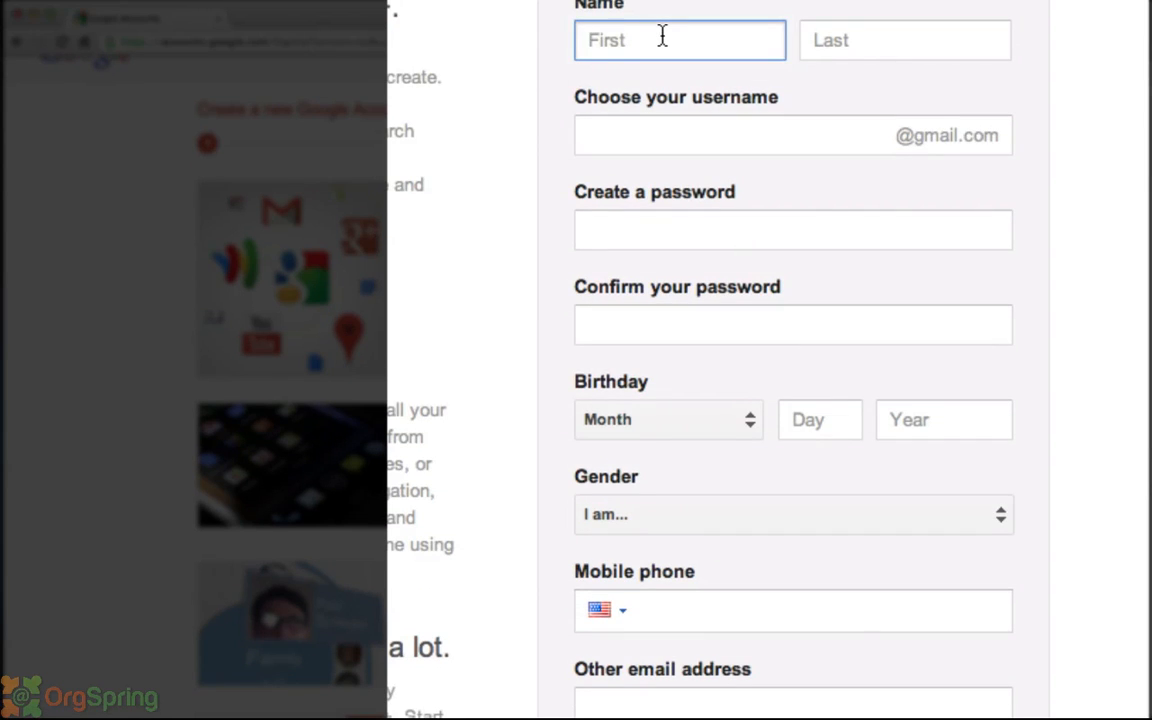
text(J)
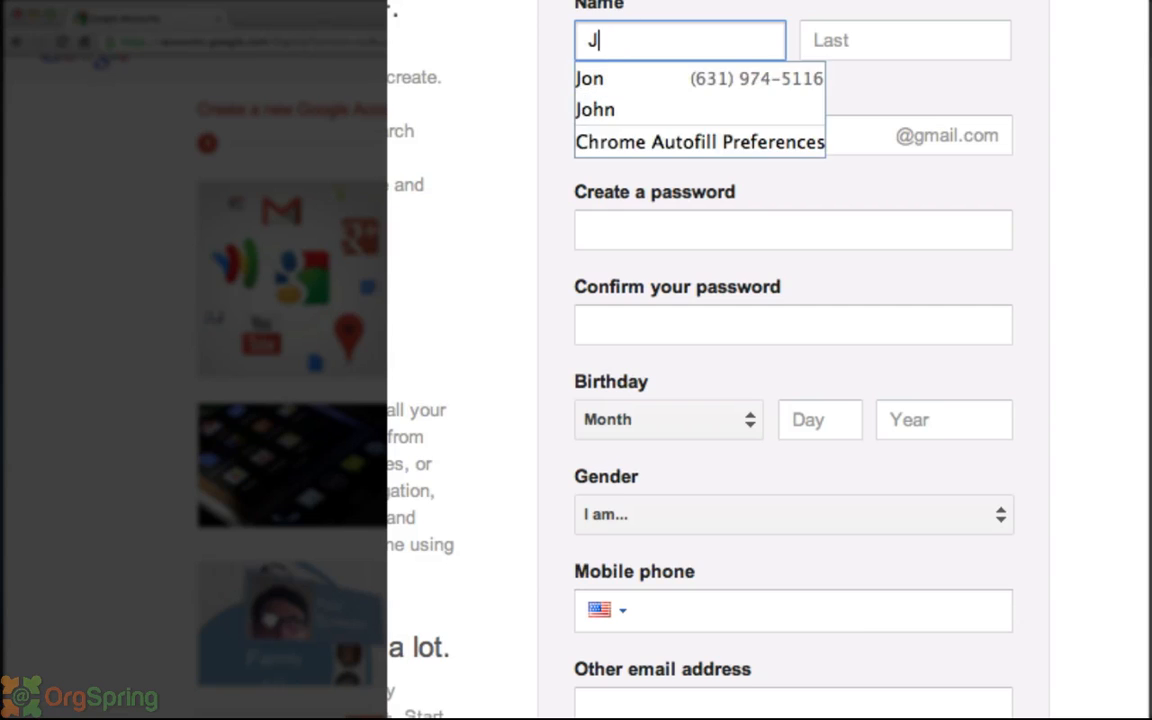
click(595, 110)
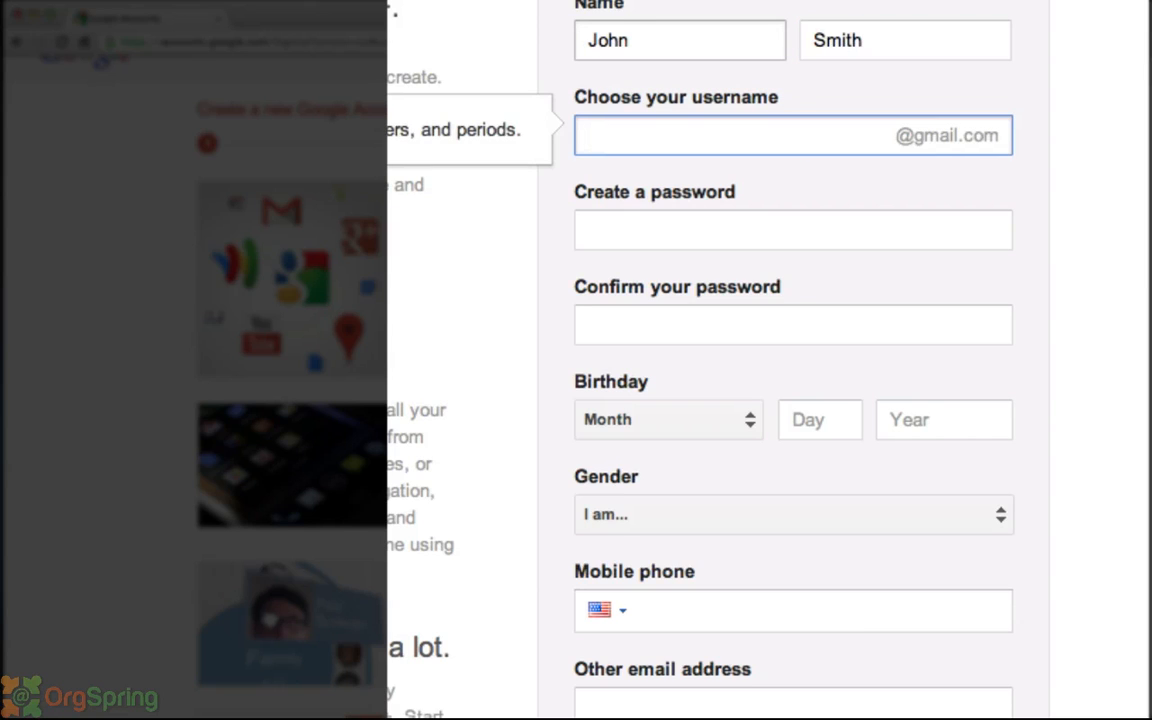
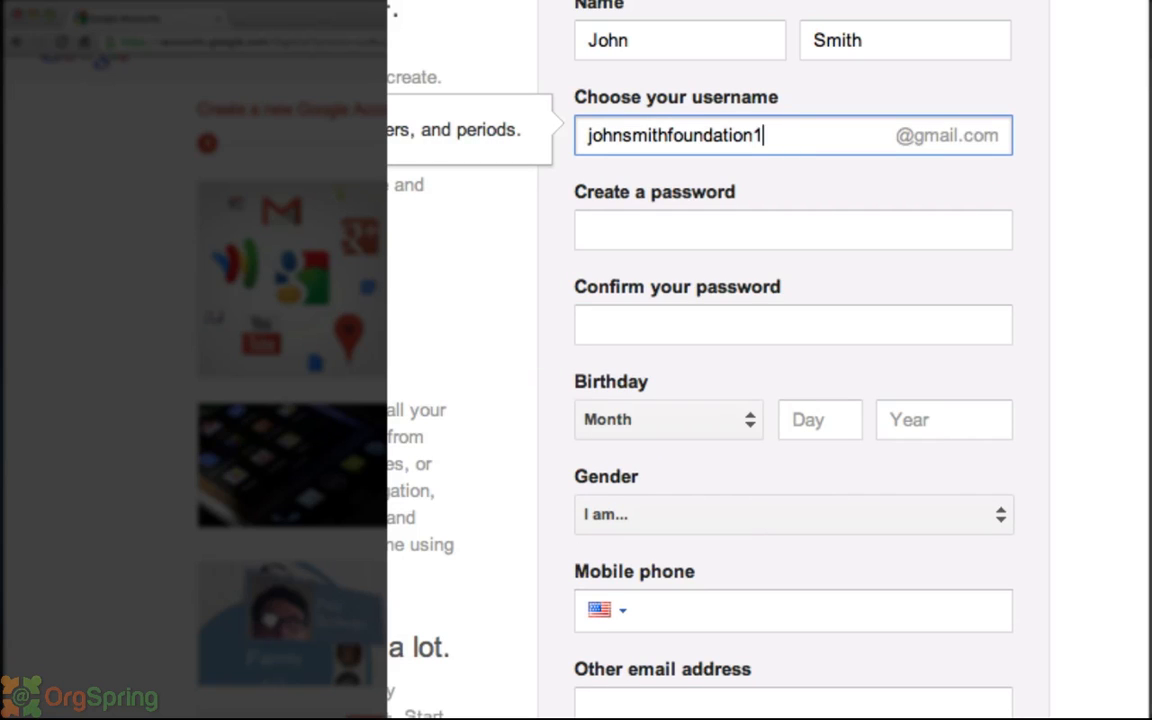
Enter the password, birth year 1975 and gender Male, and accept the terms
click(792, 229)
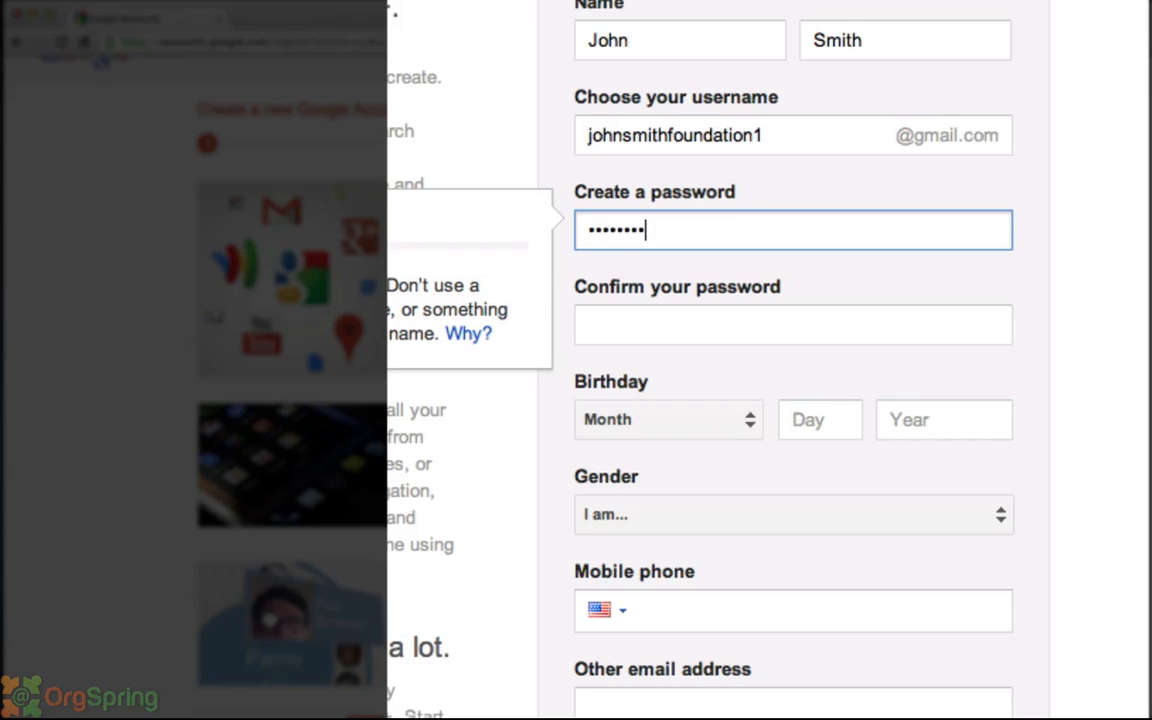
text(••••)
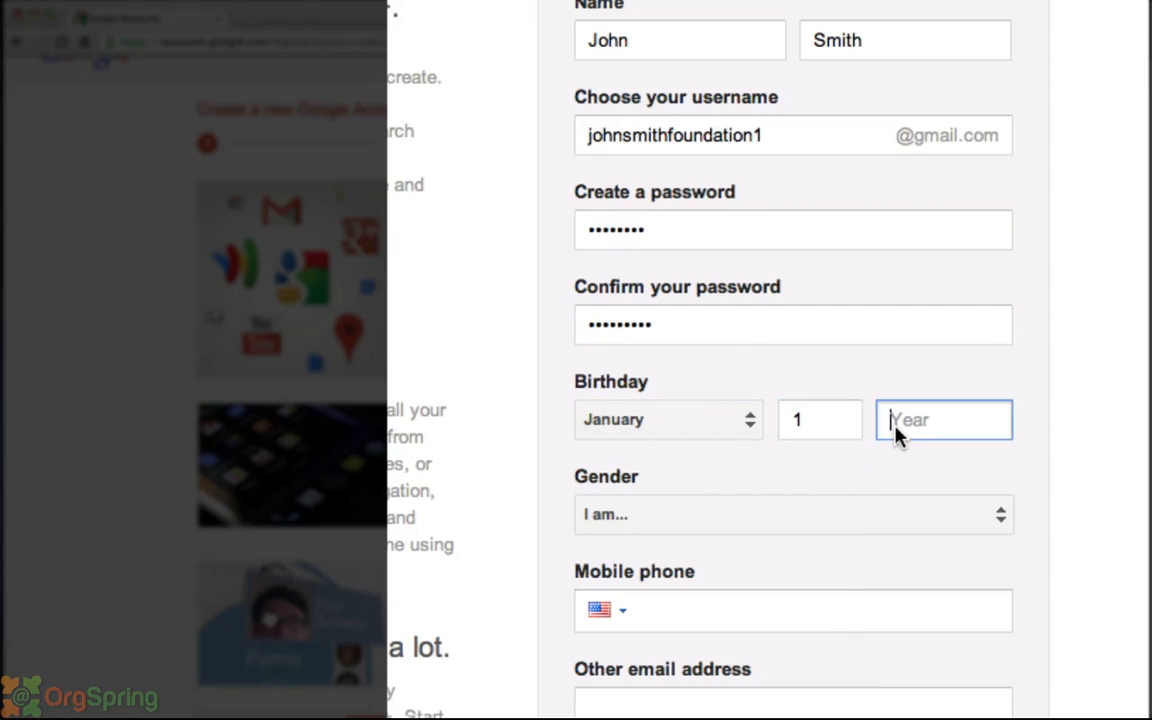
text(197)
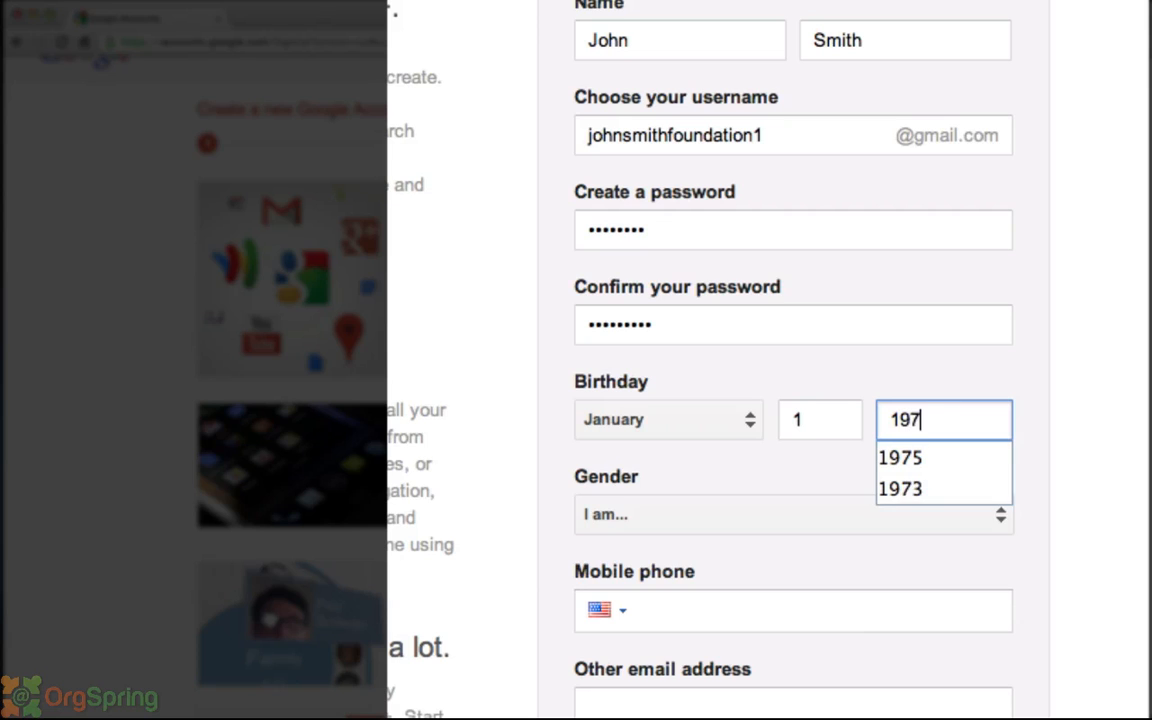
click(792, 513)
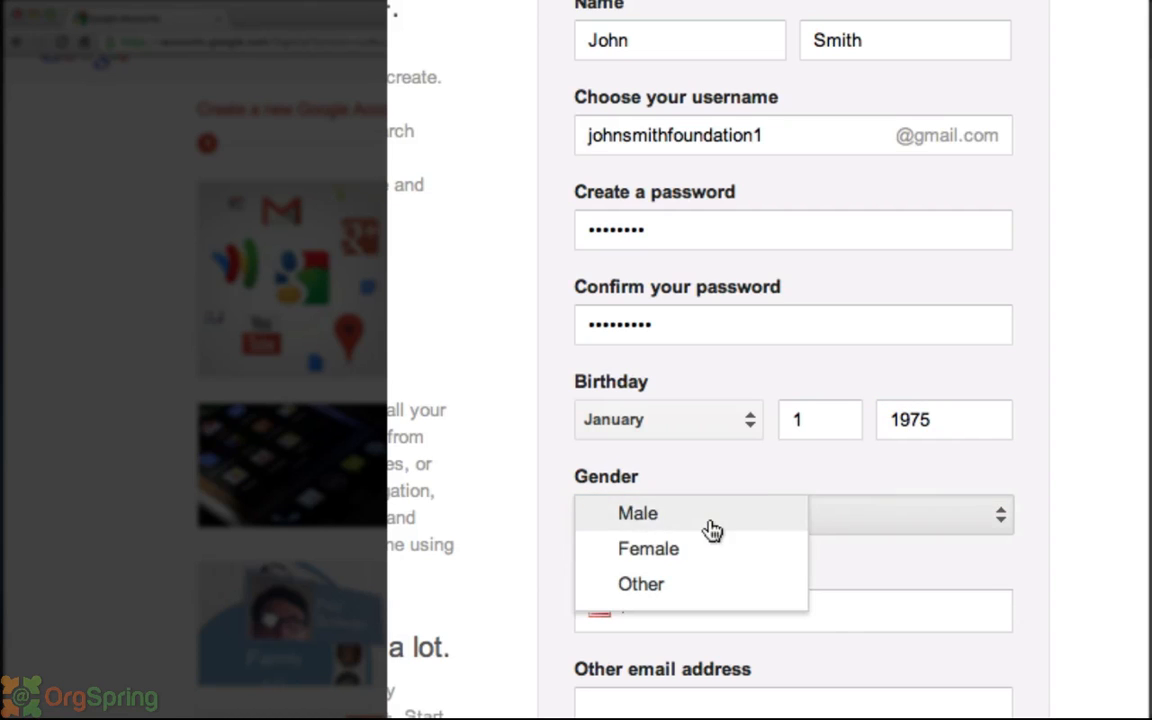
click(638, 513)
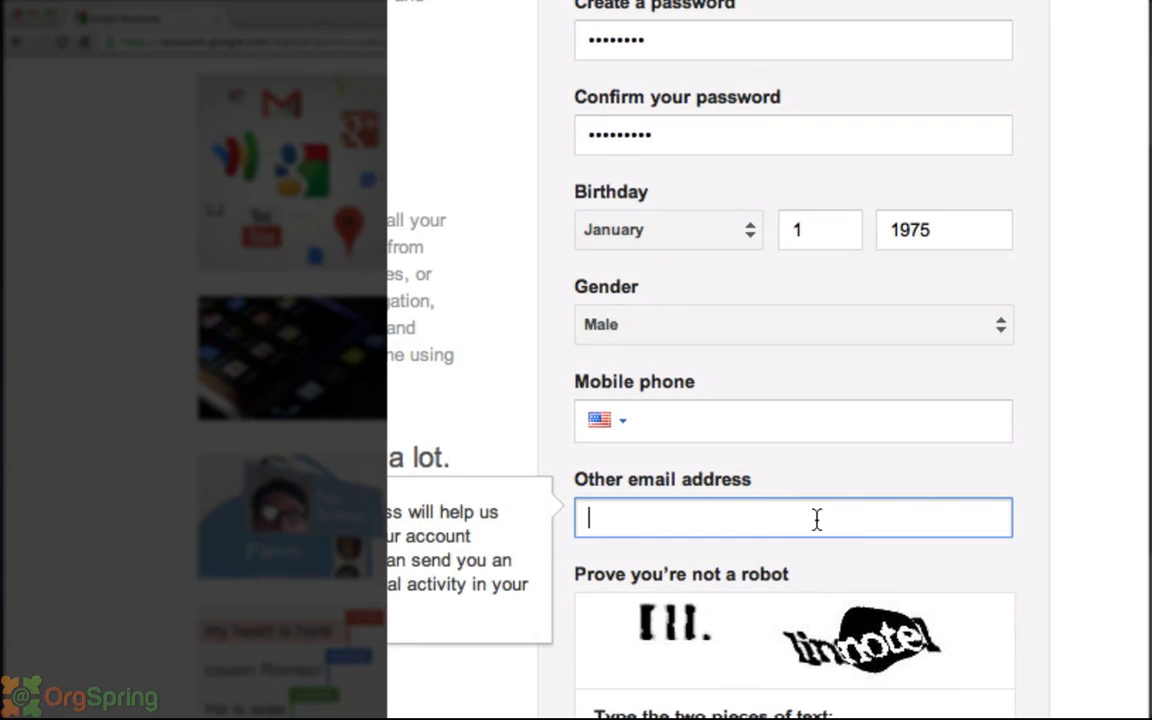
mouse_move(1093, 491)
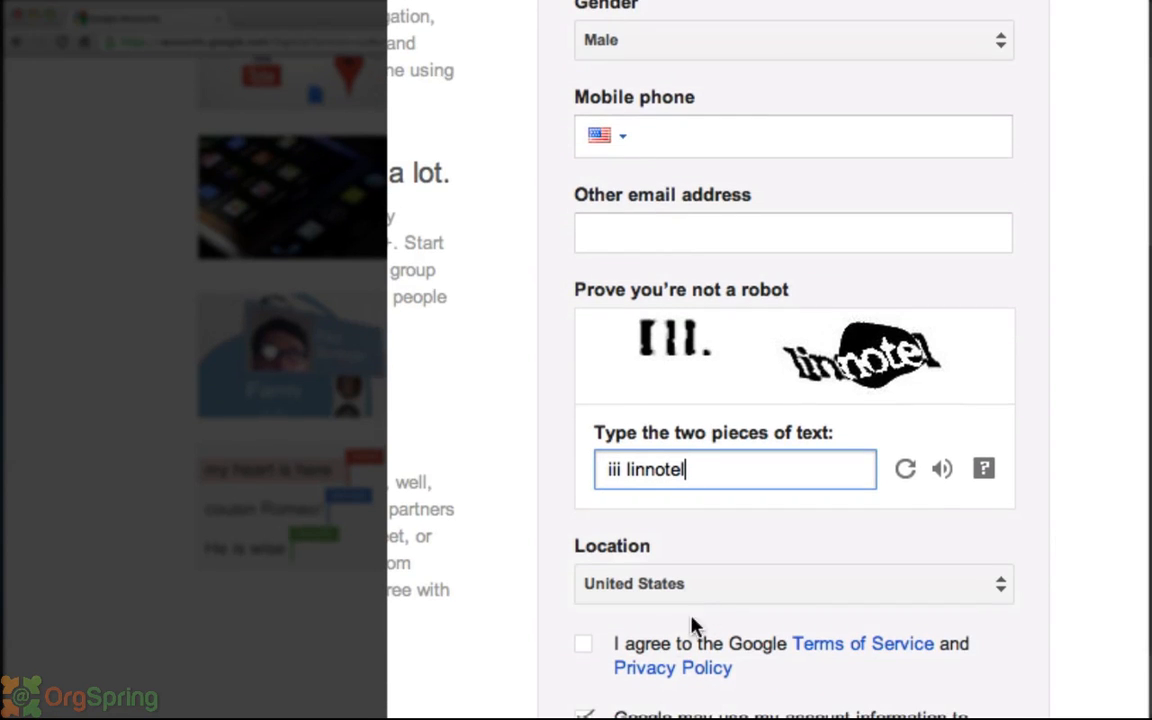
click(584, 643)
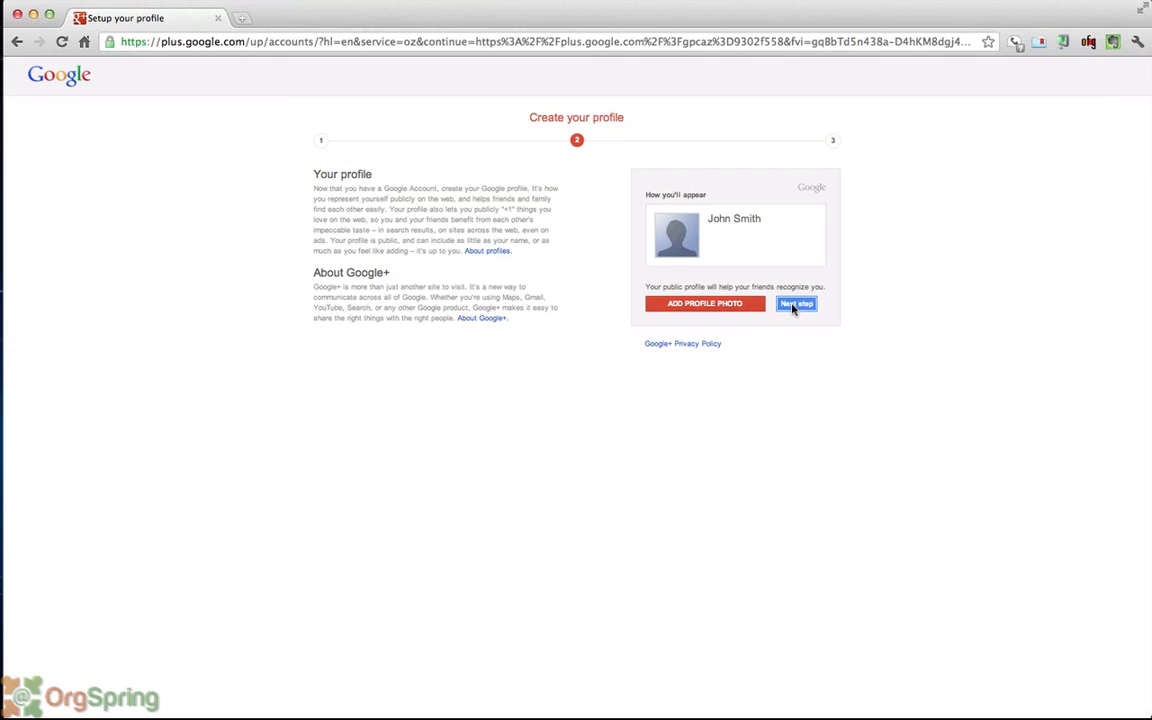
Skip the profile photo step and continue into Google+ as John
click(797, 303)
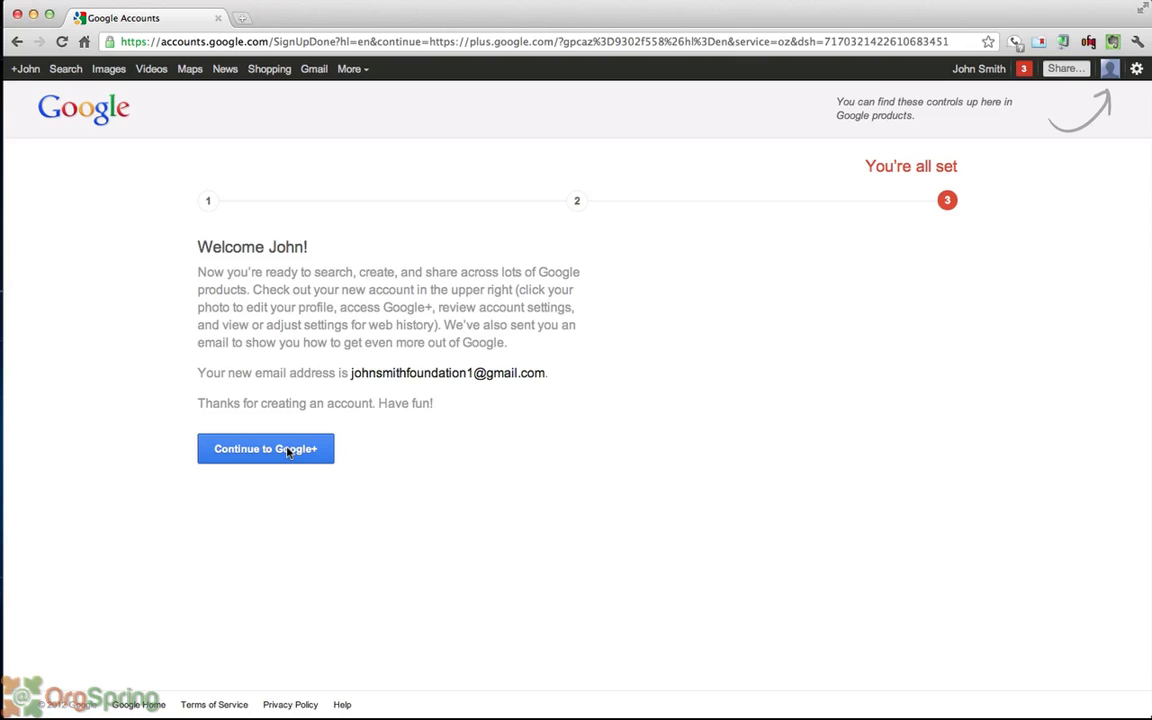
click(265, 448)
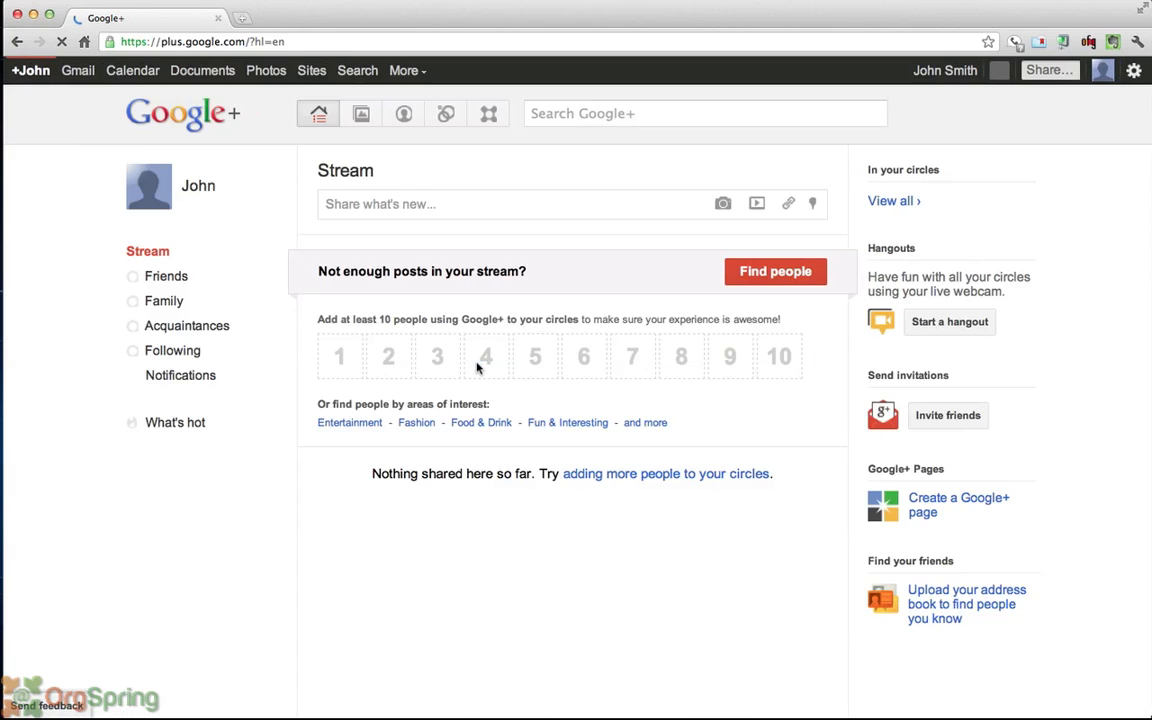
Start finding people, then skip connecting Yahoo or Hotmail contacts
click(775, 271)
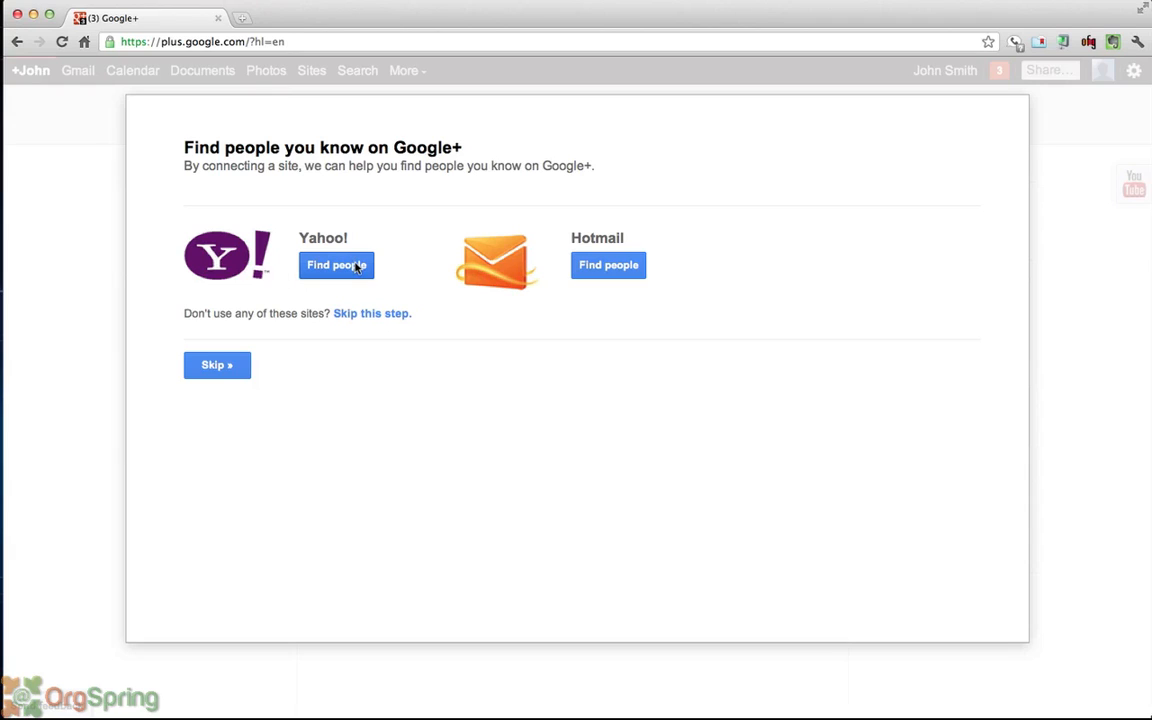
mouse_move(382, 371)
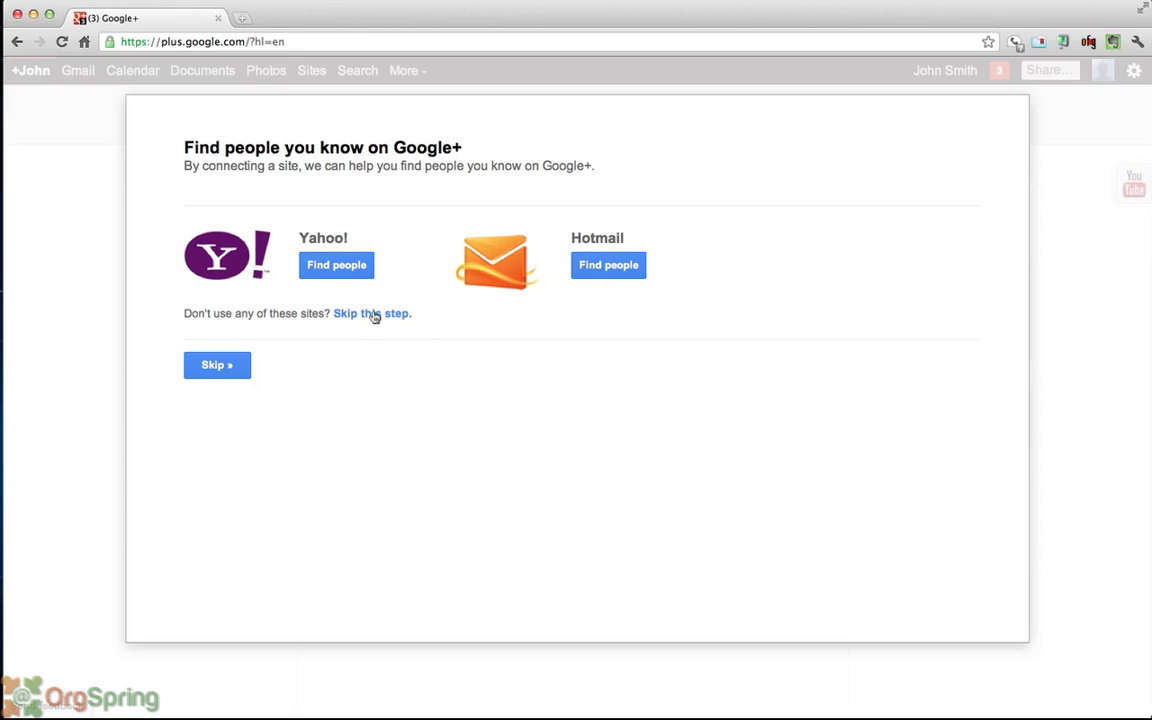
mouse_move(372, 318)
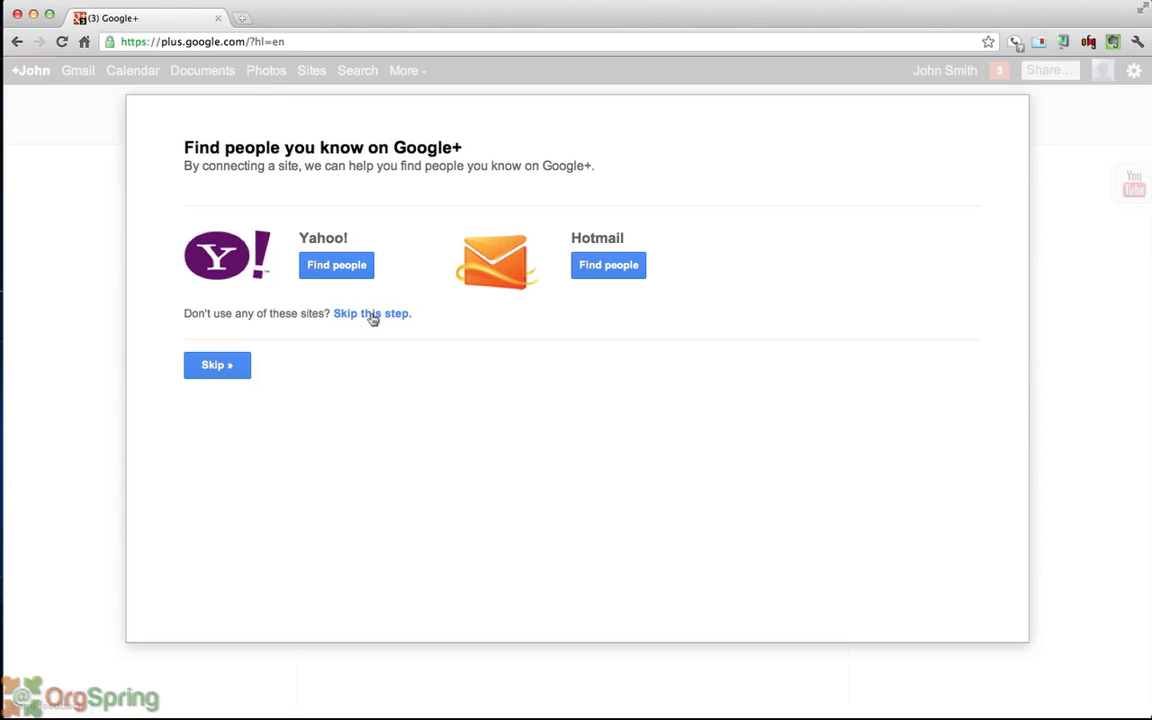
click(371, 313)
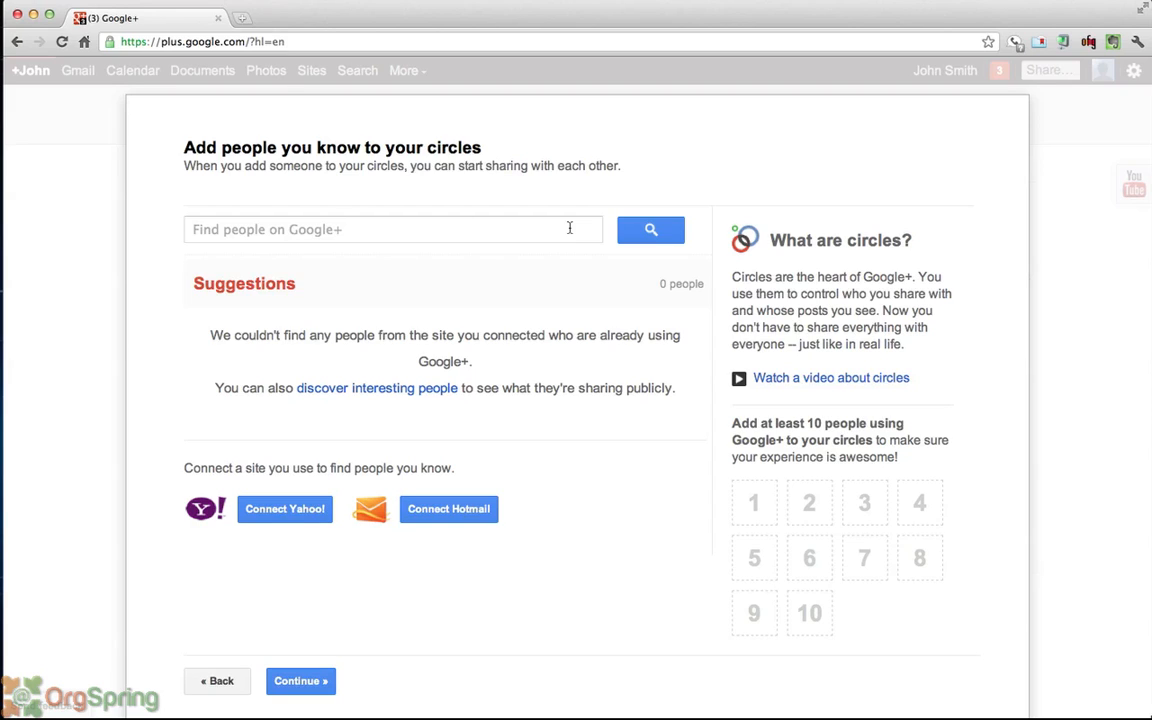
click(392, 229)
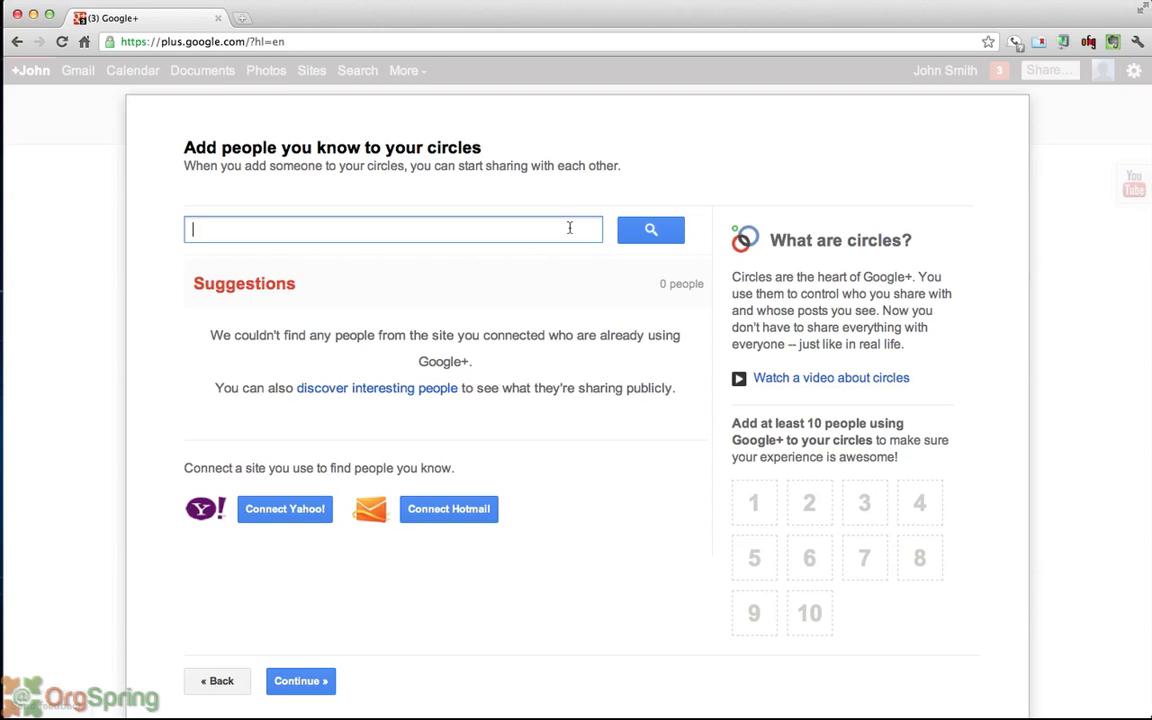
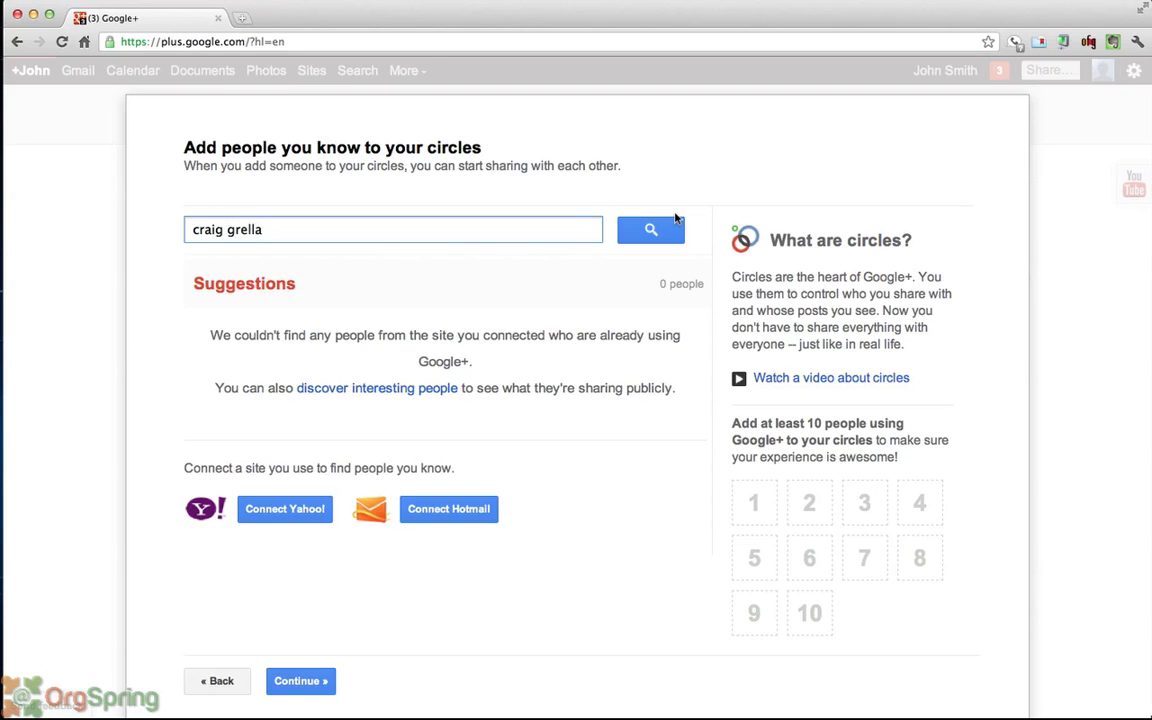
click(650, 229)
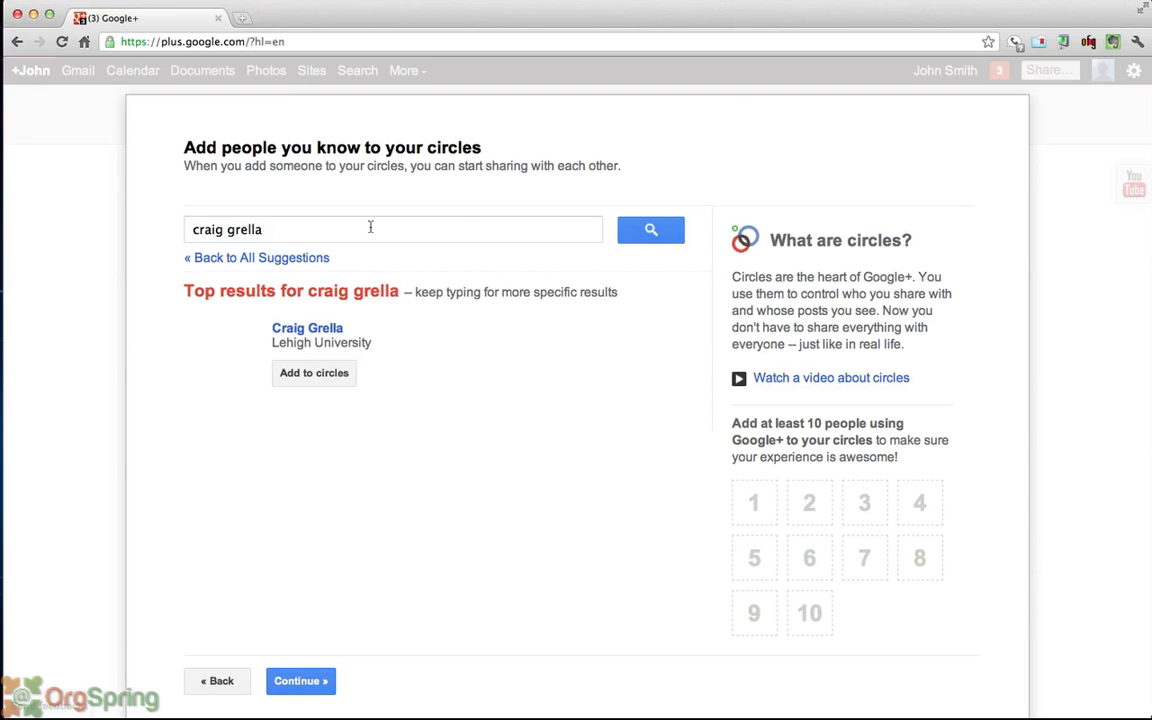
click(313, 373)
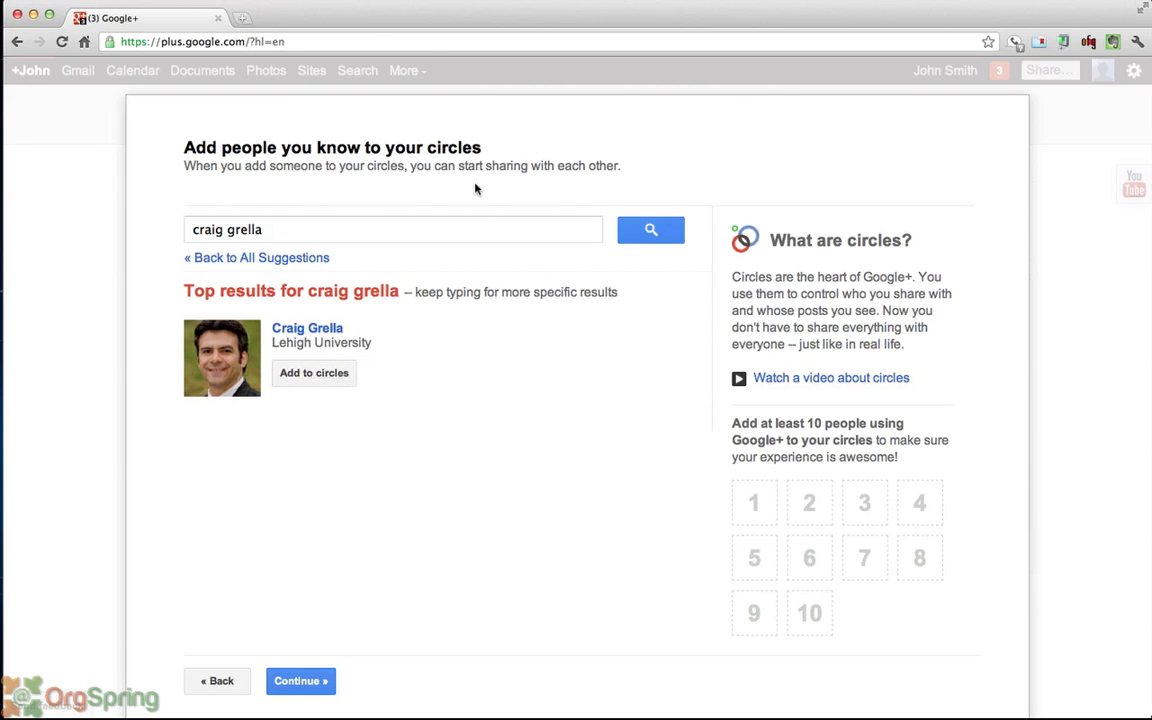
mouse_move(377, 208)
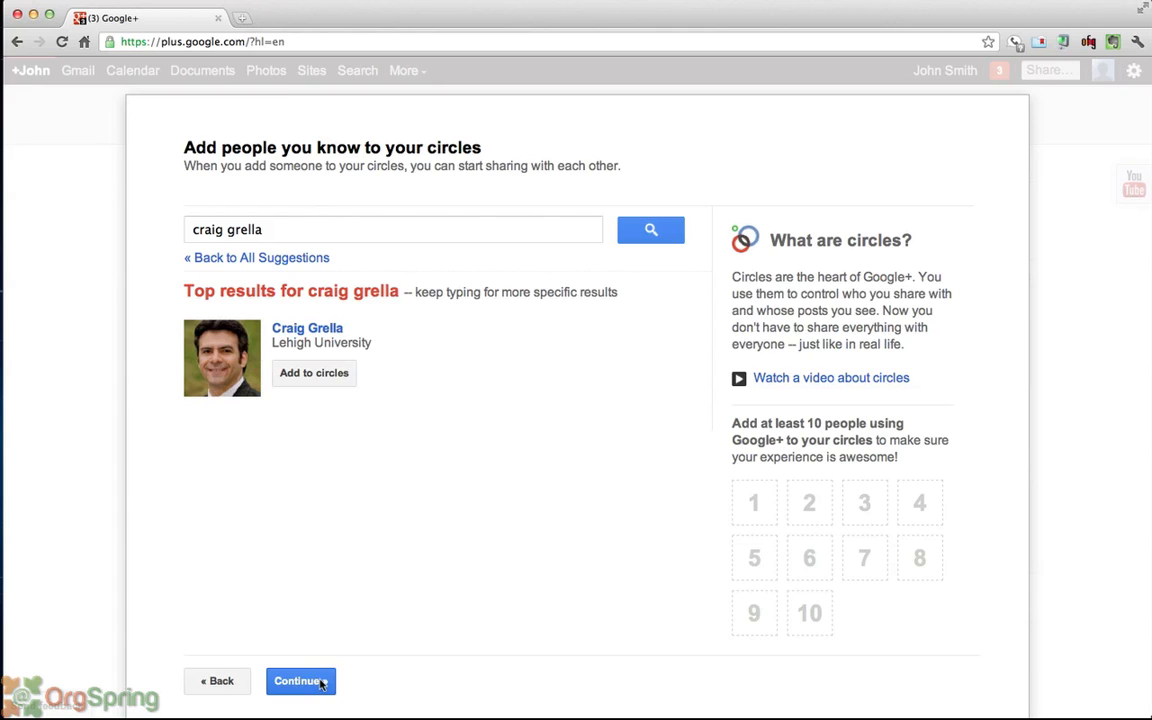
click(296, 681)
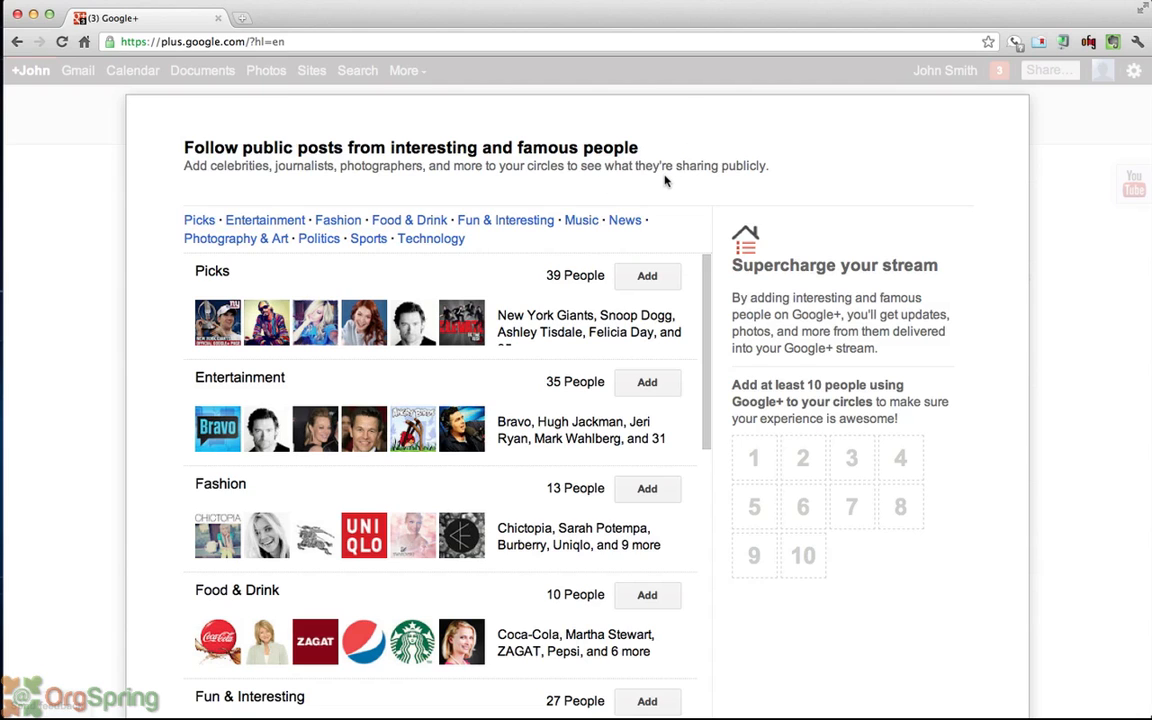
Skip following famous people and continue despite the 'You might be lonely' warning
scroll(down, 3)
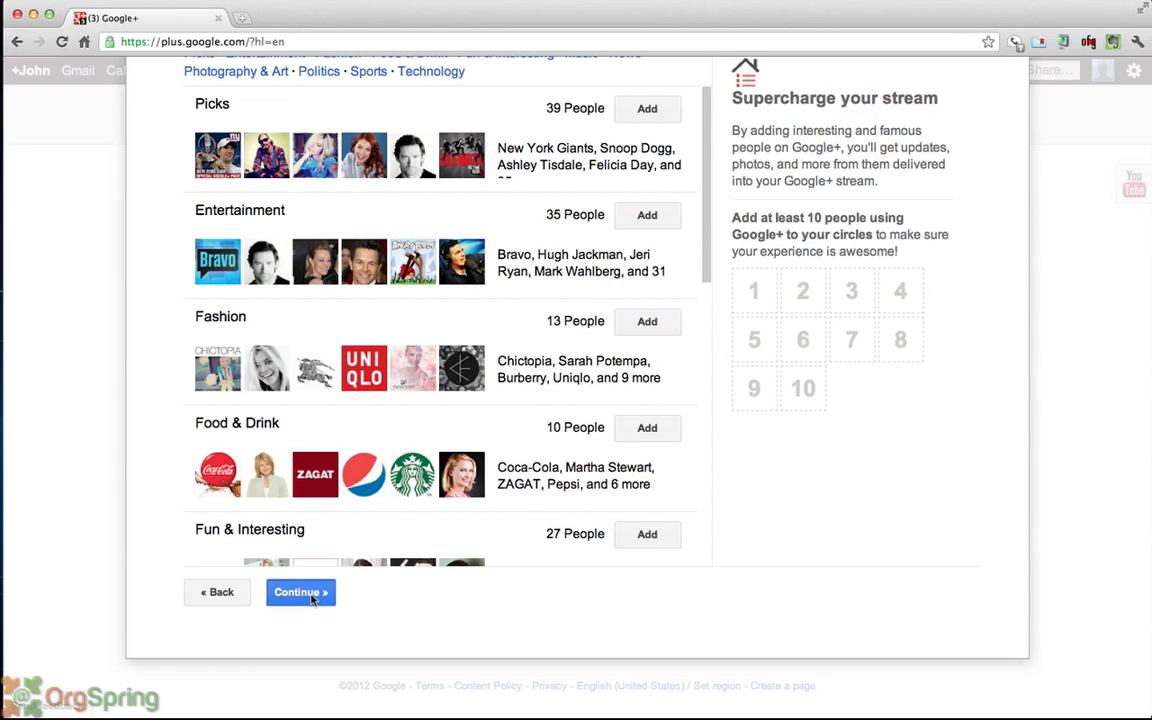
click(300, 592)
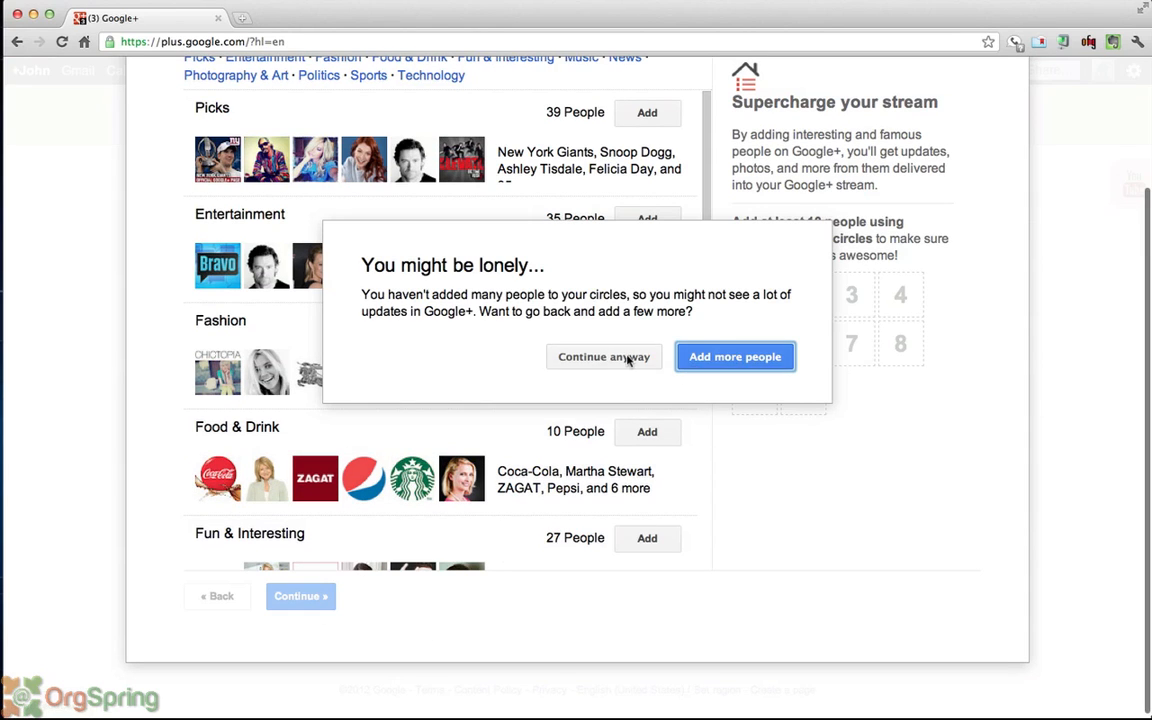
click(603, 356)
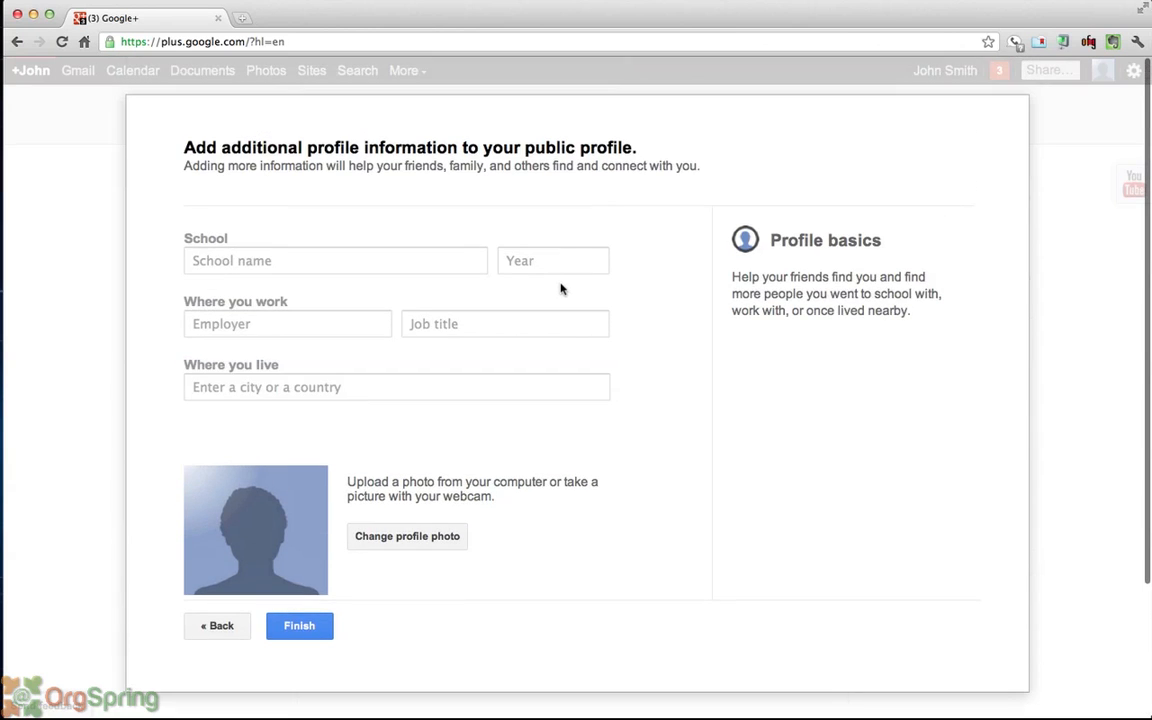
mouse_move(423, 286)
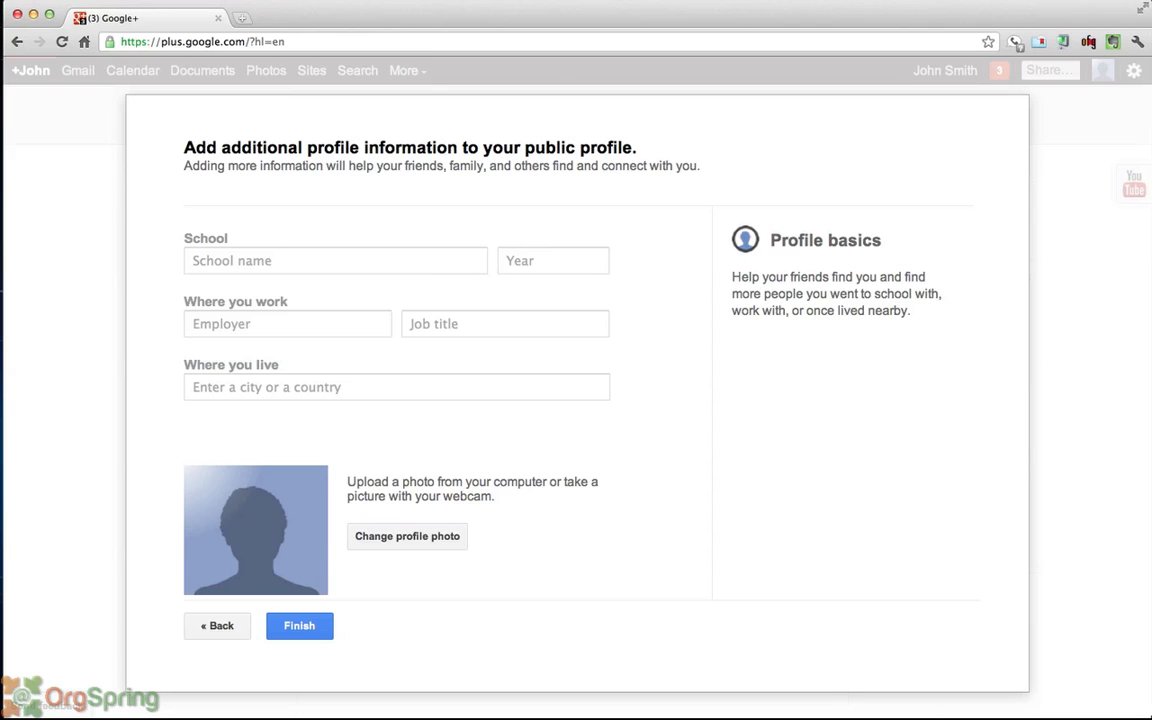
mouse_move(464, 196)
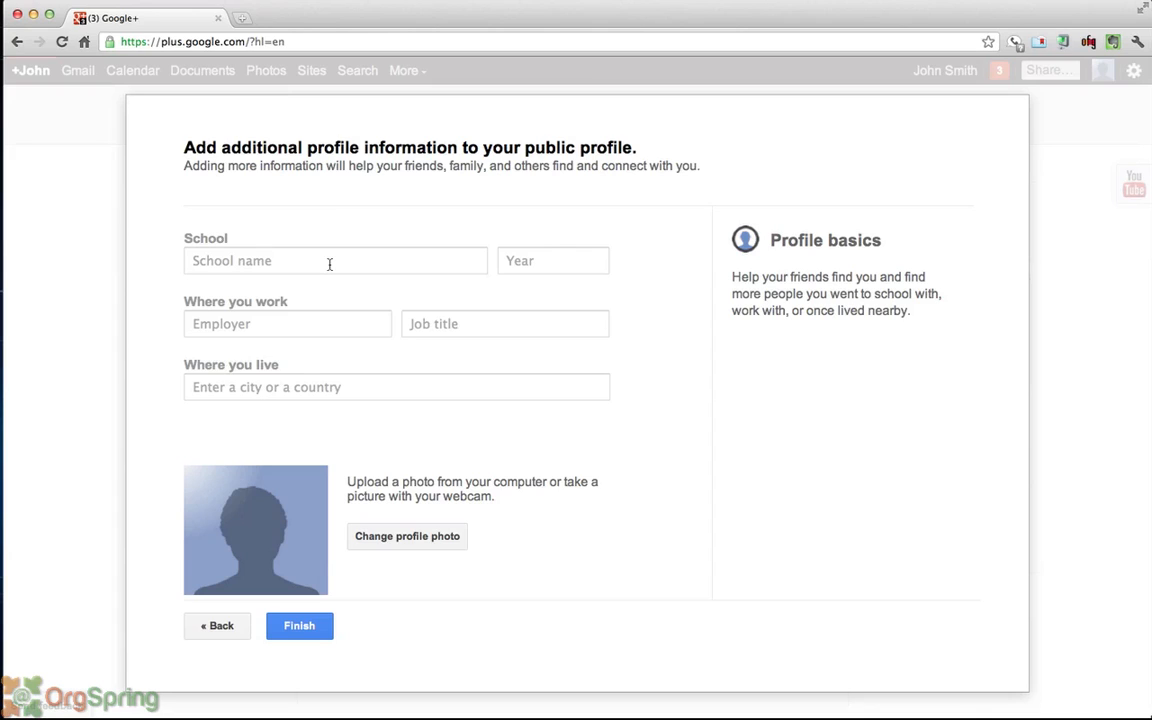
mouse_move(287, 323)
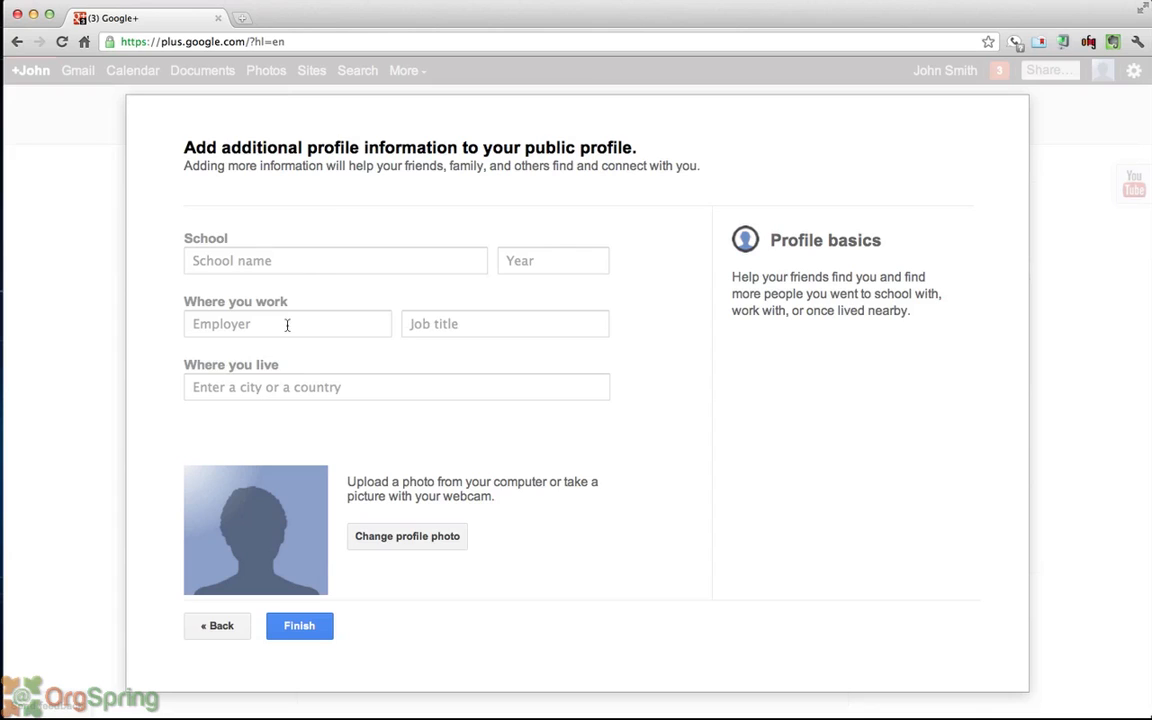
Enter the employer, job title Executive Director and home Nashville, TN, then finish setup
text(JOh)
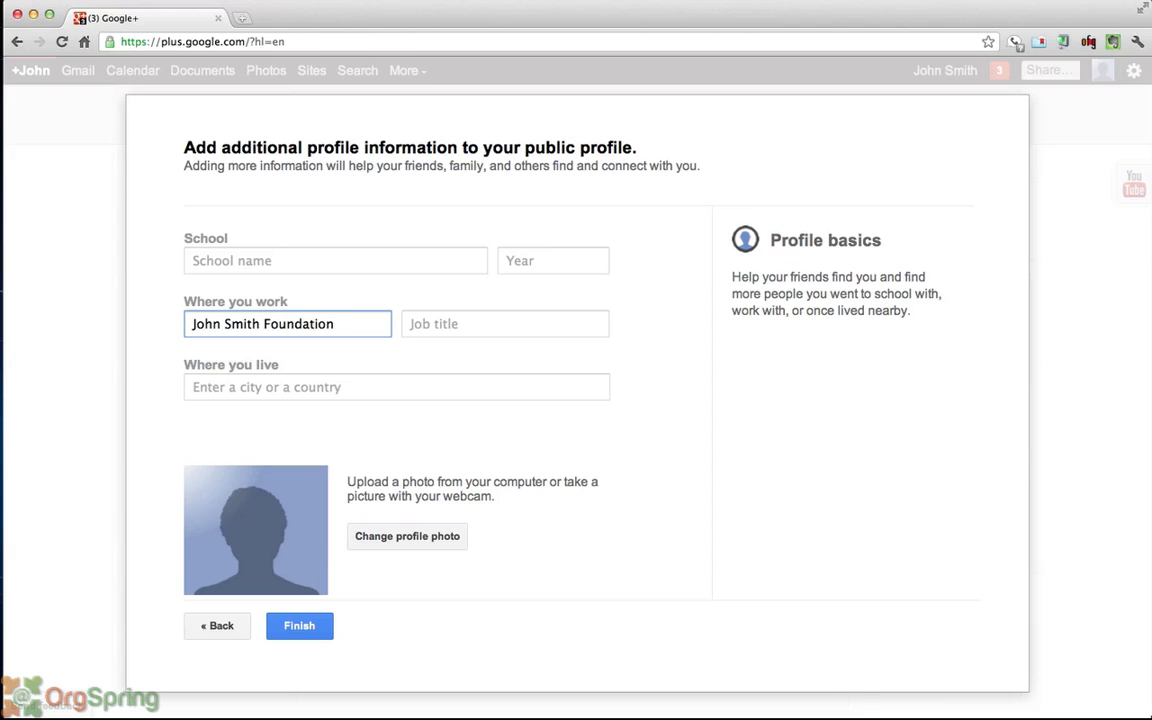
text(Executive Director)
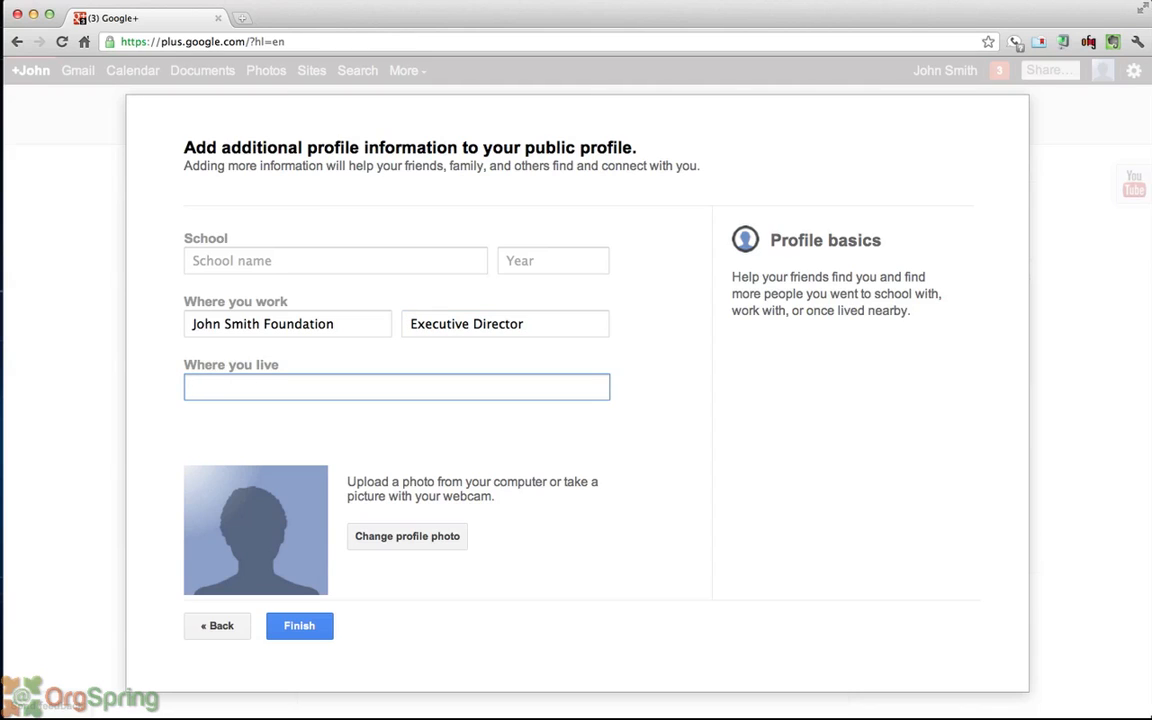
text(Nashville, T)
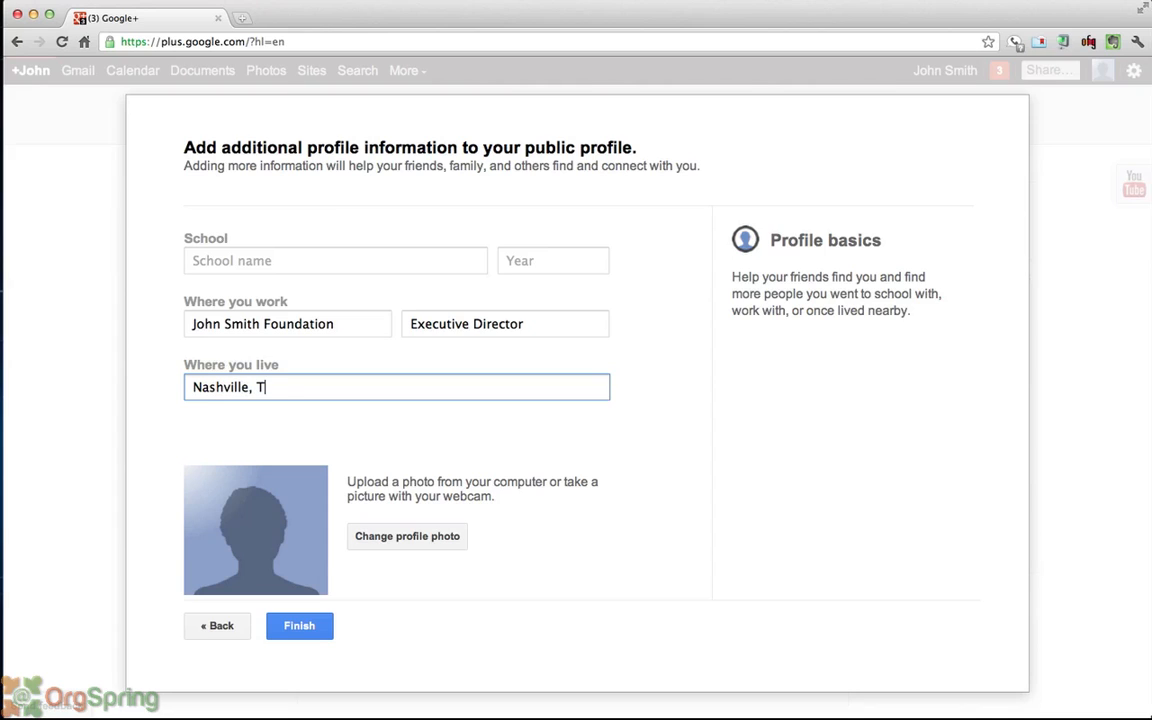
text(N)
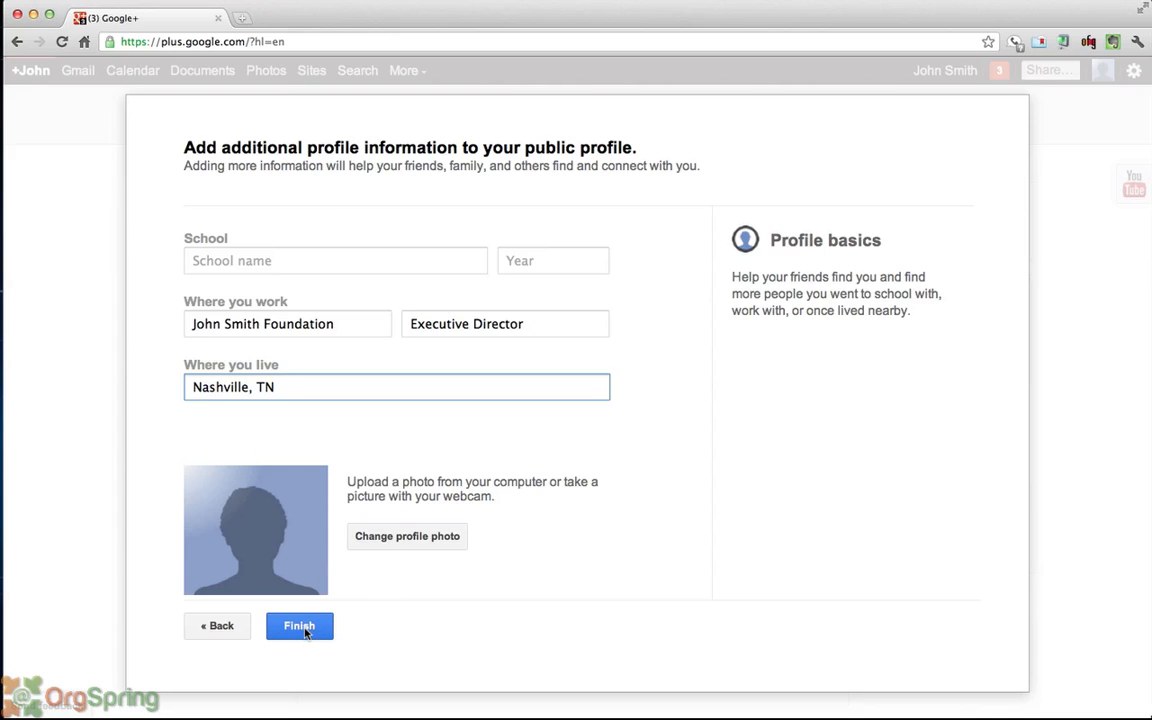
click(299, 625)
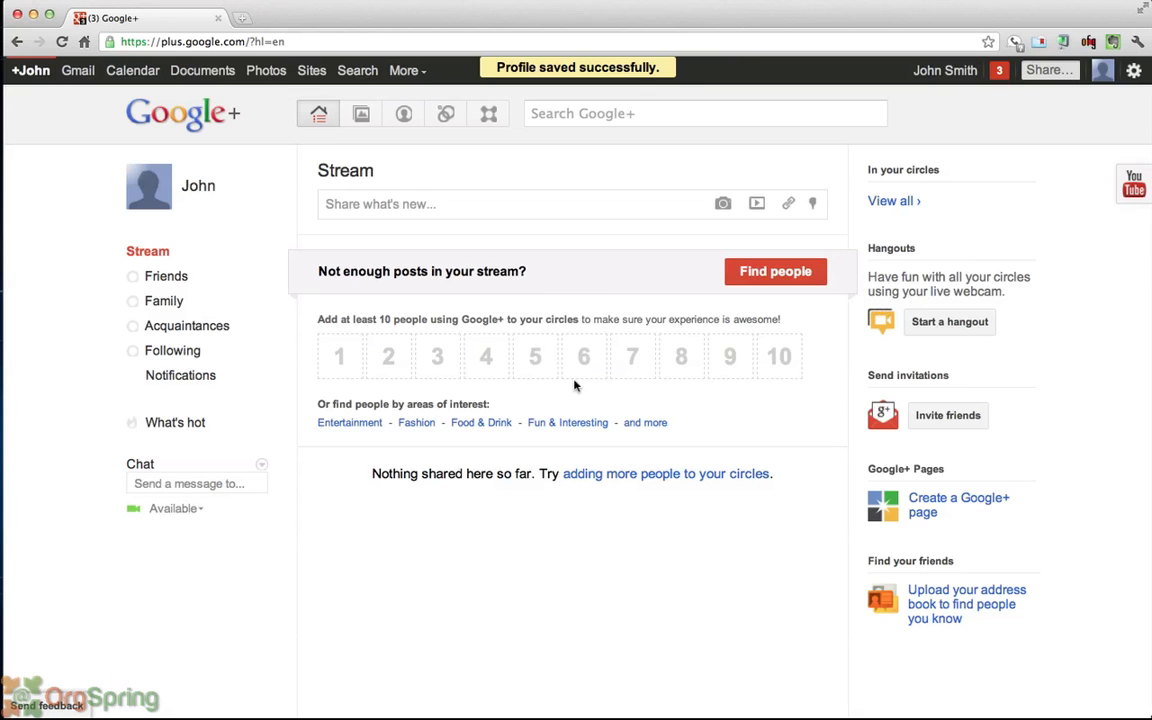
mouse_move(600, 515)
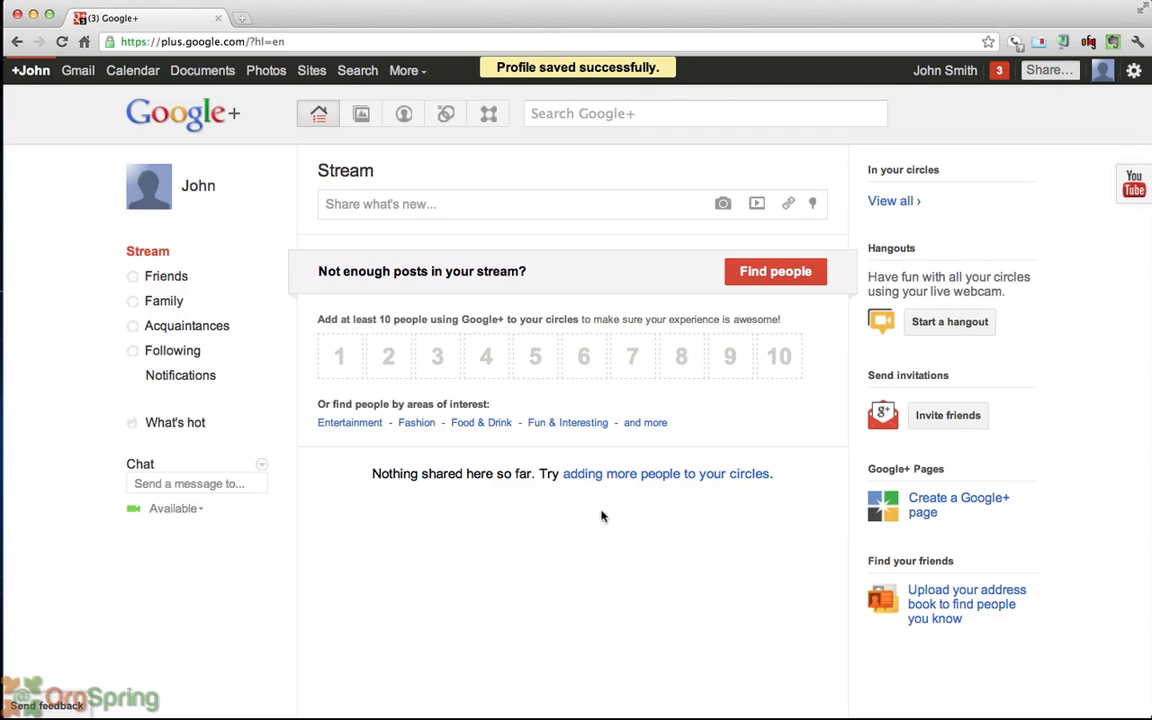
mouse_move(610, 225)
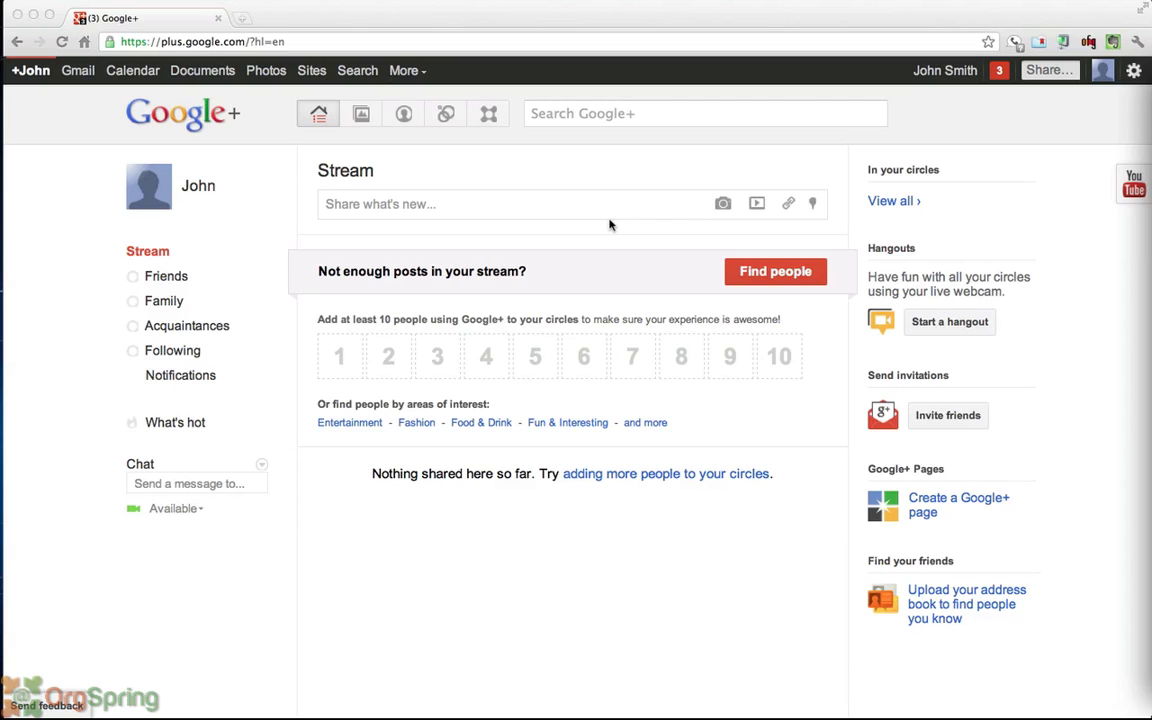
mouse_move(485, 170)
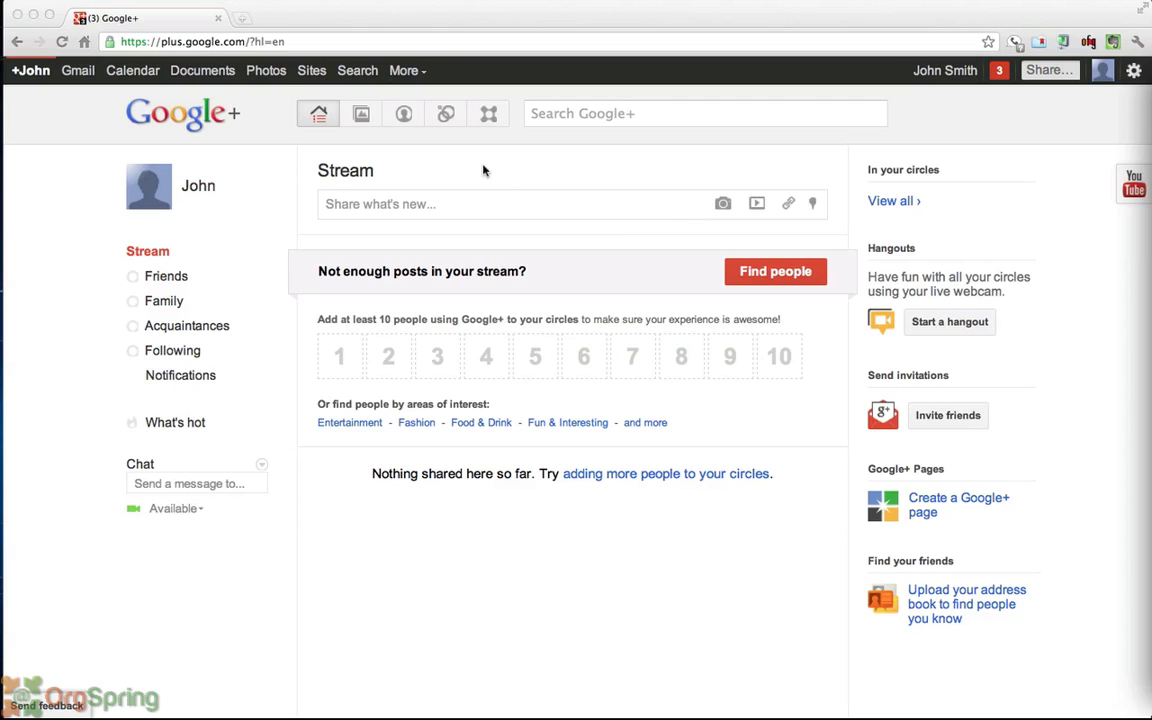
mouse_move(381, 179)
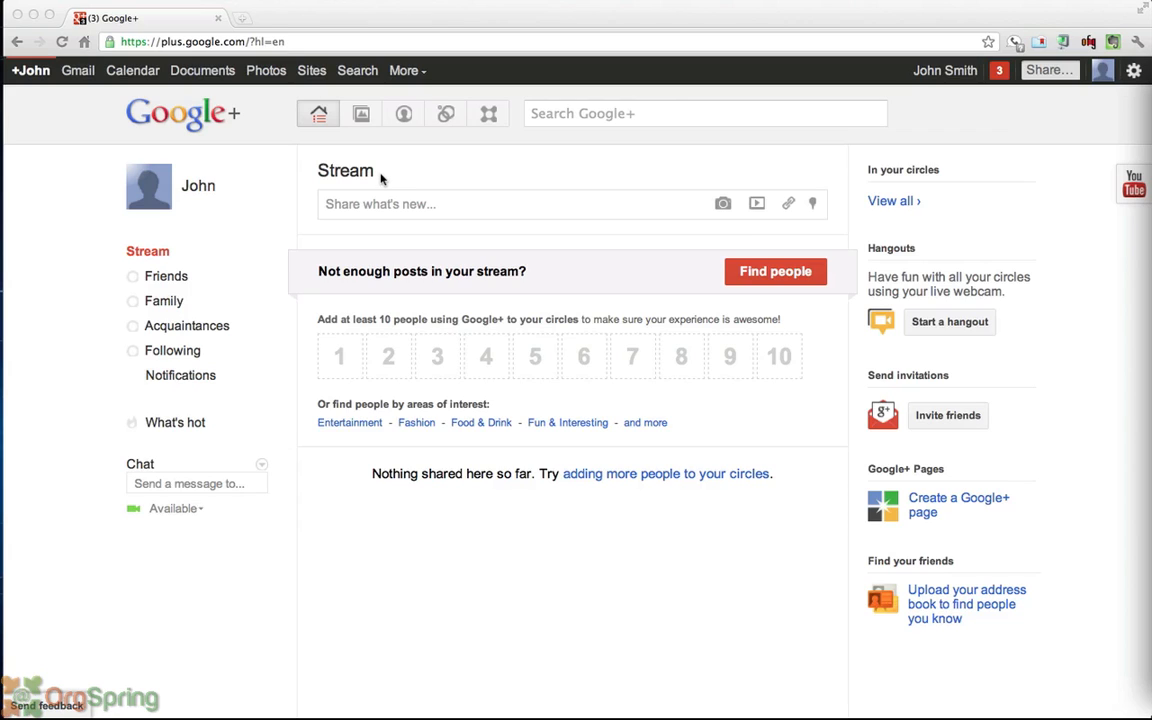
mouse_move(208, 193)
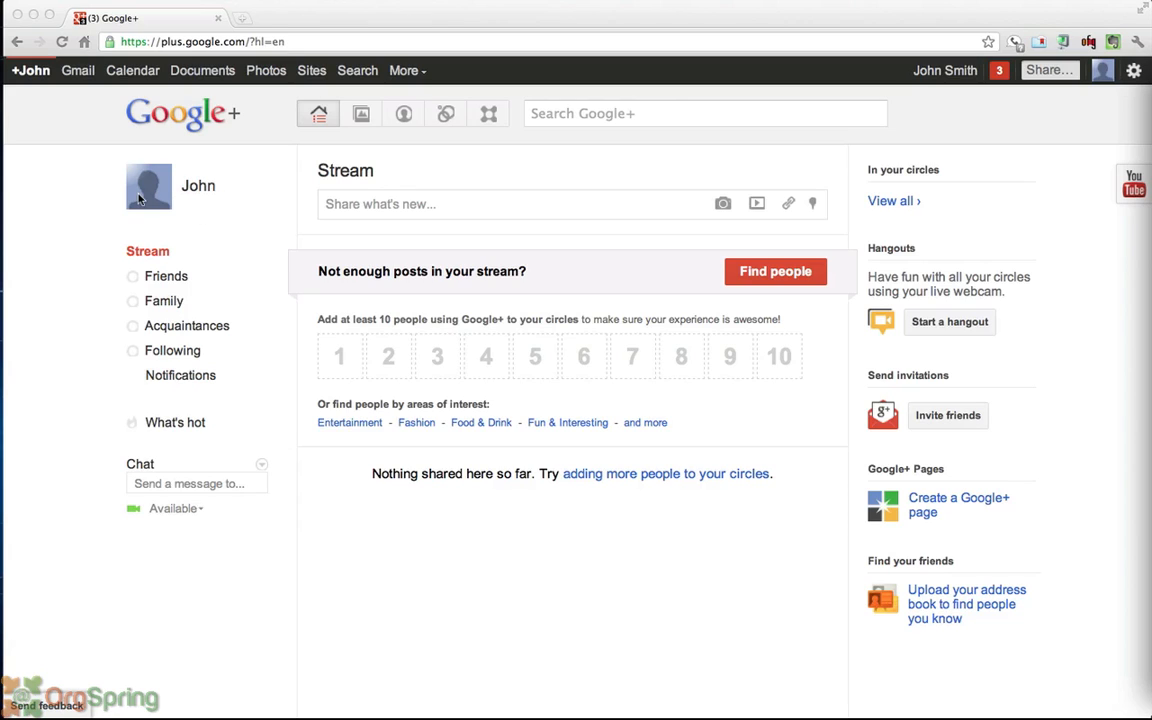
mouse_move(168, 221)
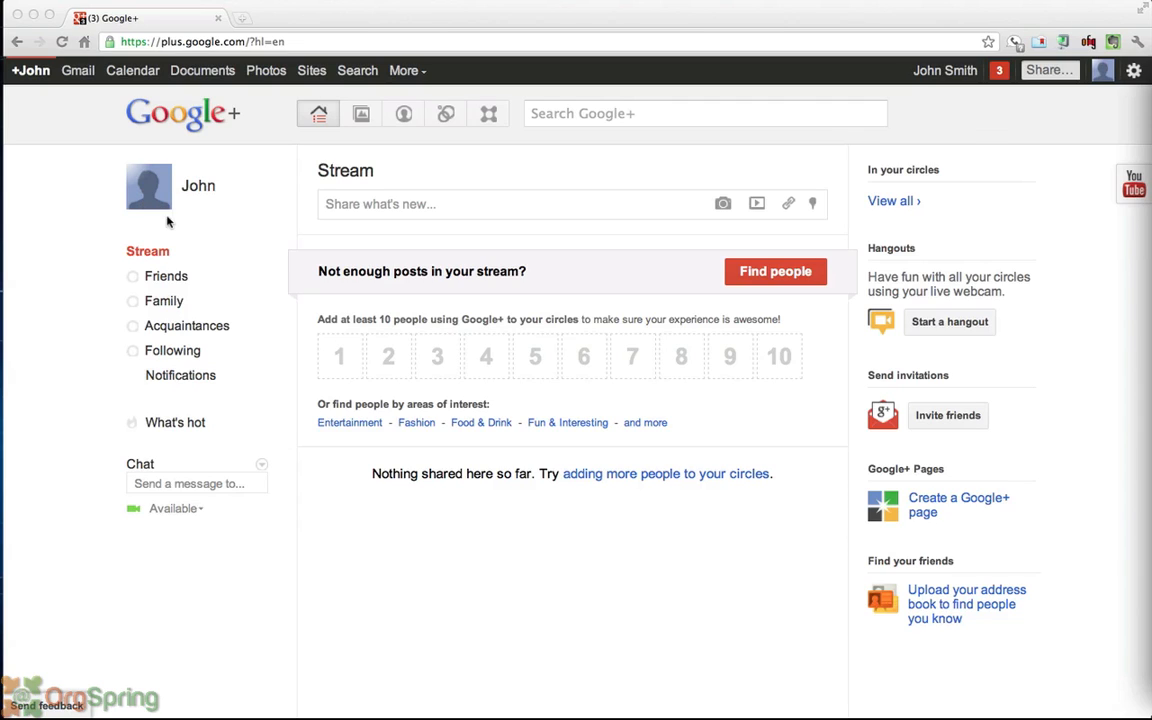
mouse_move(155, 220)
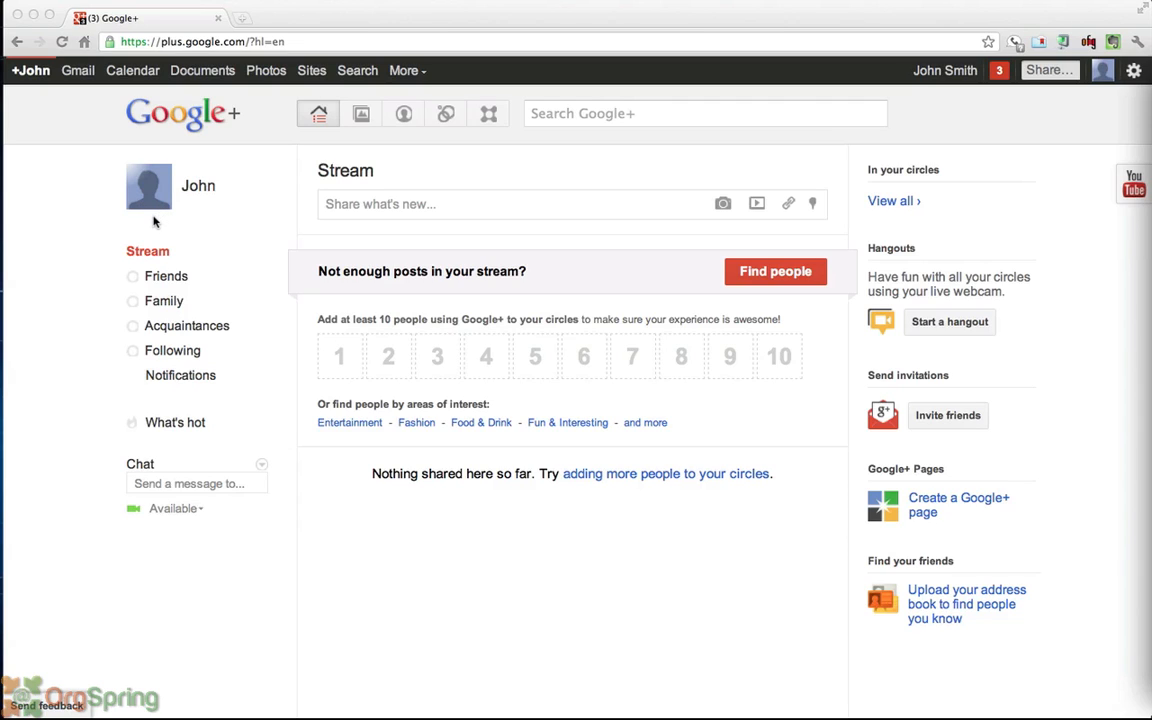
mouse_move(205, 210)
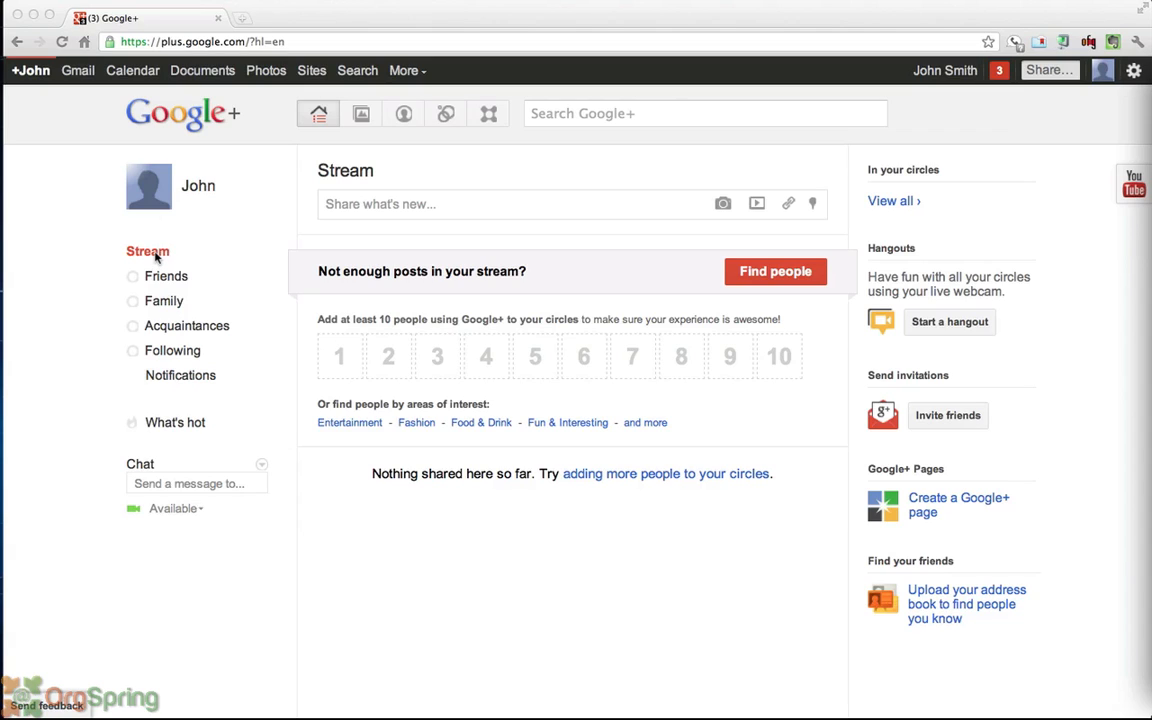
mouse_move(160, 350)
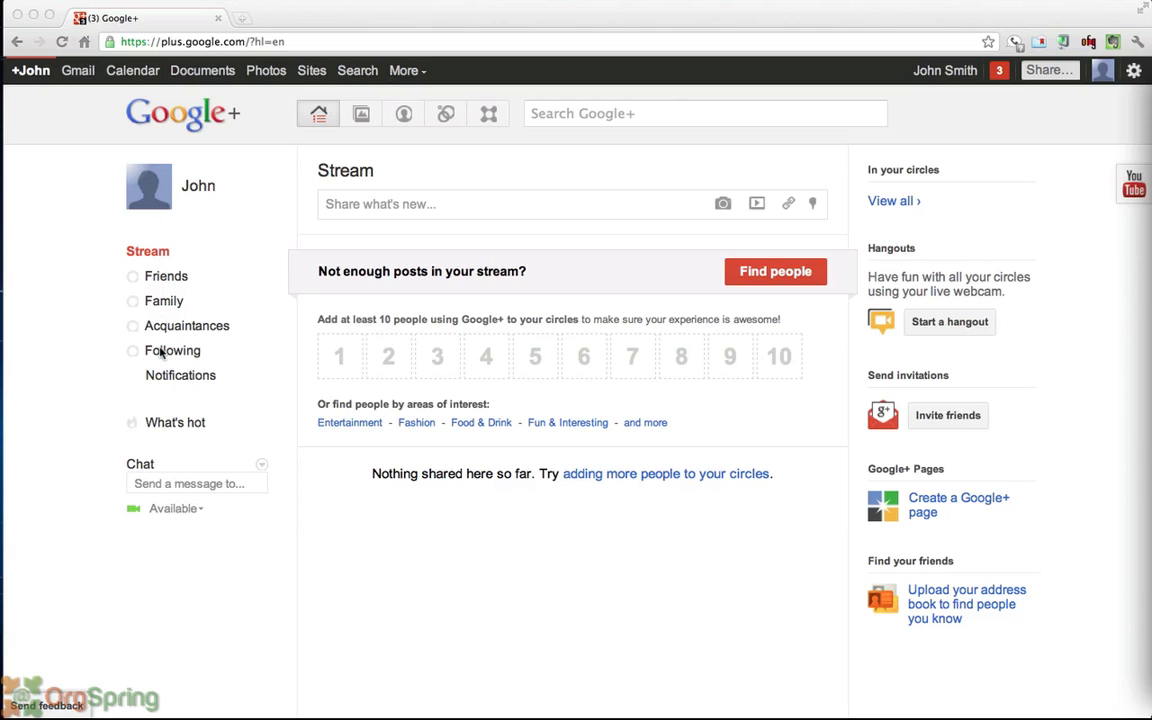
mouse_move(169, 428)
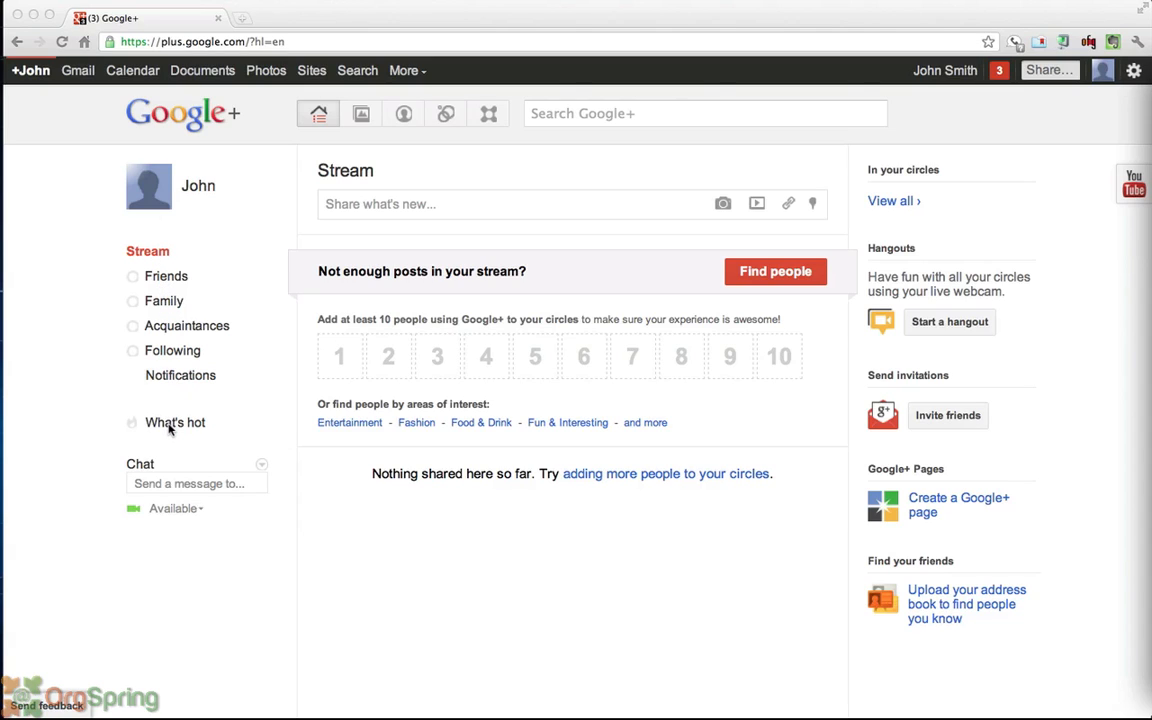
mouse_move(168, 443)
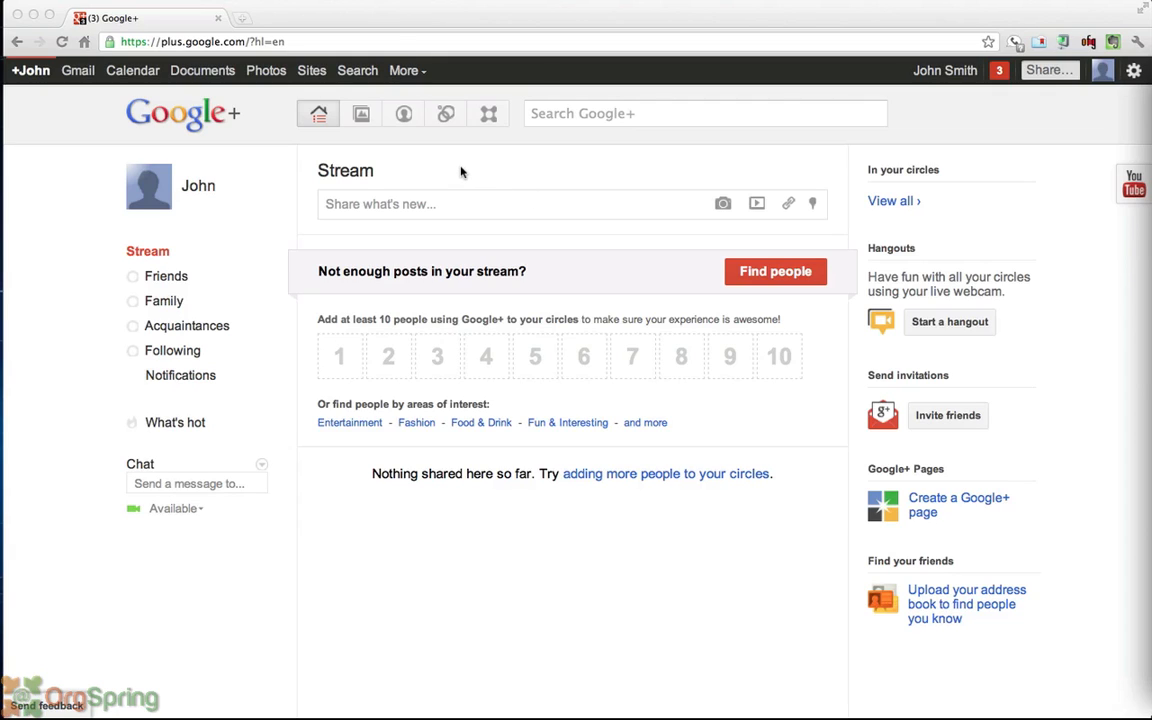
mouse_move(430, 170)
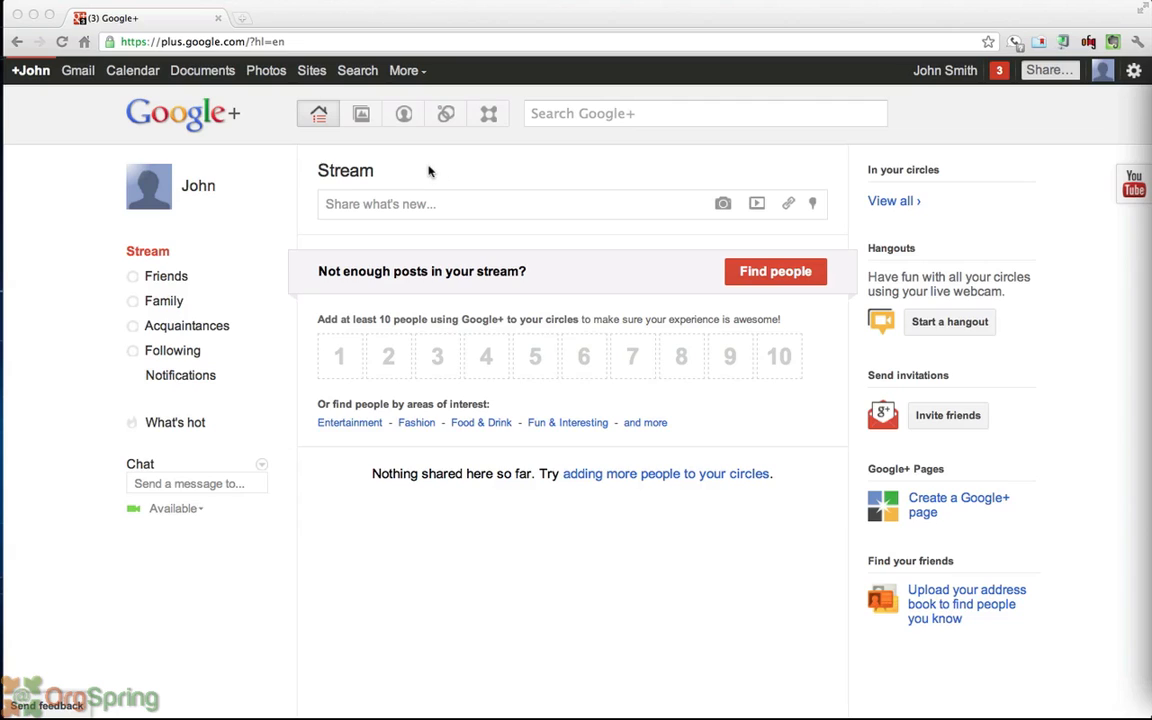
mouse_move(407, 204)
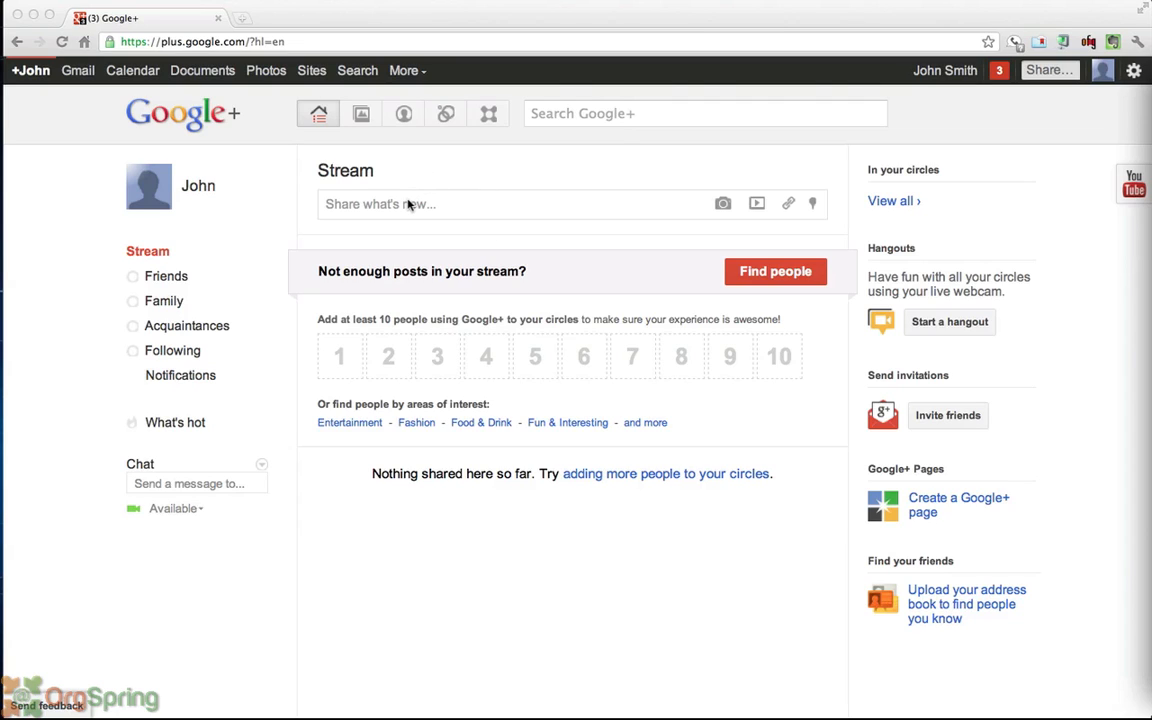
mouse_move(434, 204)
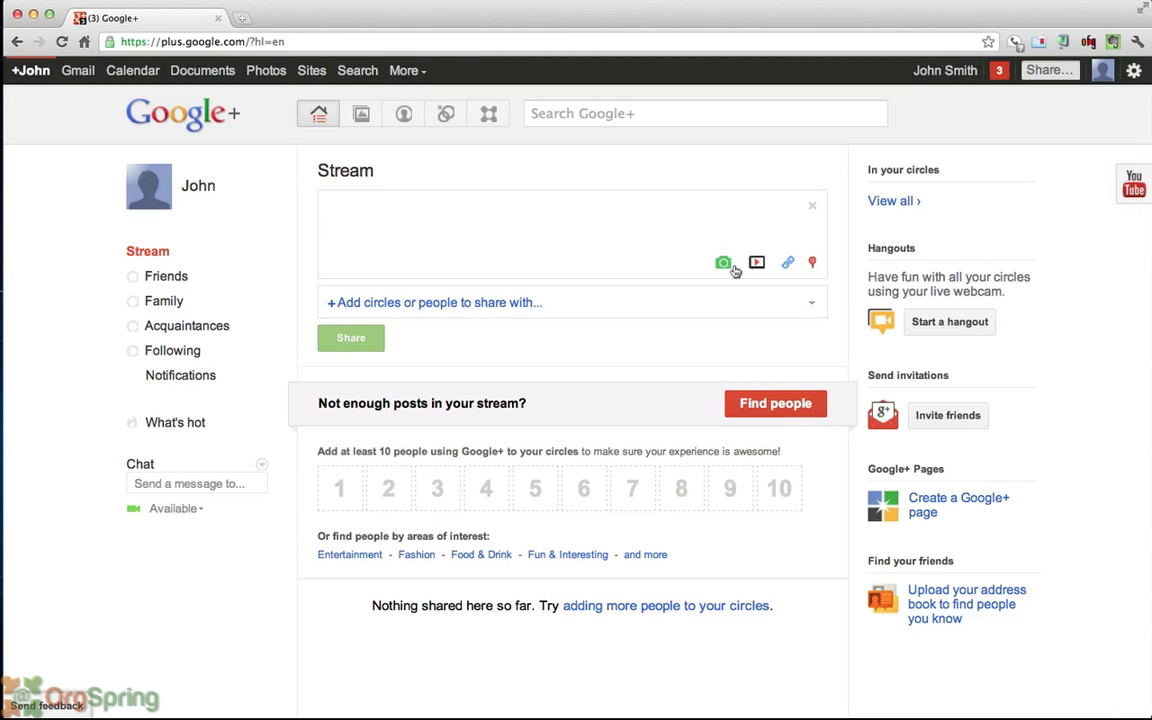
mouse_move(757, 263)
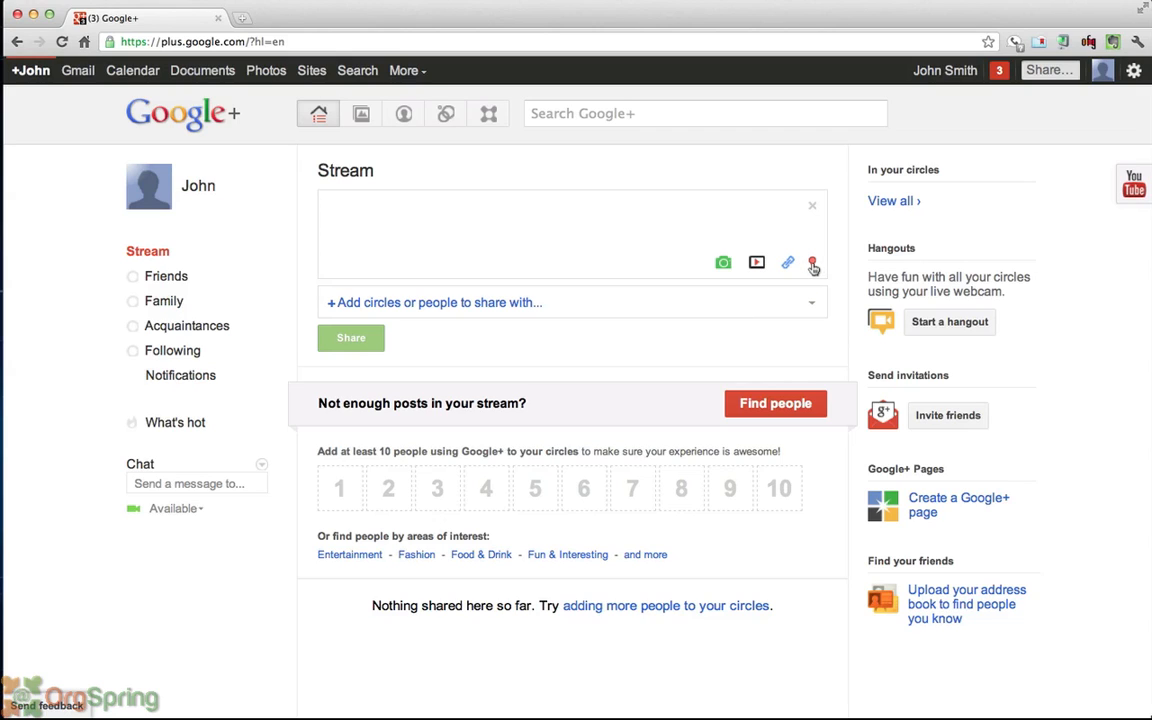
mouse_move(587, 217)
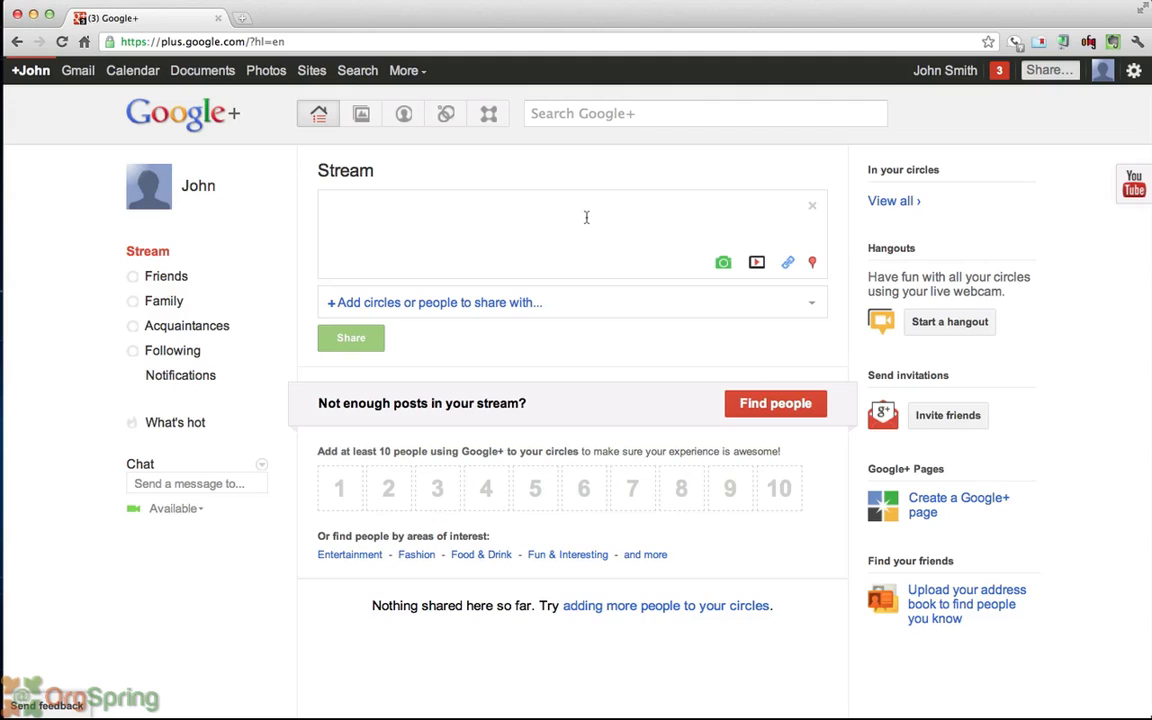
Share 'Hello world. This is my first post on Google +' with the Public audience
text(Hello world)
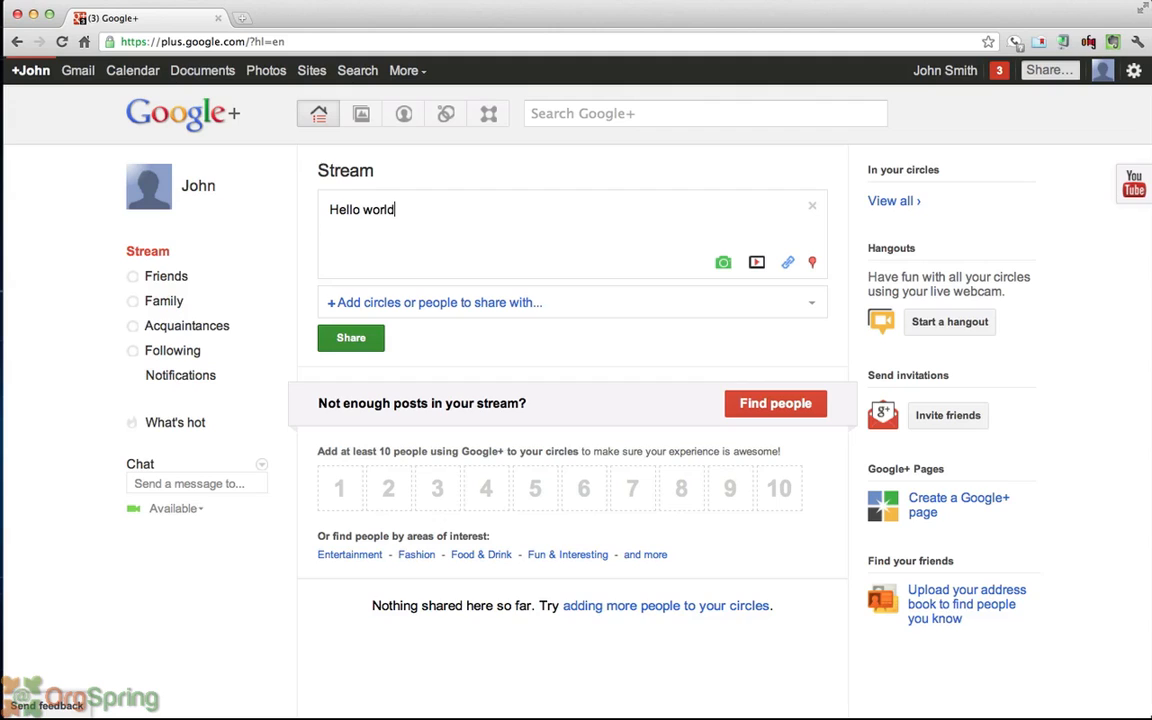
text(. This is my first)
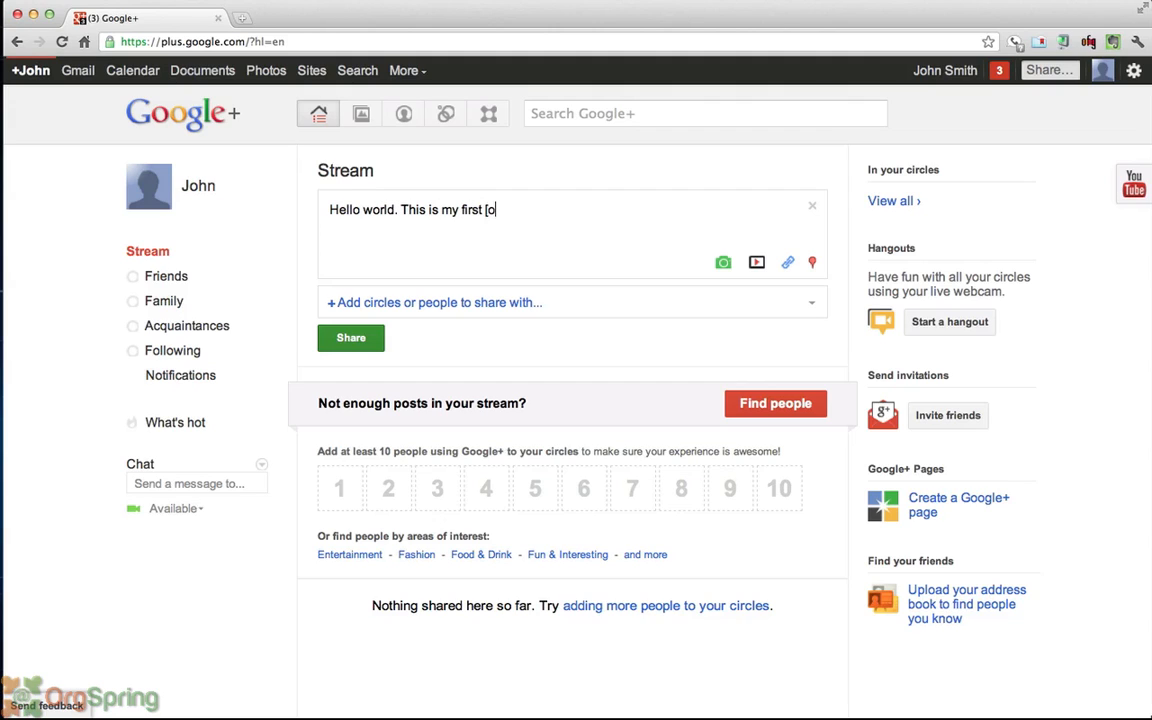
text(post on)
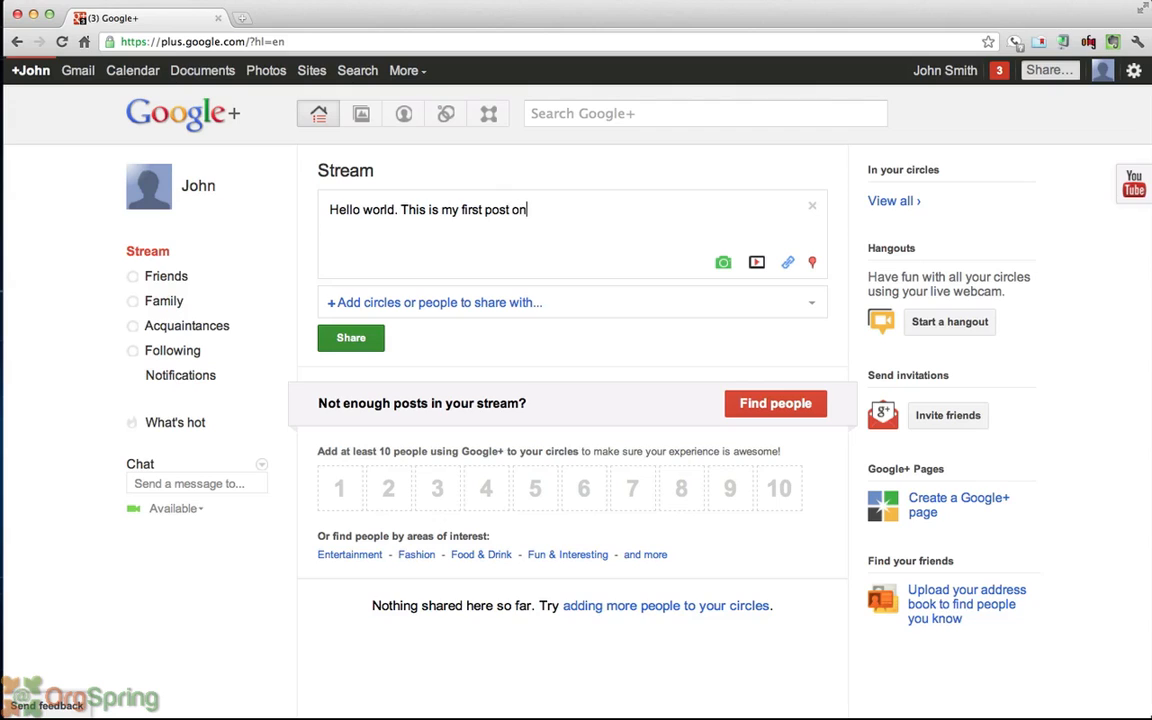
text(Google +)
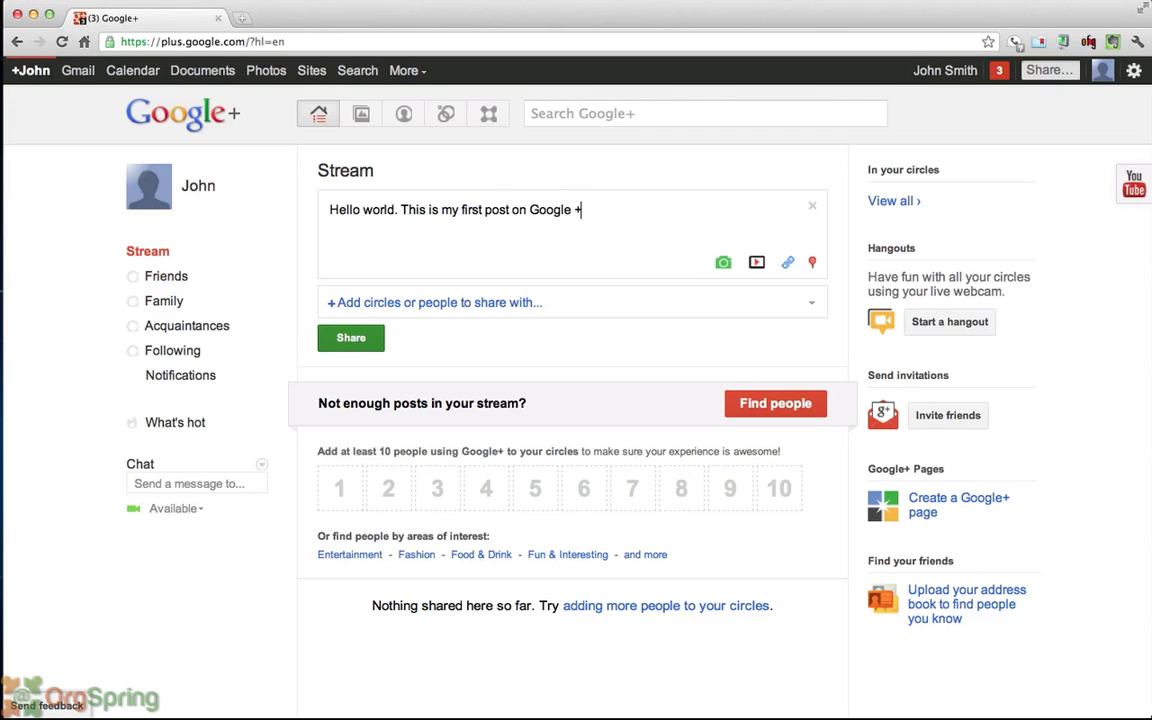
mouse_move(427, 297)
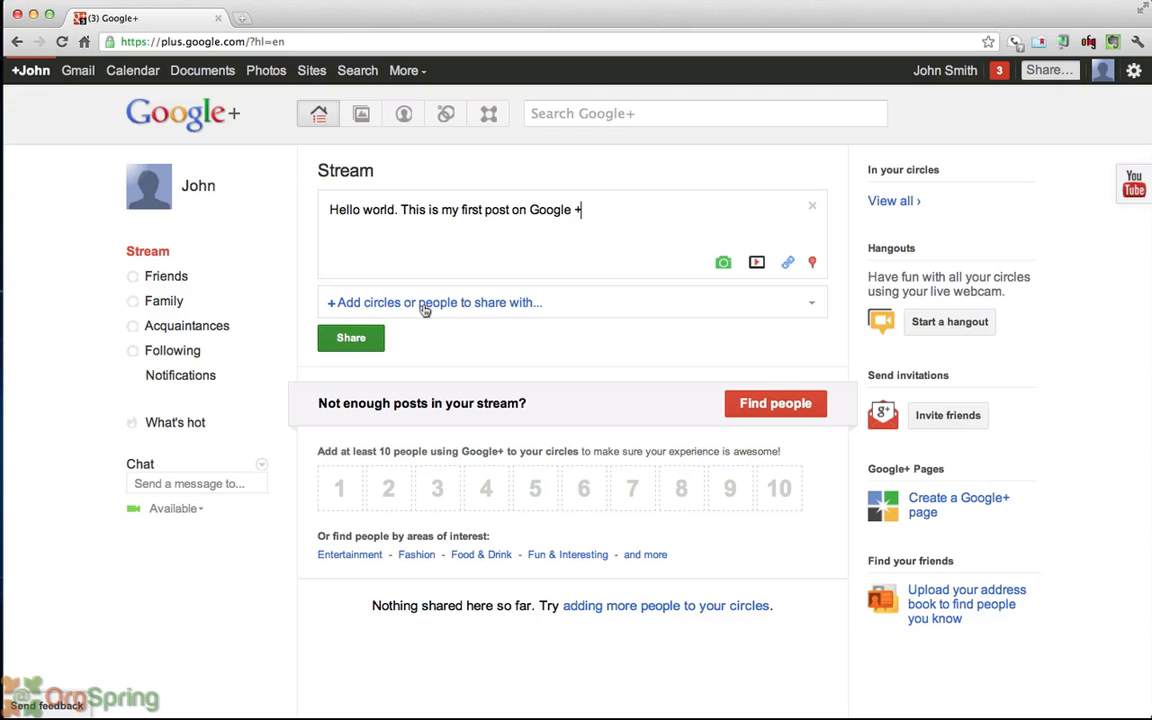
click(434, 302)
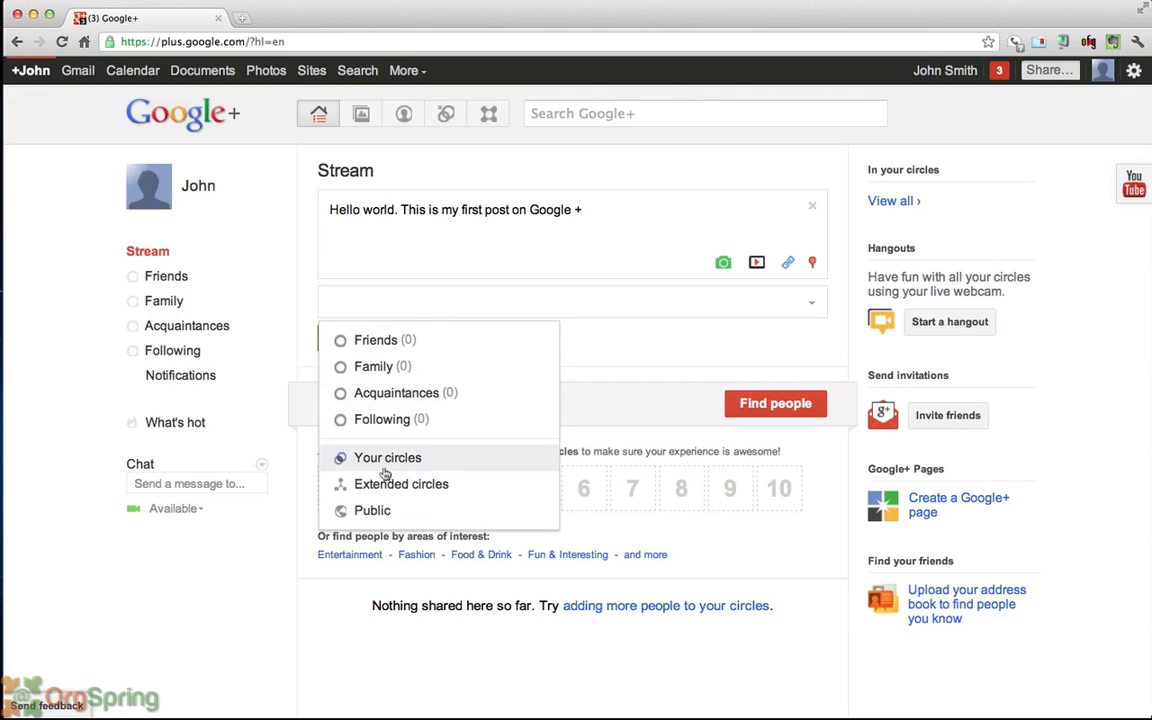
click(371, 510)
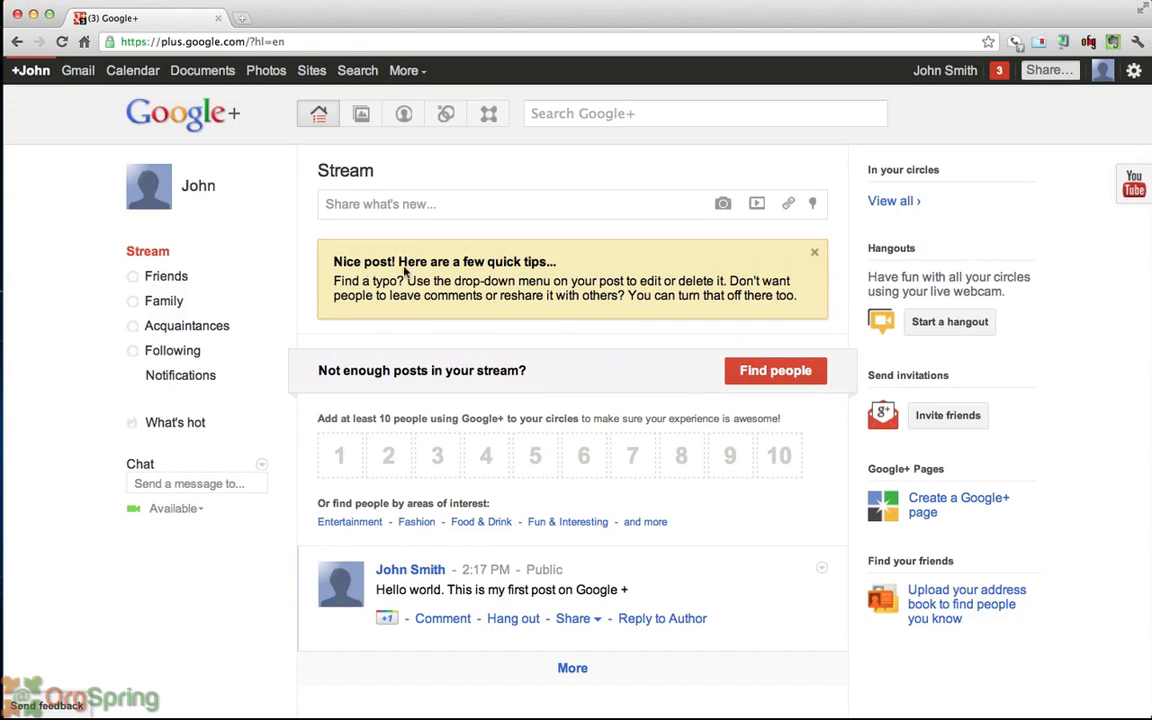
mouse_move(557, 263)
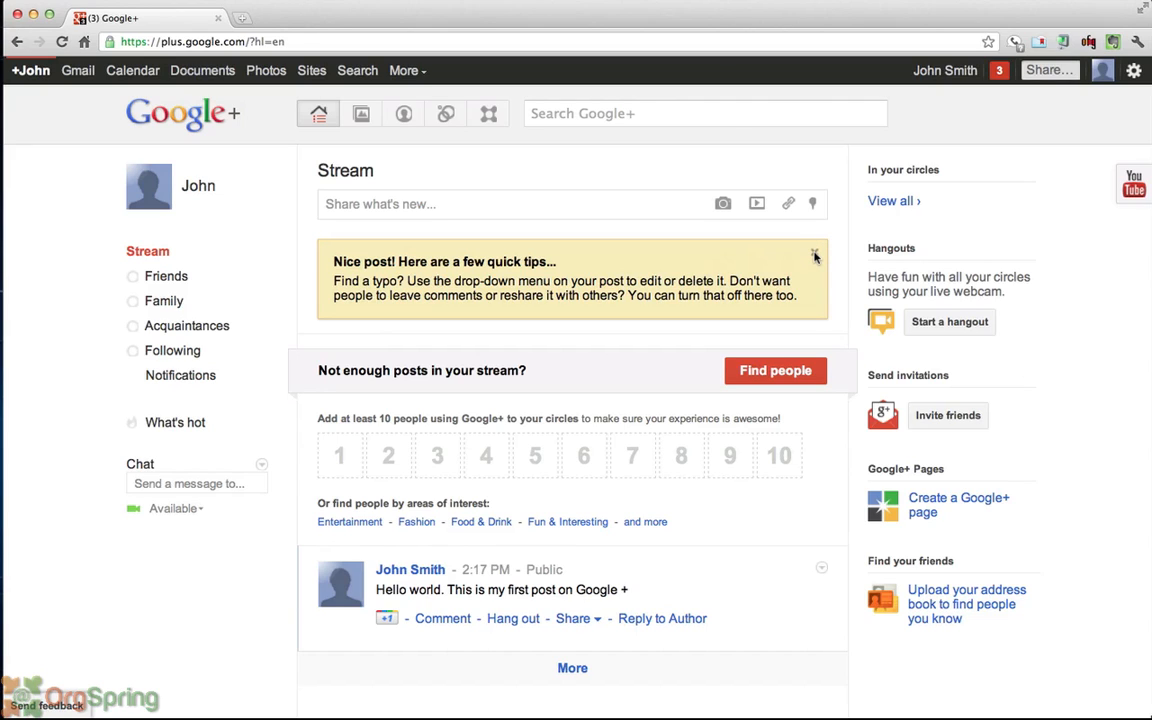
Close the 'Nice post! Here are a few quick tips' banner
click(815, 254)
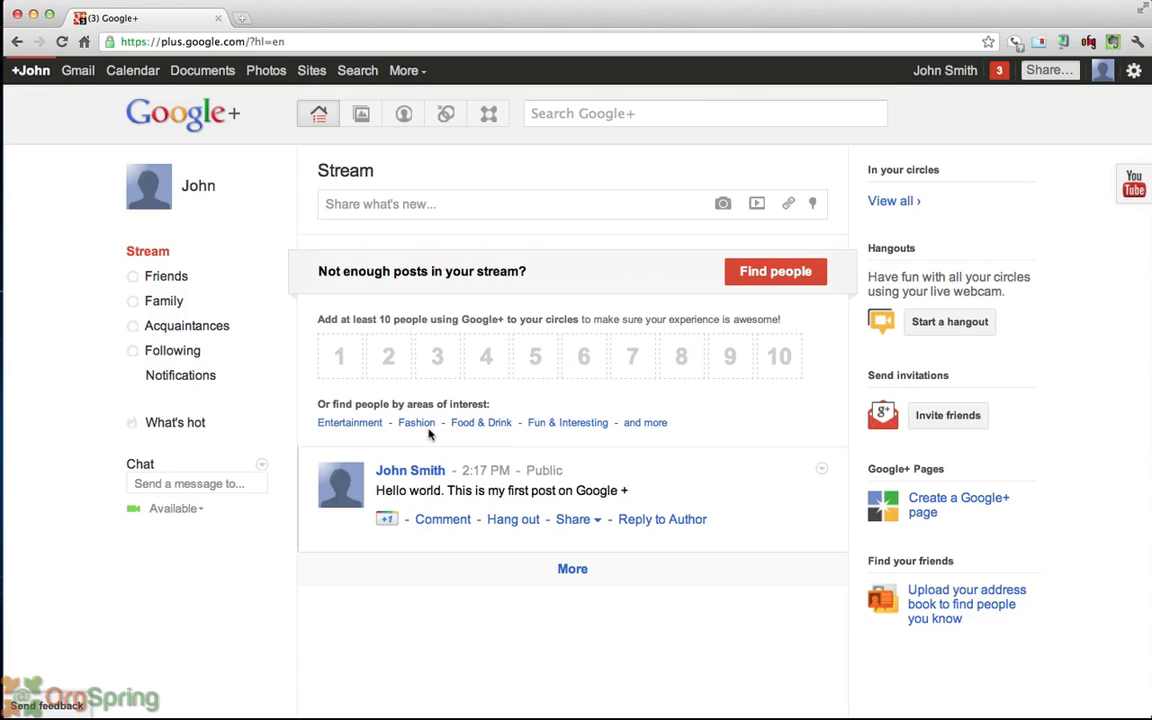
mouse_move(356, 485)
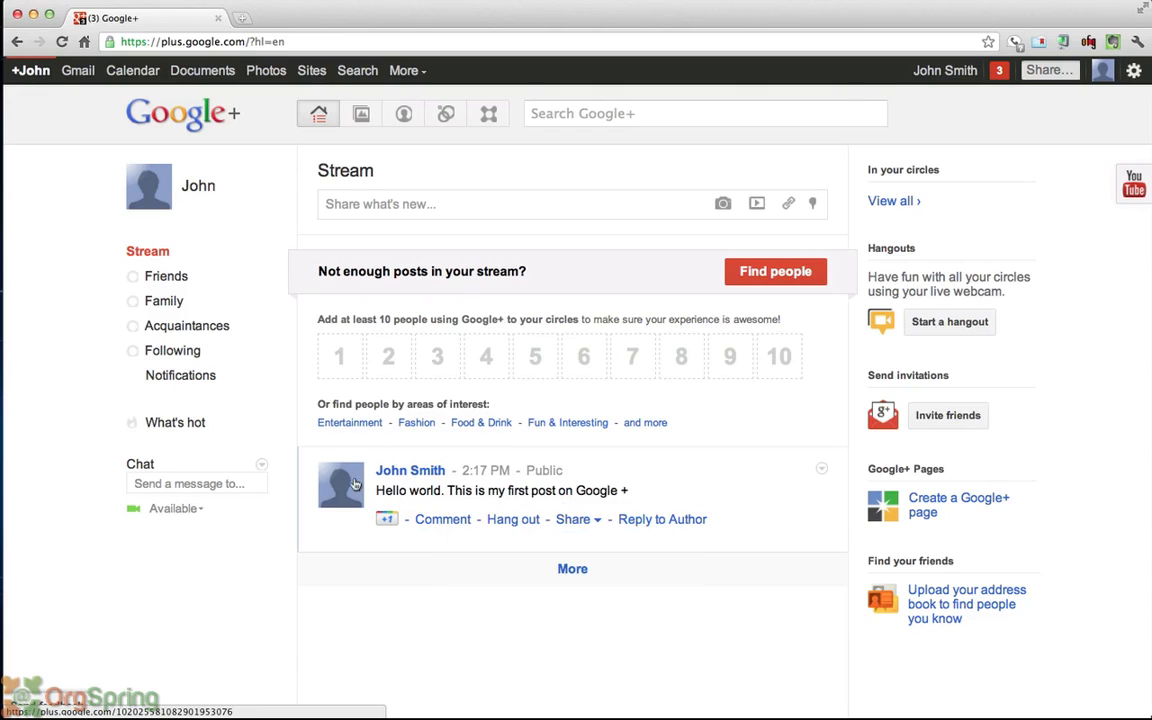
mouse_move(410, 470)
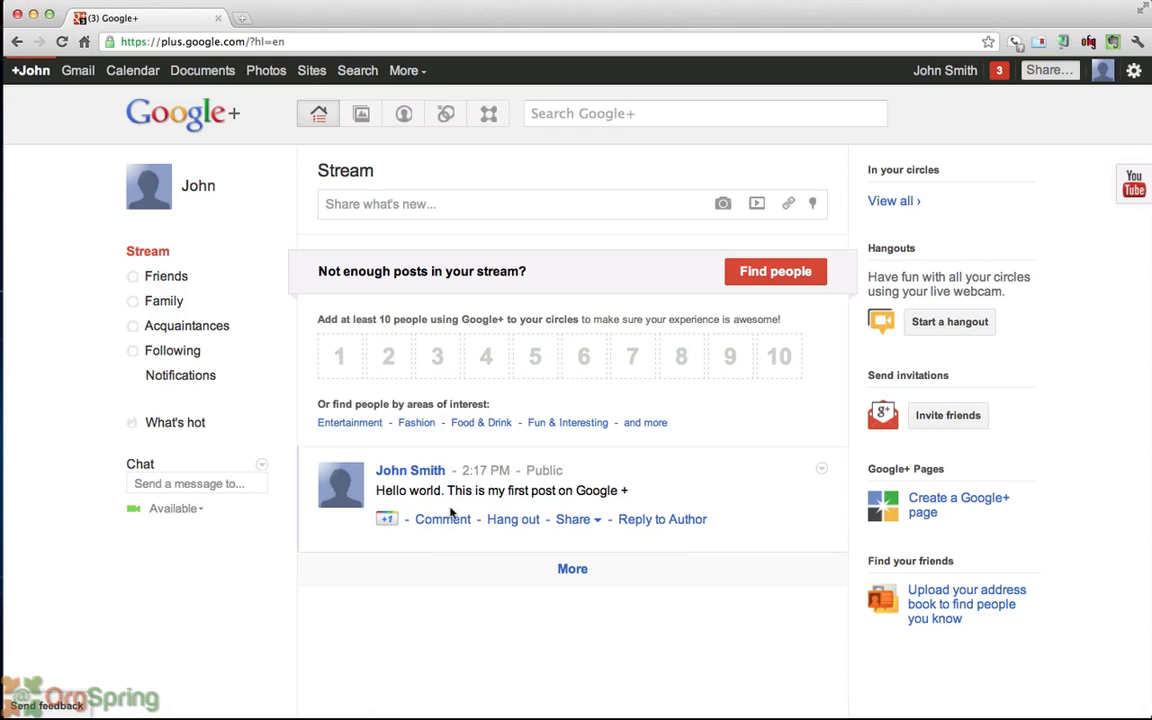
mouse_move(513, 519)
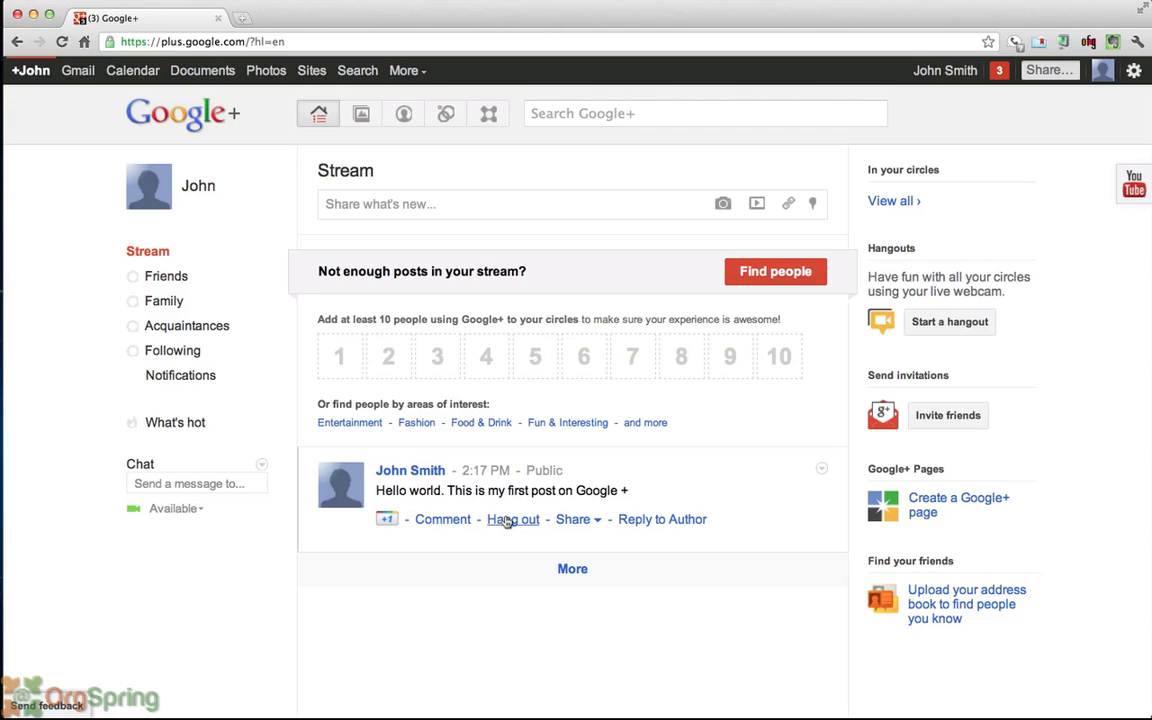
mouse_move(518, 524)
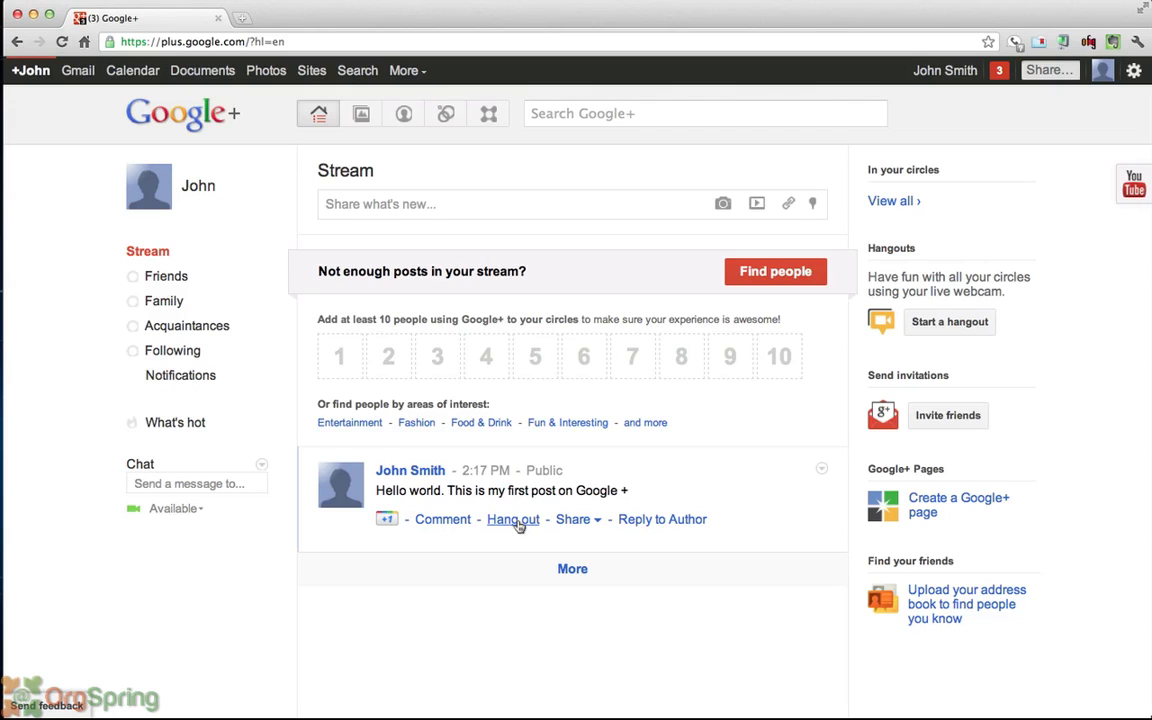
mouse_move(591, 520)
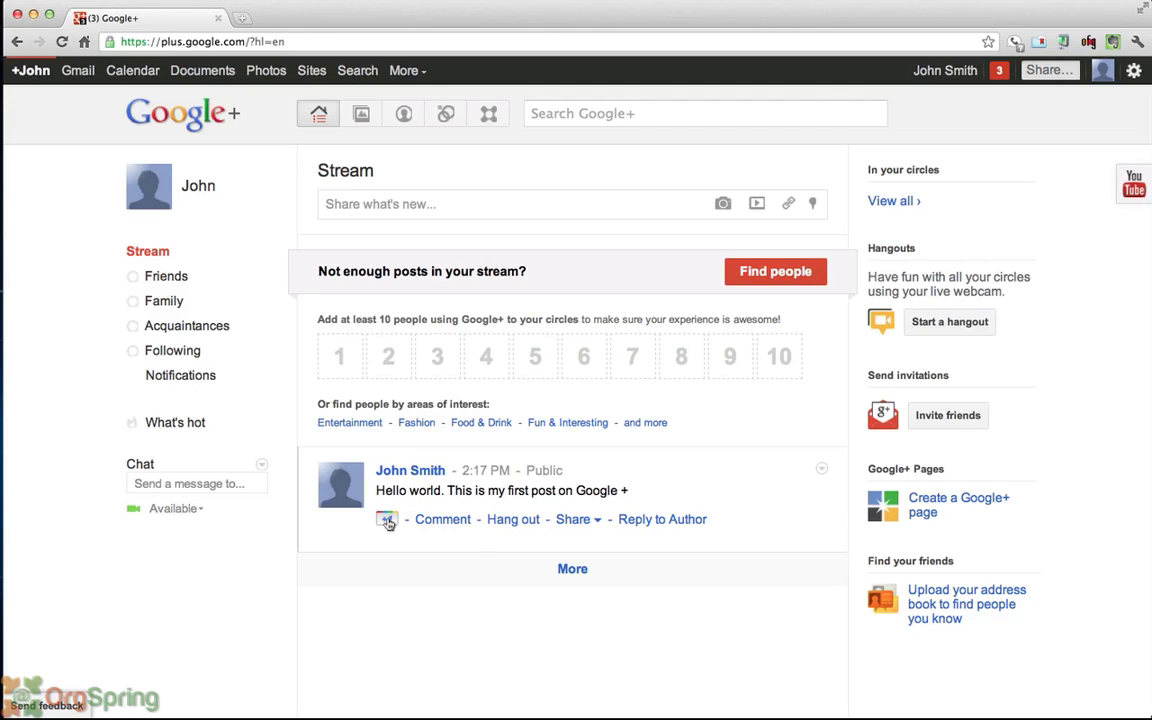
mouse_move(386, 519)
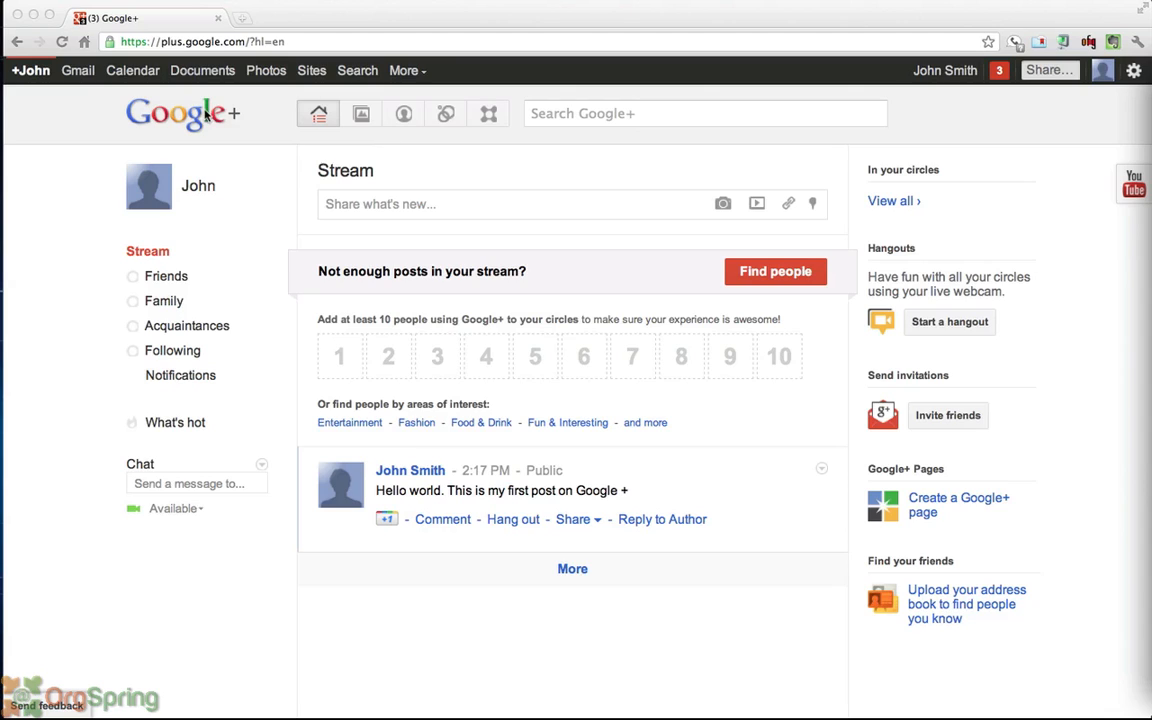
mouse_move(320, 113)
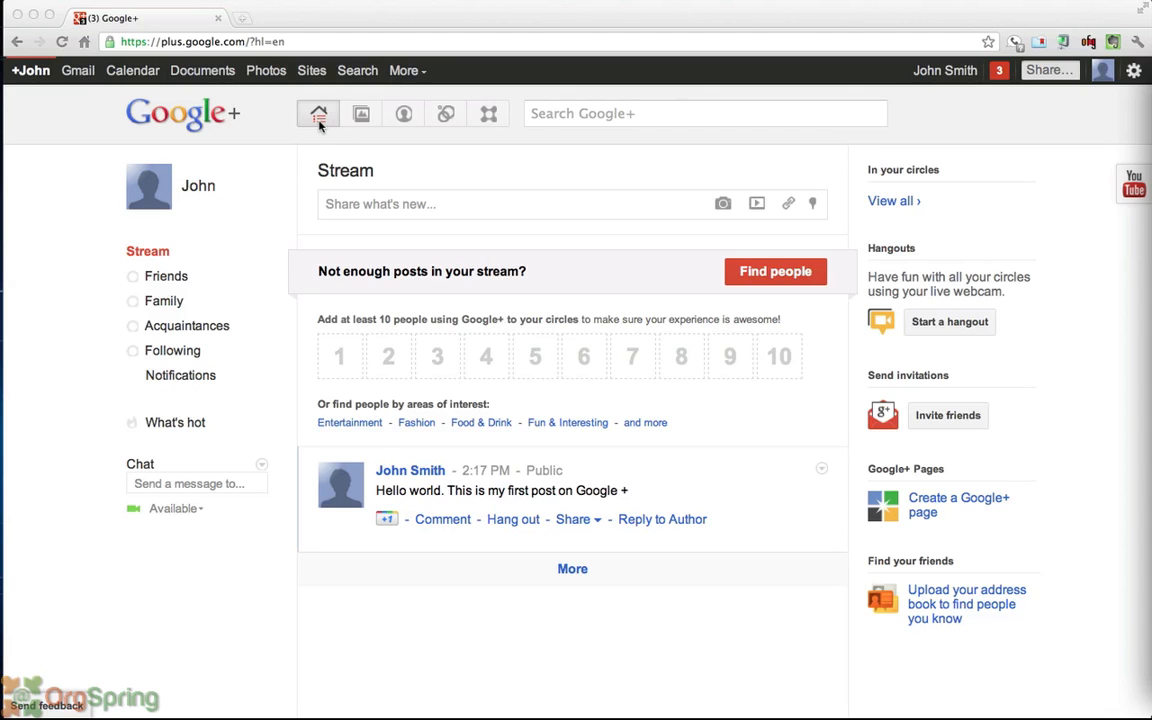
mouse_move(335, 181)
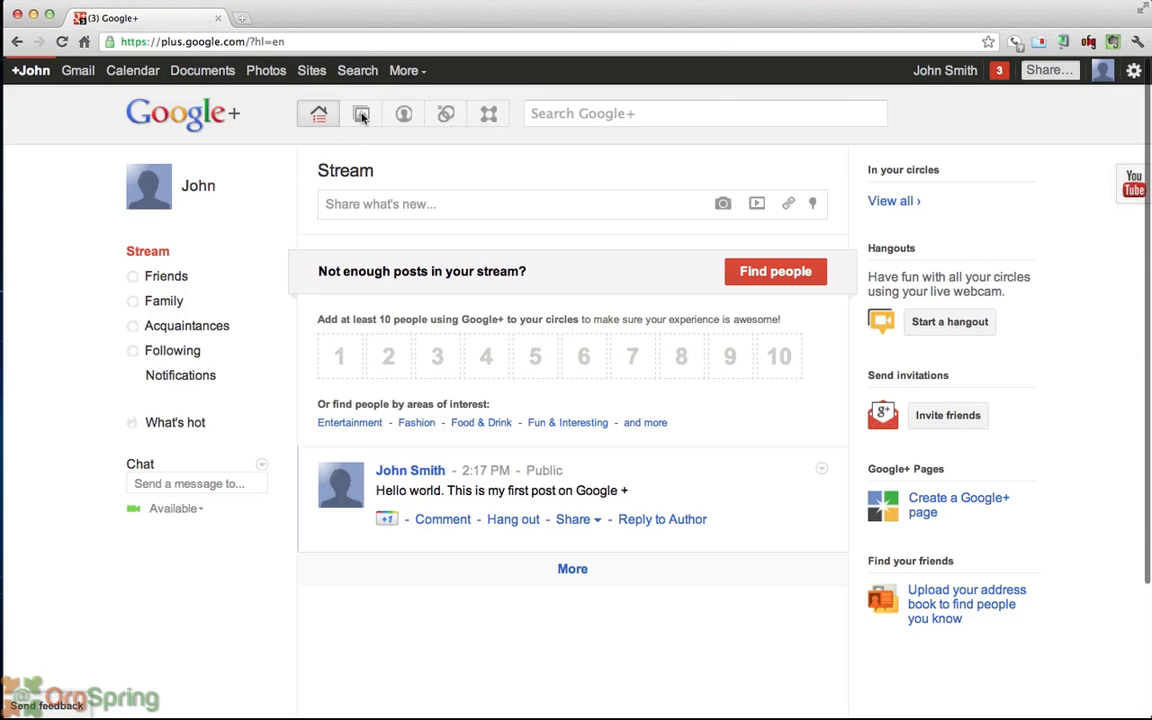
Go to Google+ Photos and view the empty 'Photos of you' section
click(361, 113)
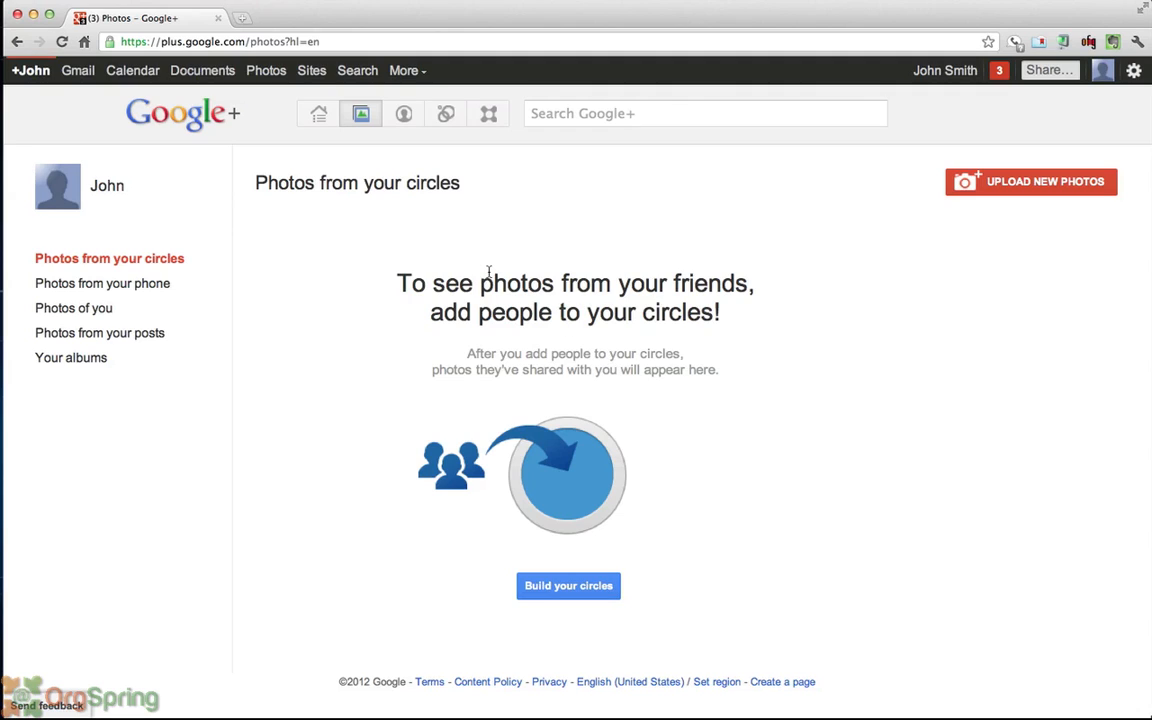
mouse_move(157, 272)
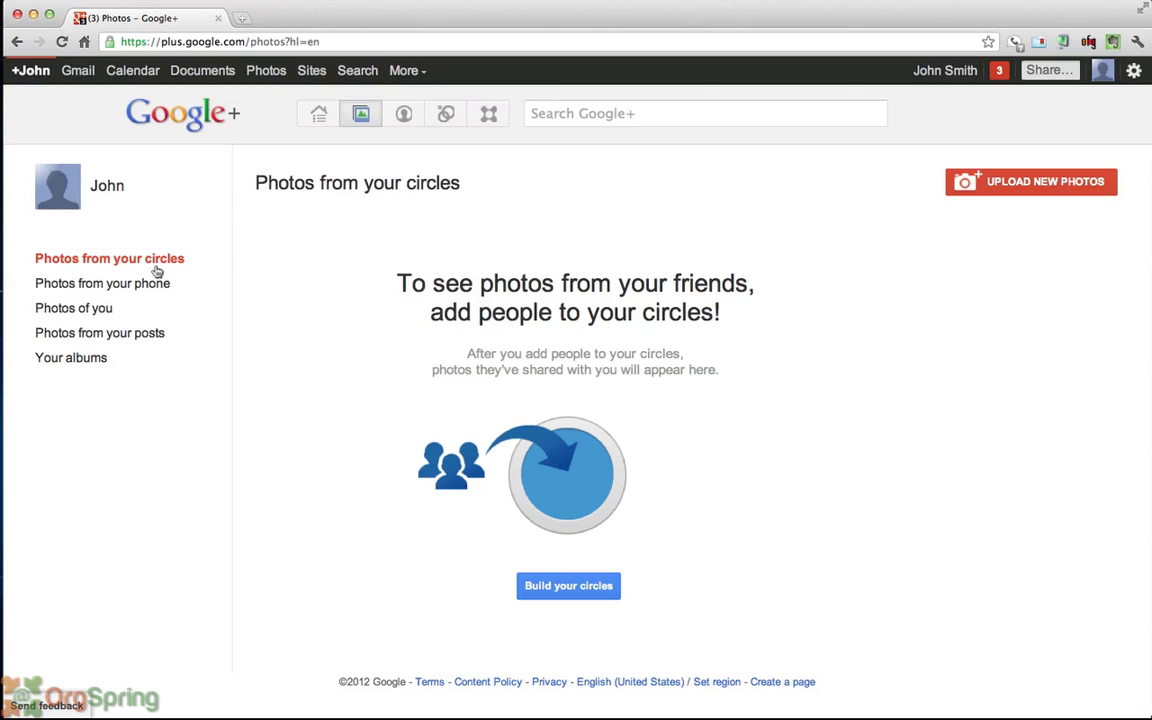
mouse_move(102, 283)
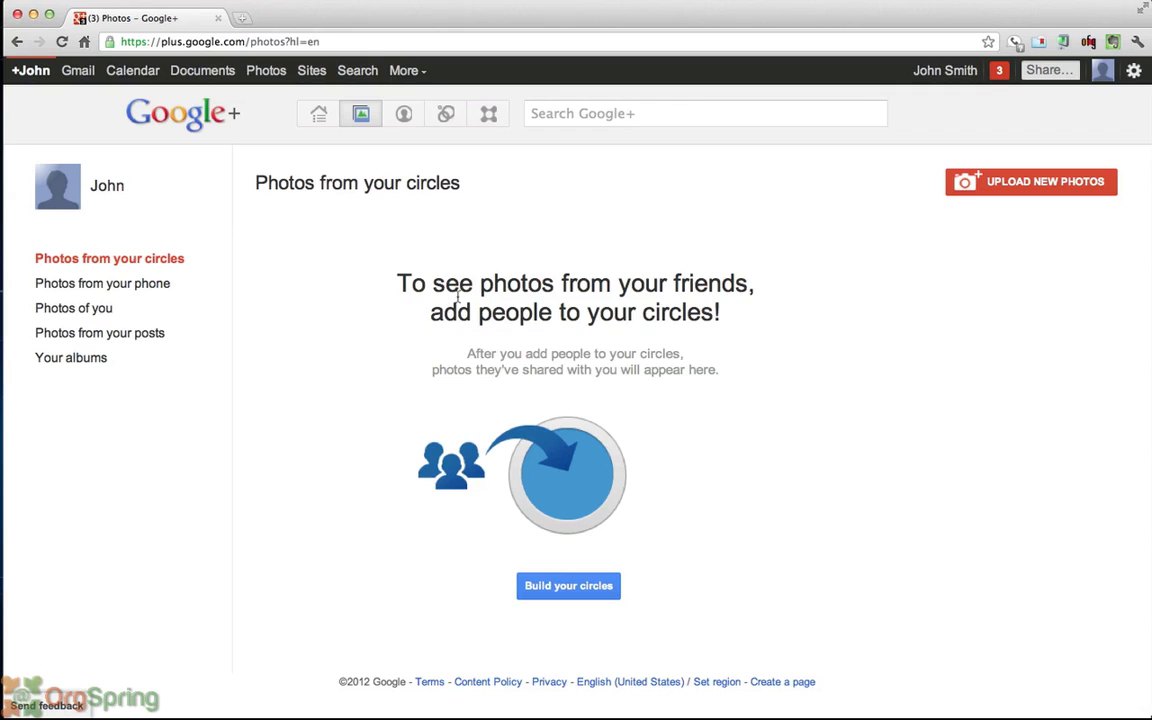
click(73, 307)
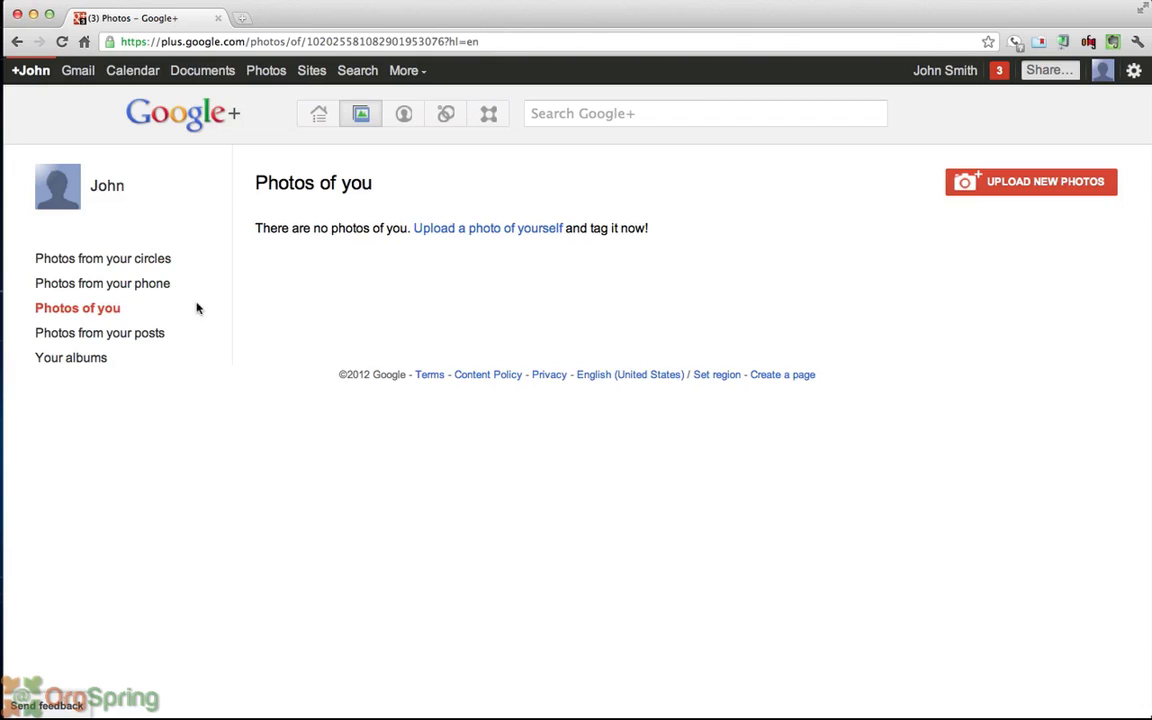
mouse_move(463, 239)
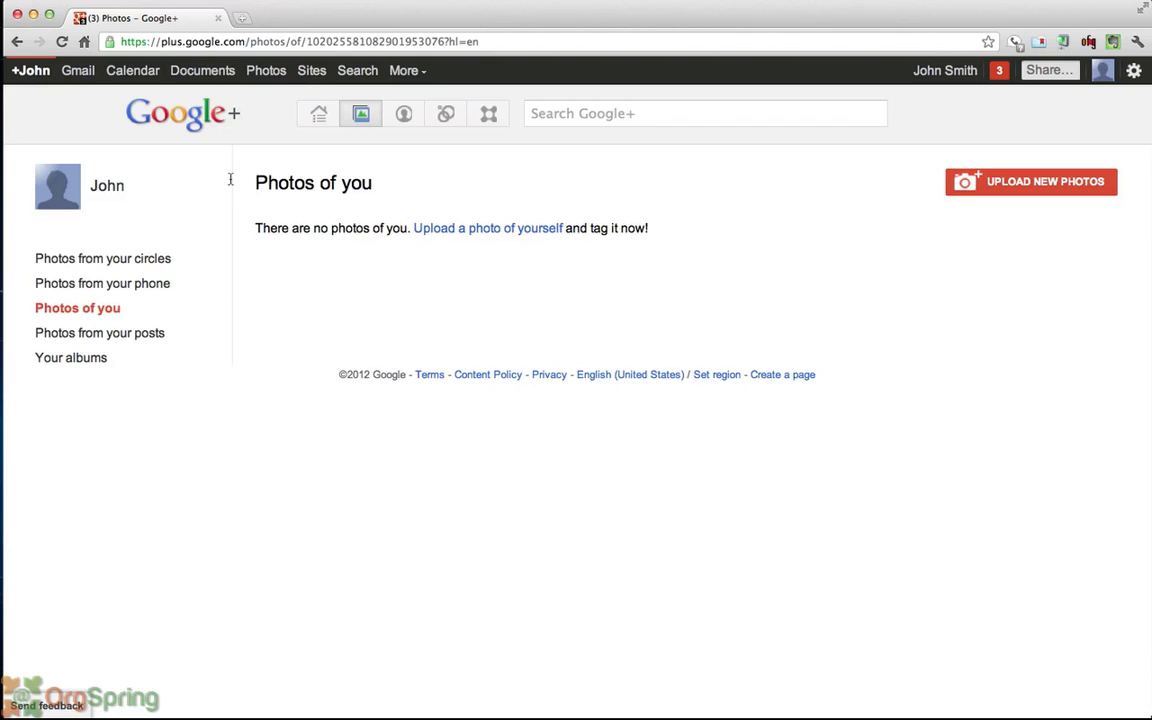
mouse_move(404, 113)
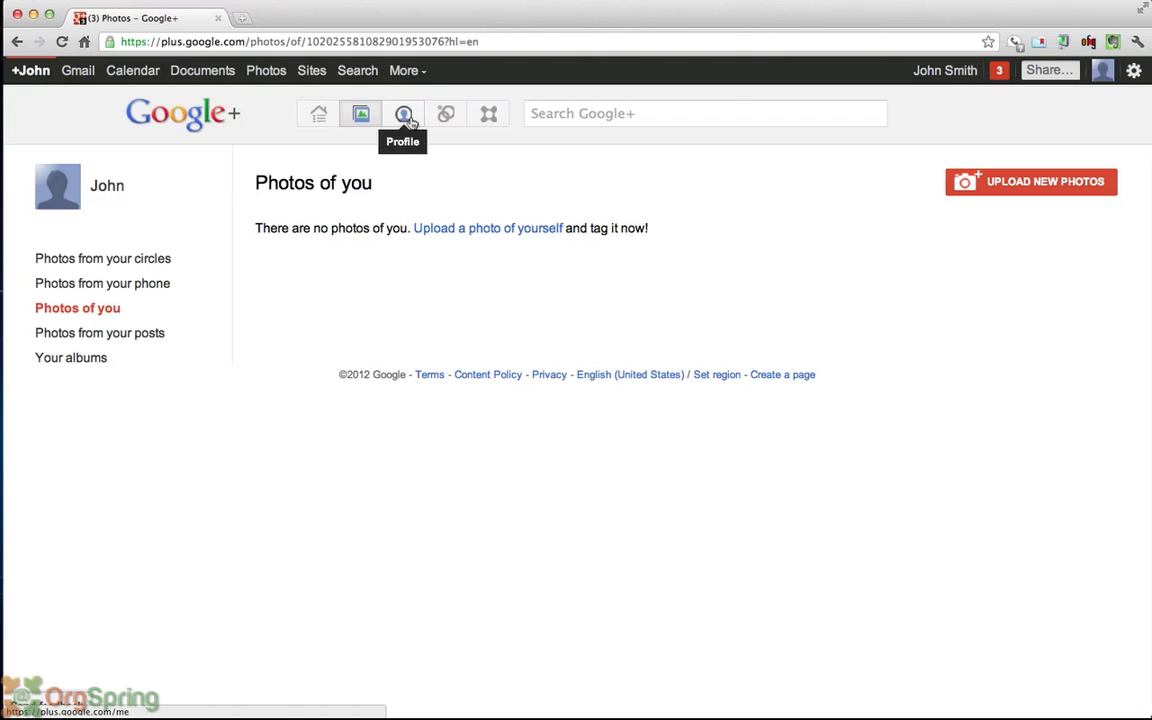
click(404, 113)
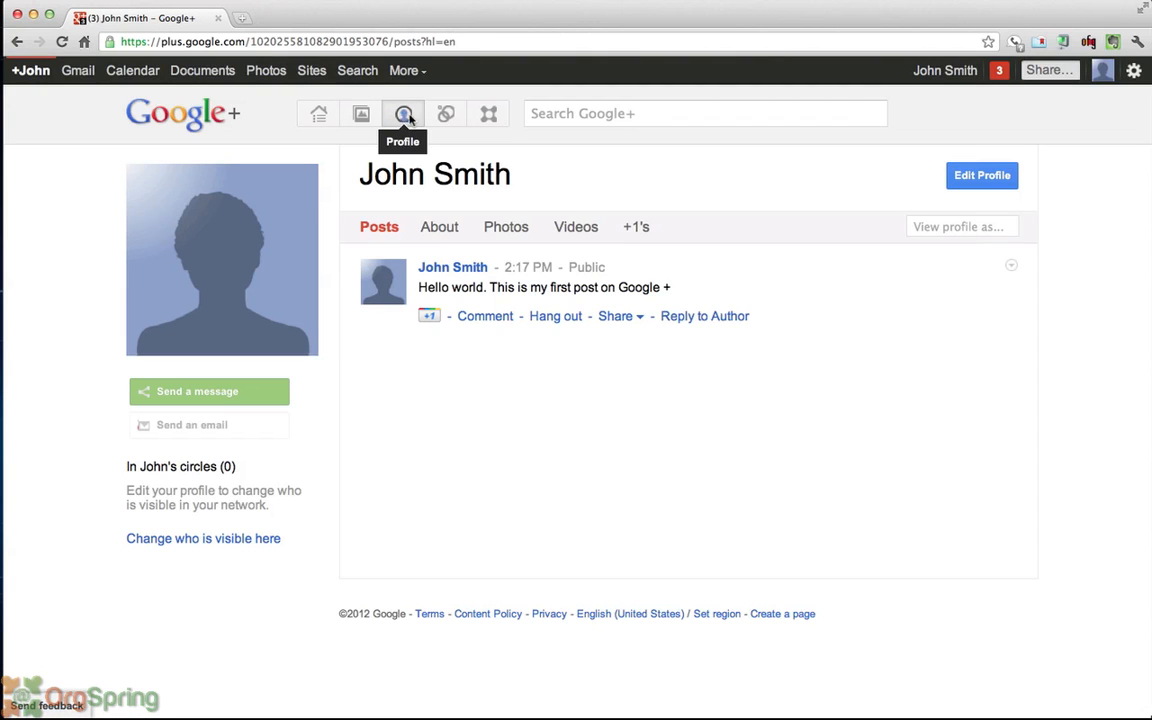
mouse_move(335, 418)
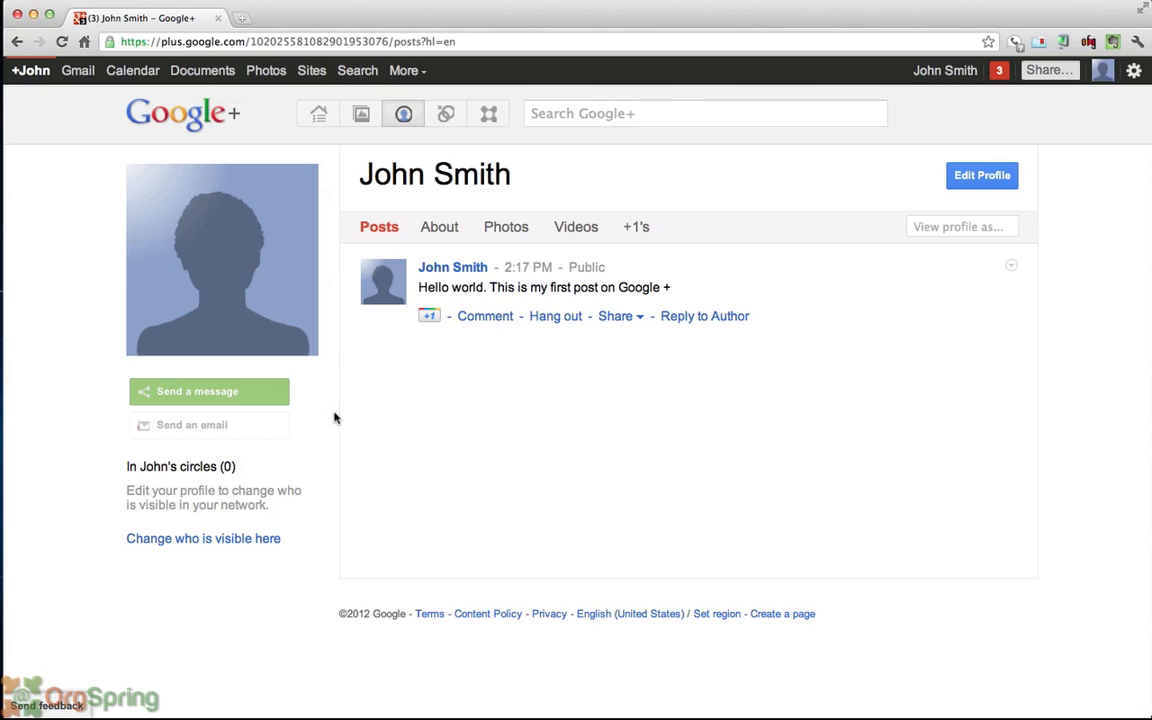
mouse_move(337, 425)
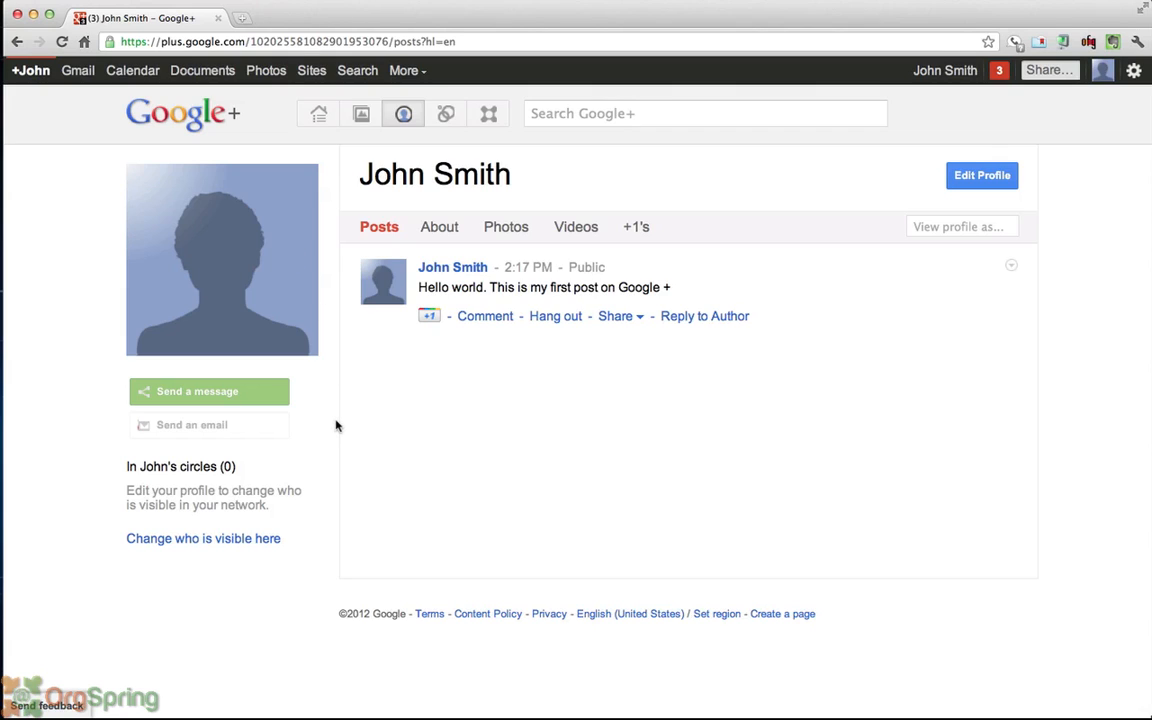
mouse_move(349, 353)
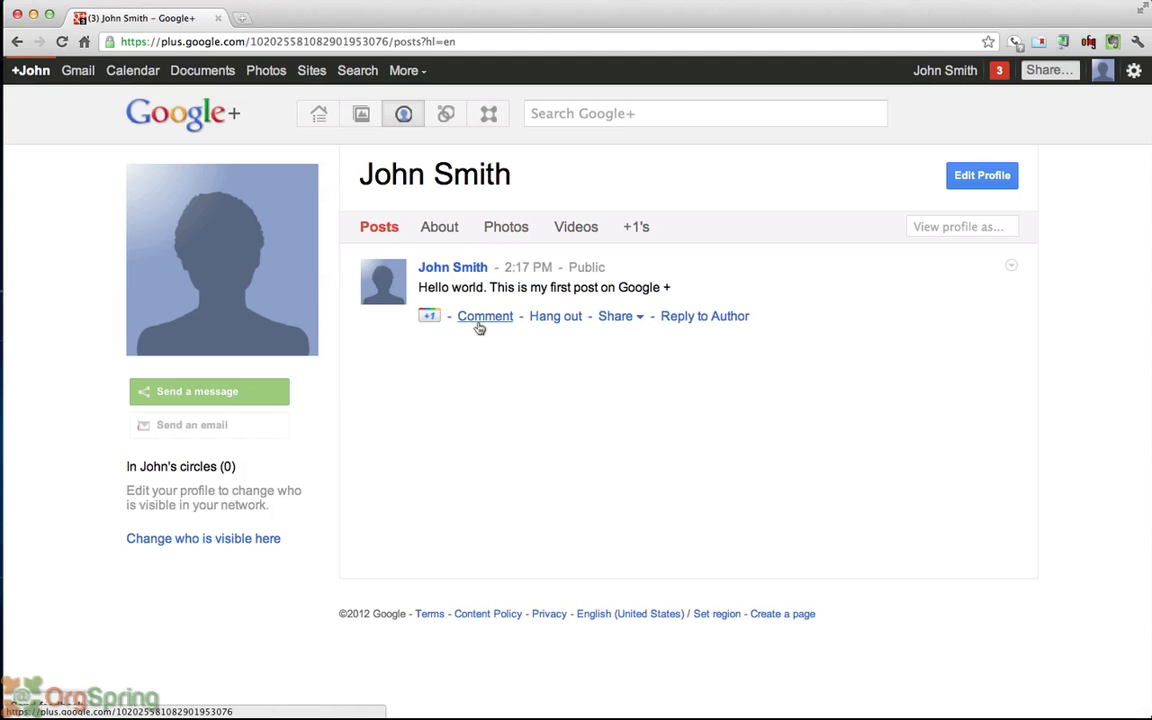
click(440, 226)
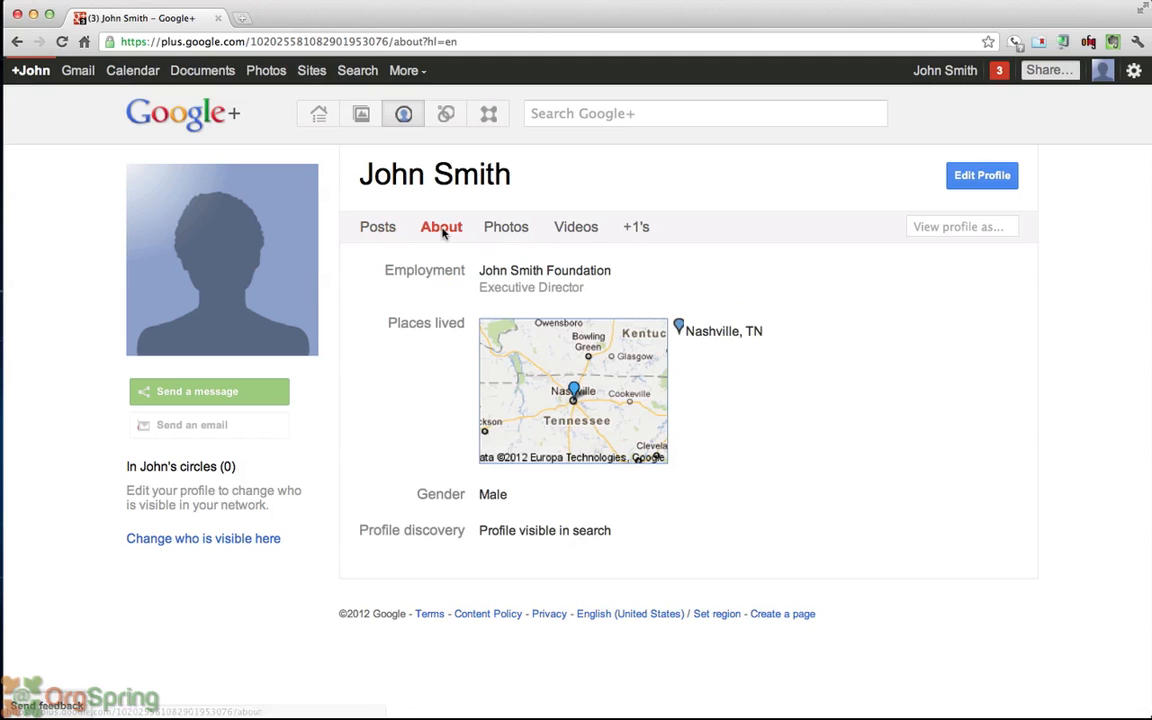
mouse_move(565, 300)
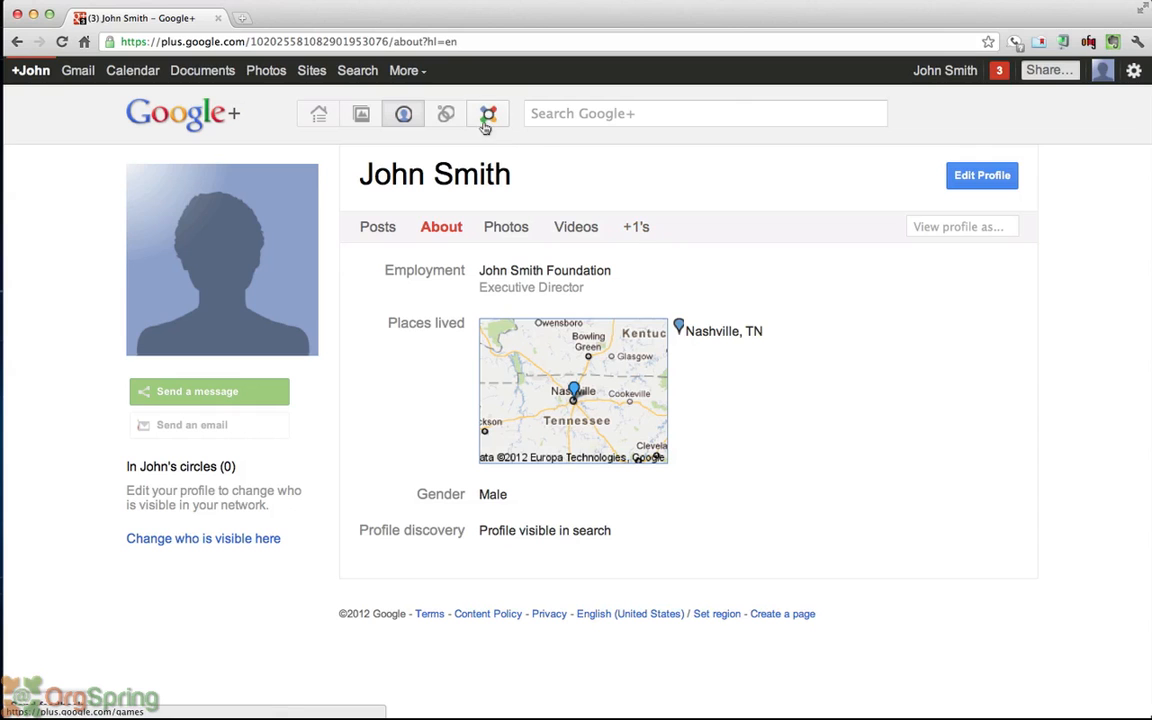
click(445, 113)
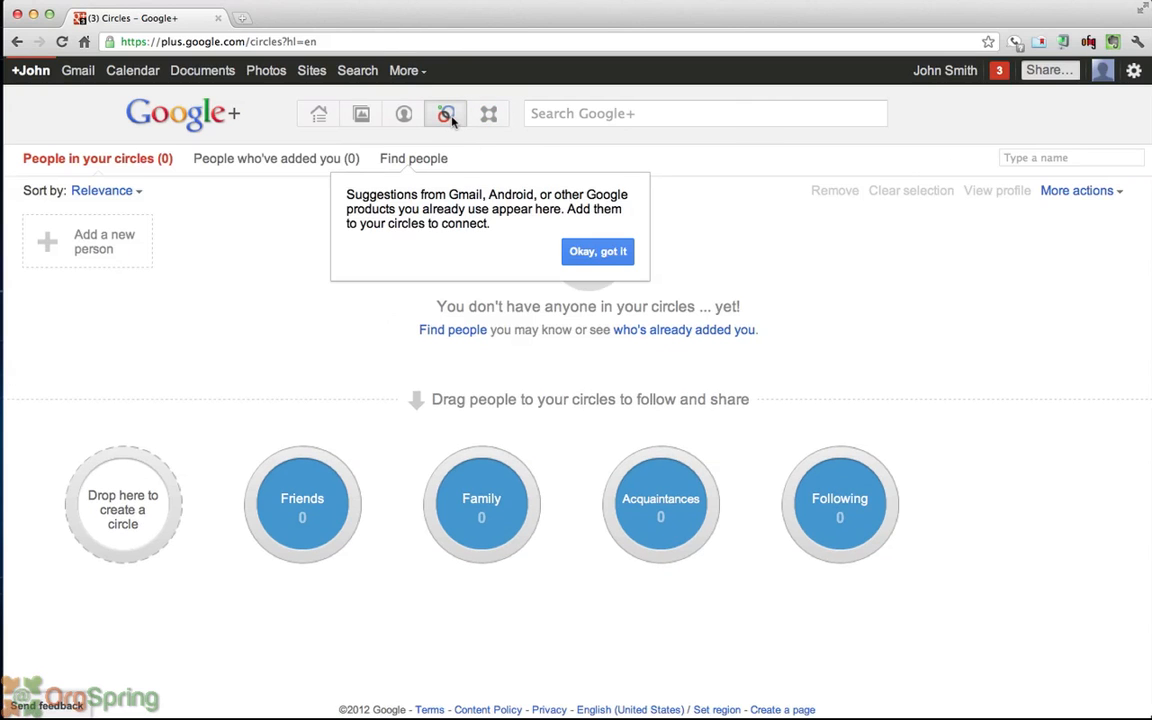
Dismiss the 'Okay, got it' people-suggestions tip and go back to the Home stream
click(597, 251)
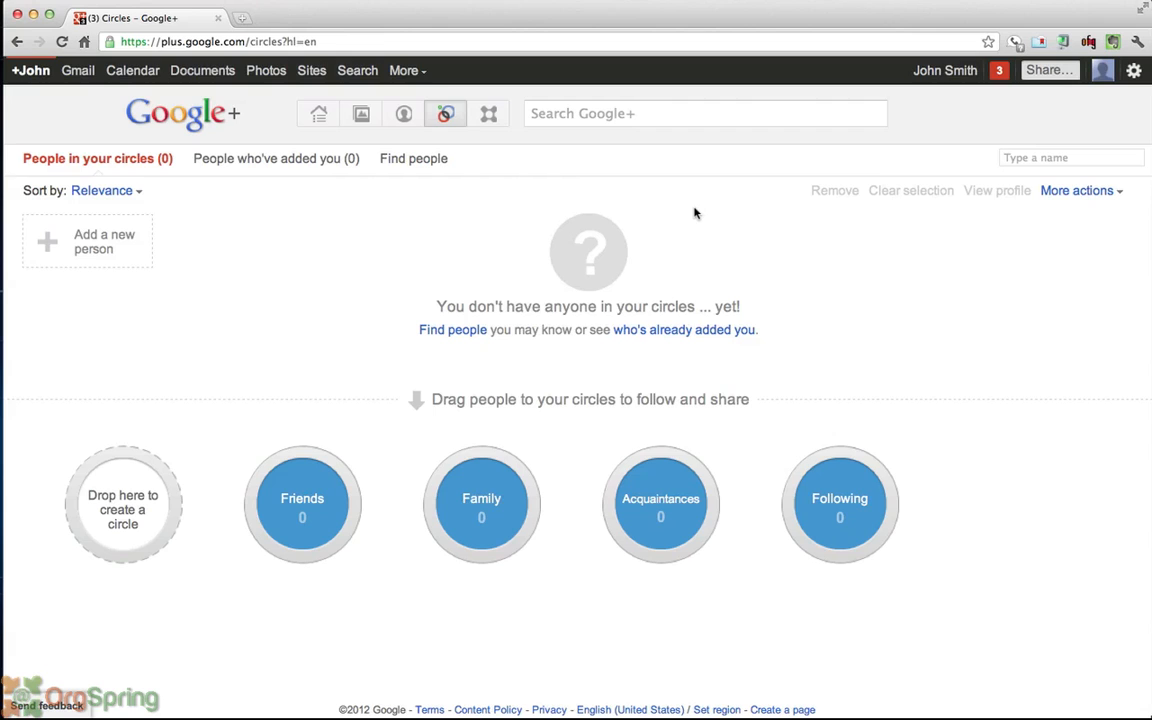
mouse_move(478, 331)
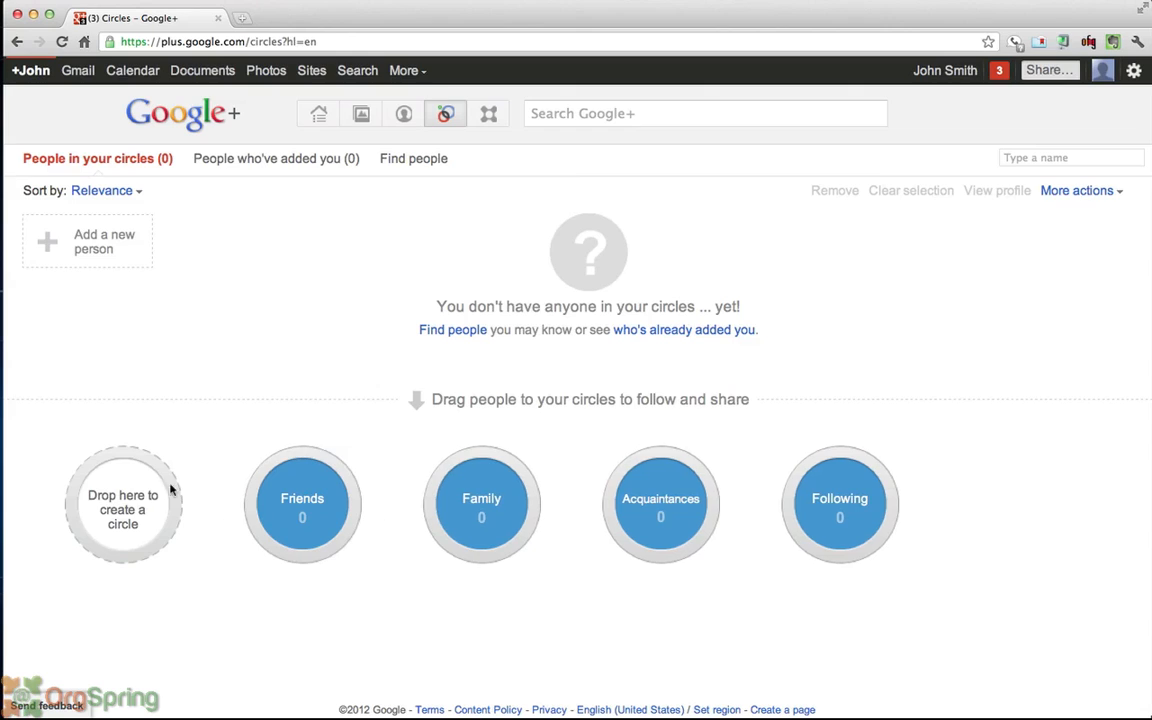
mouse_move(327, 320)
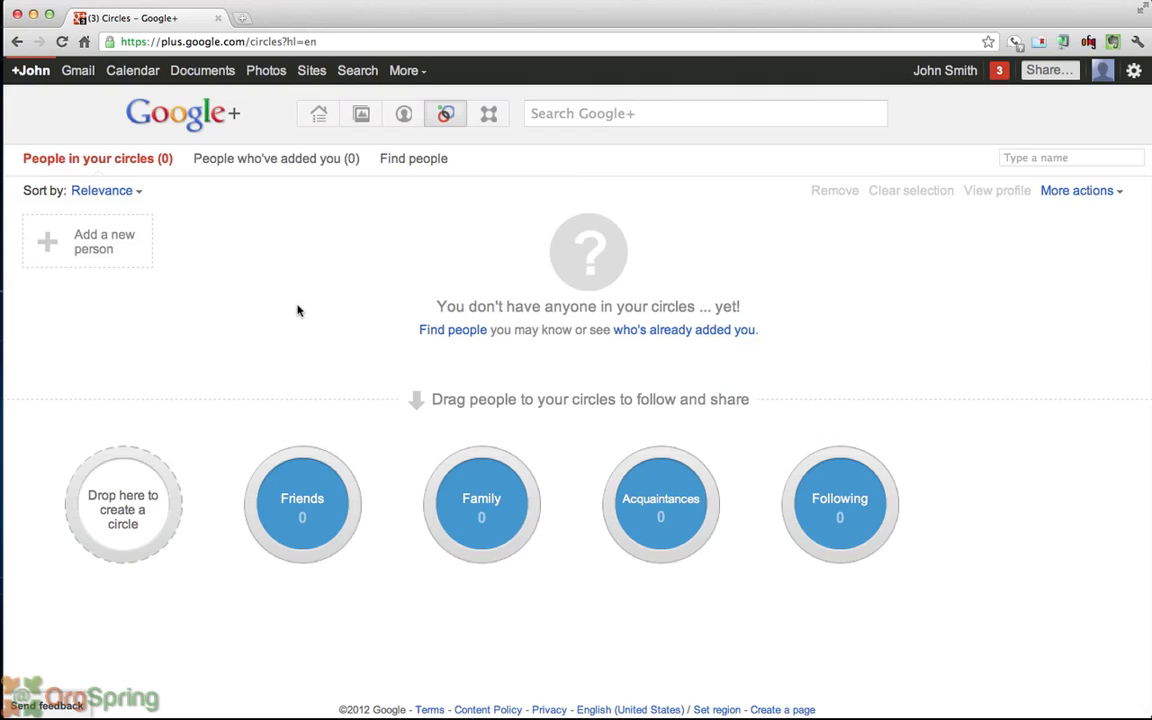
mouse_move(321, 402)
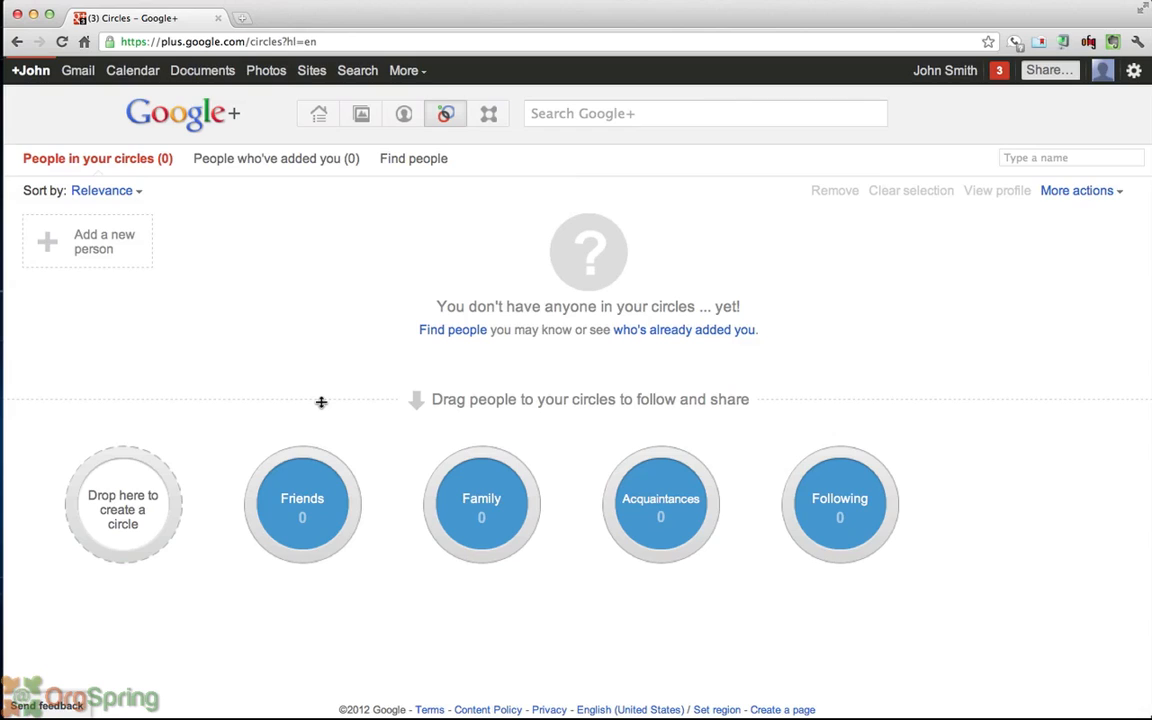
mouse_move(540, 365)
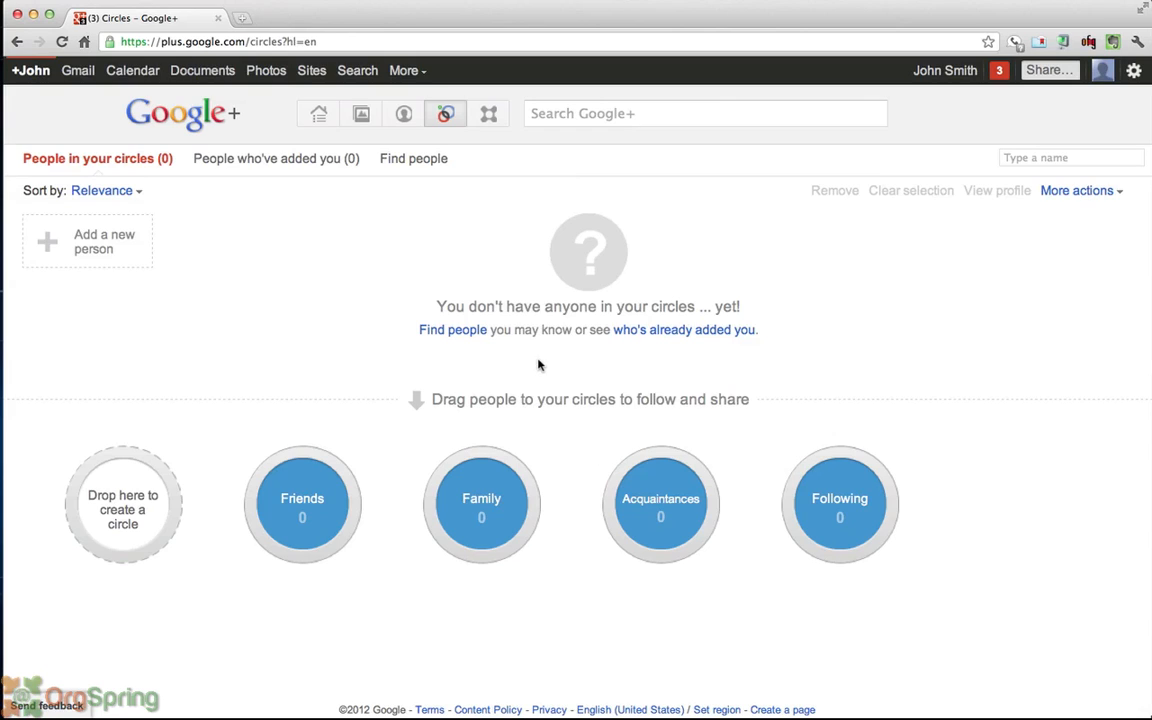
mouse_move(500, 183)
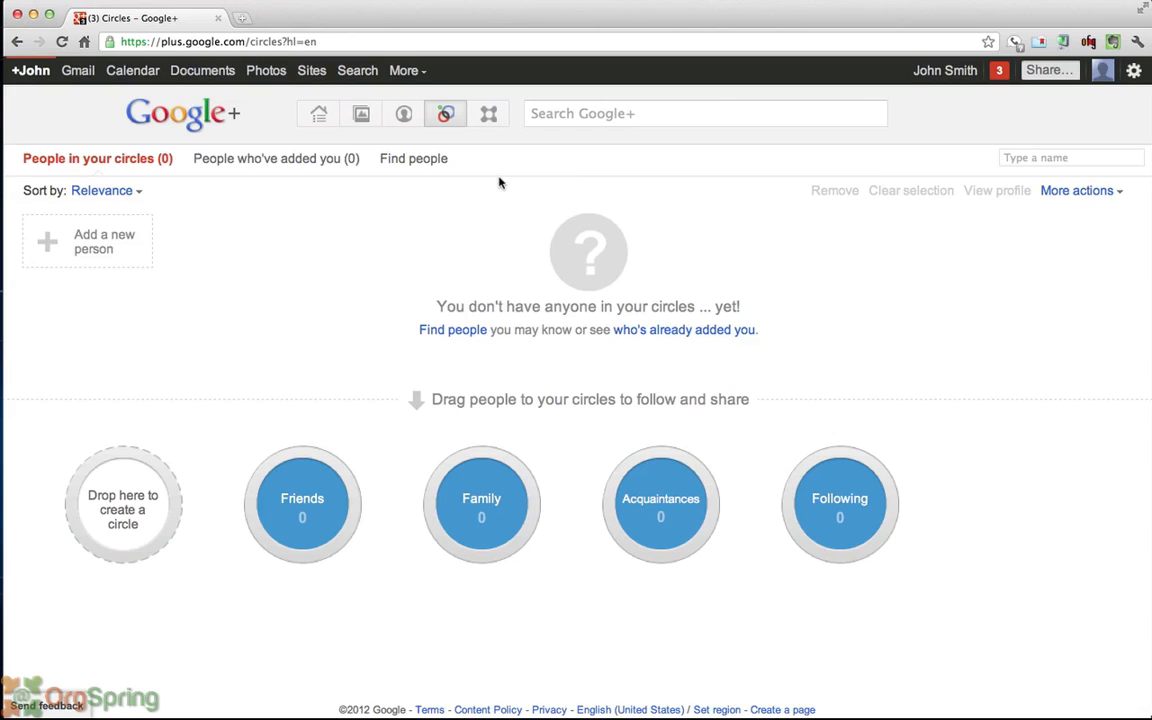
mouse_move(489, 113)
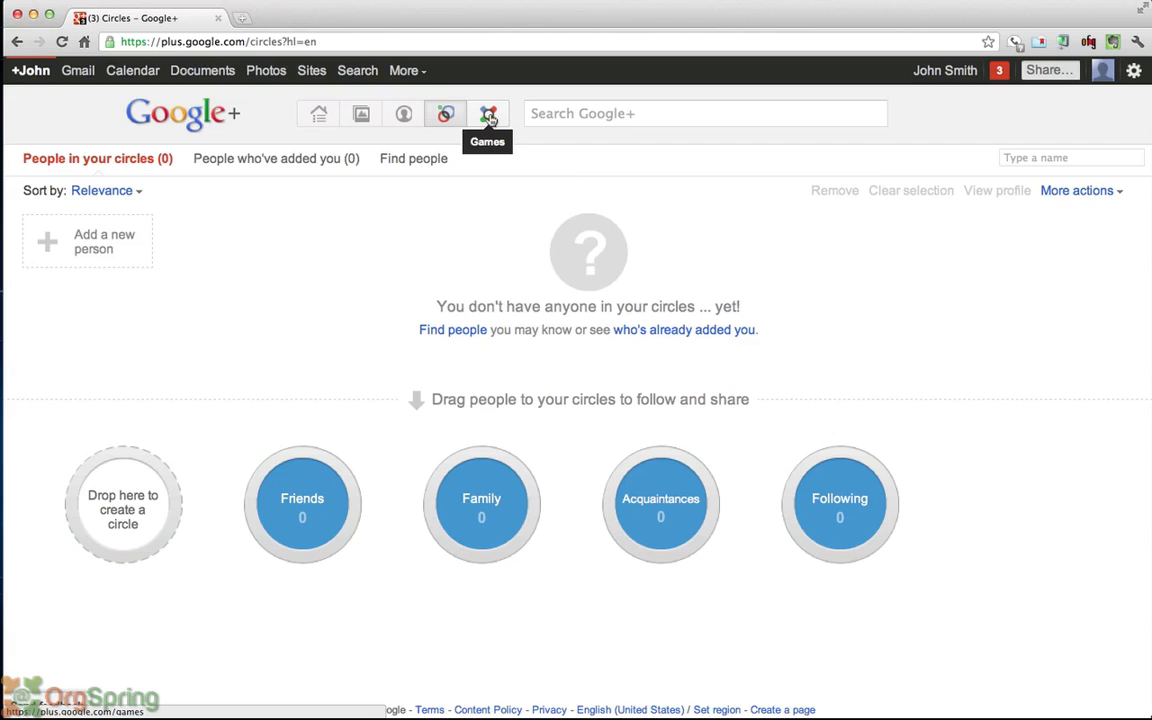
click(318, 113)
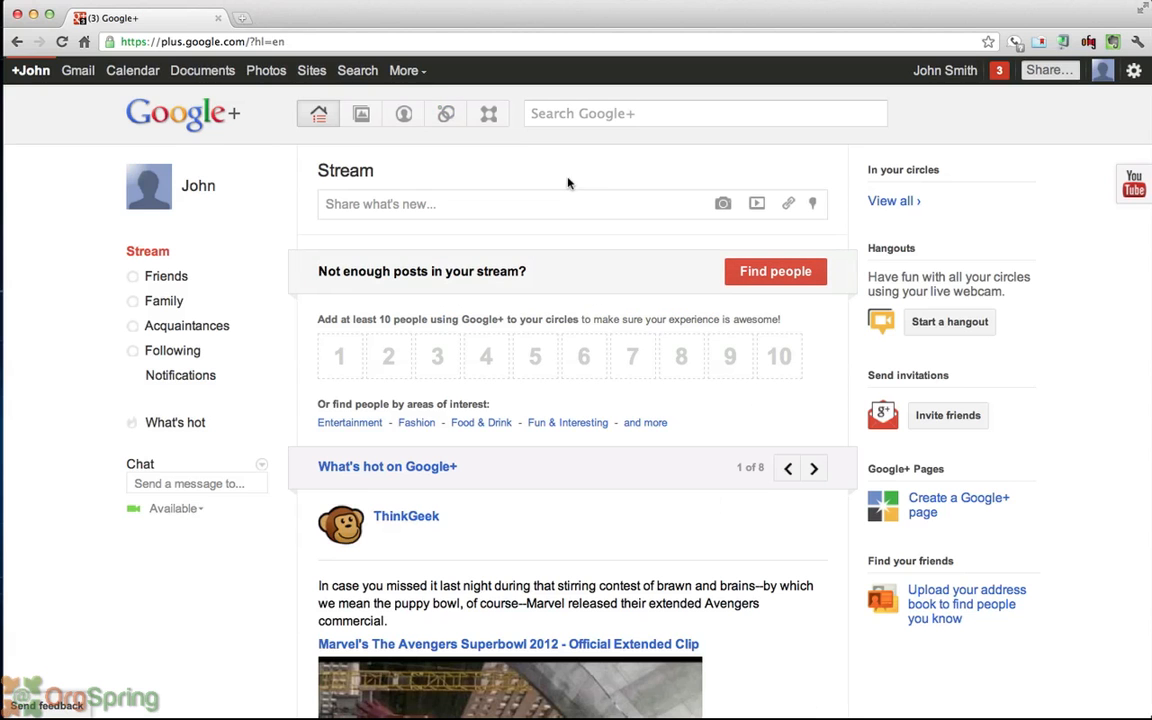
scroll(down, 3)
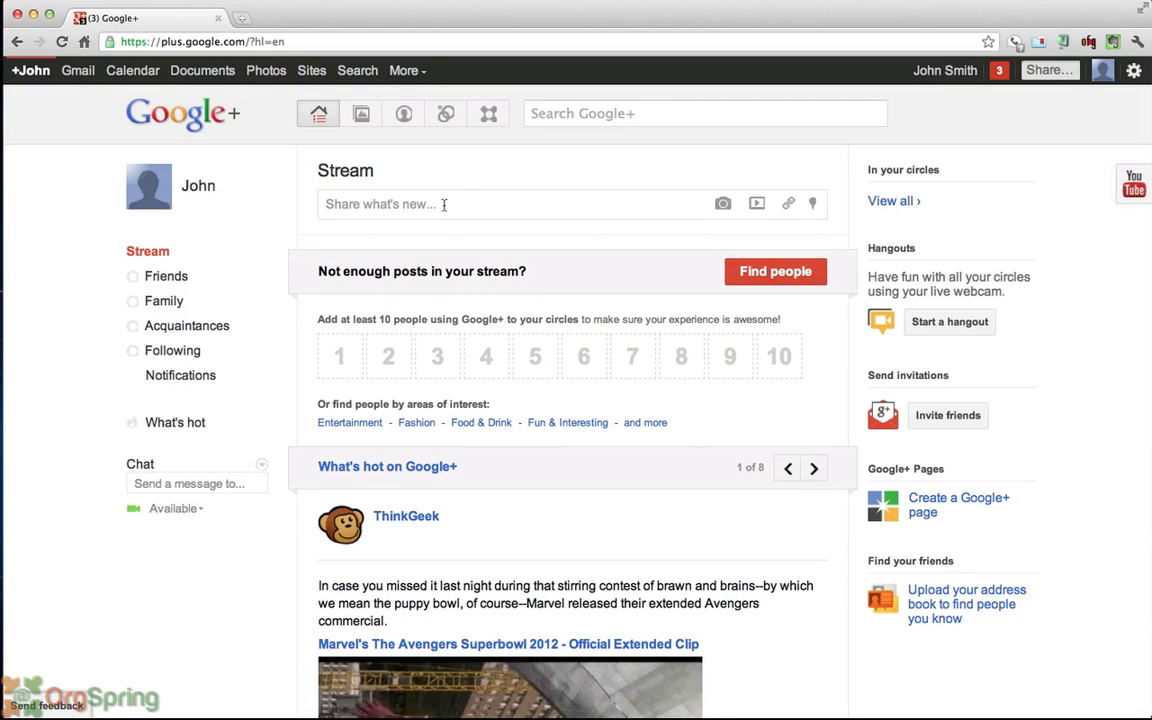
mouse_move(461, 470)
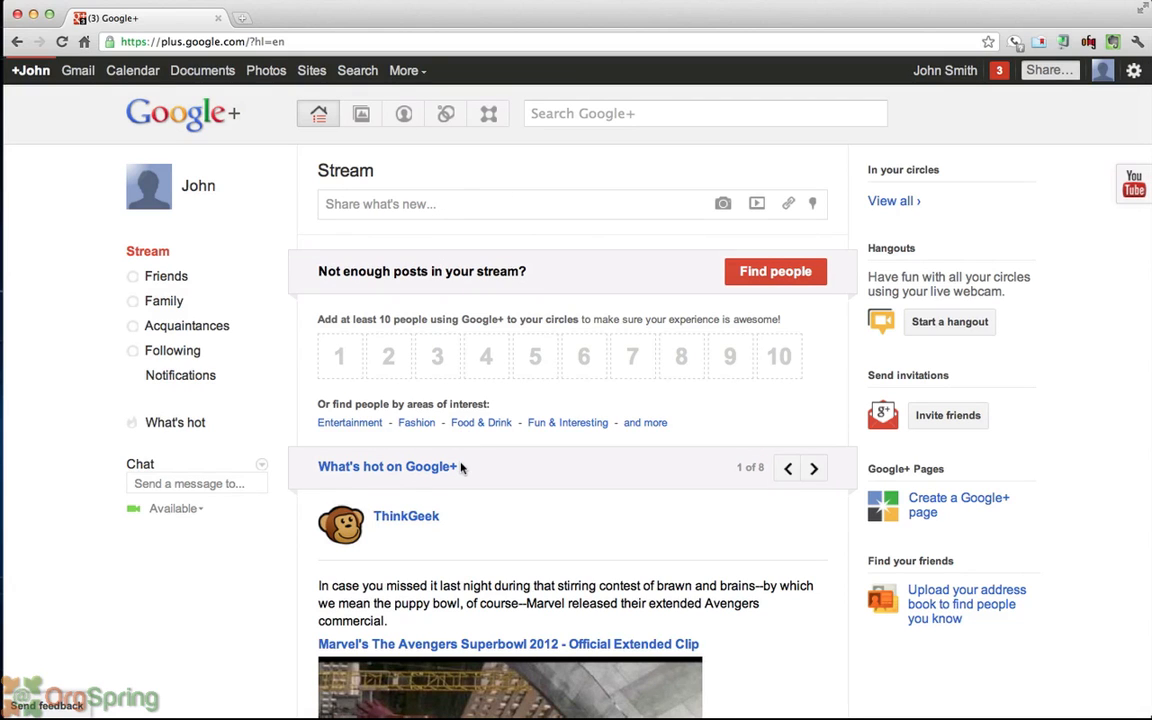
scroll(down, 3)
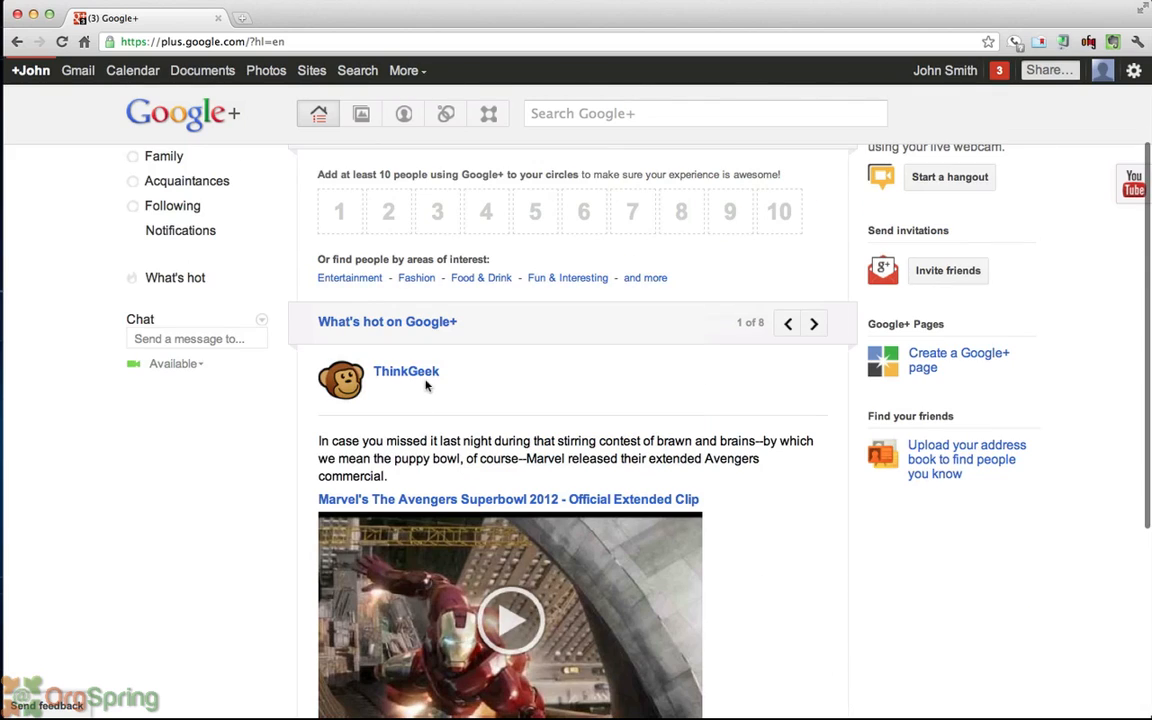
mouse_move(567, 364)
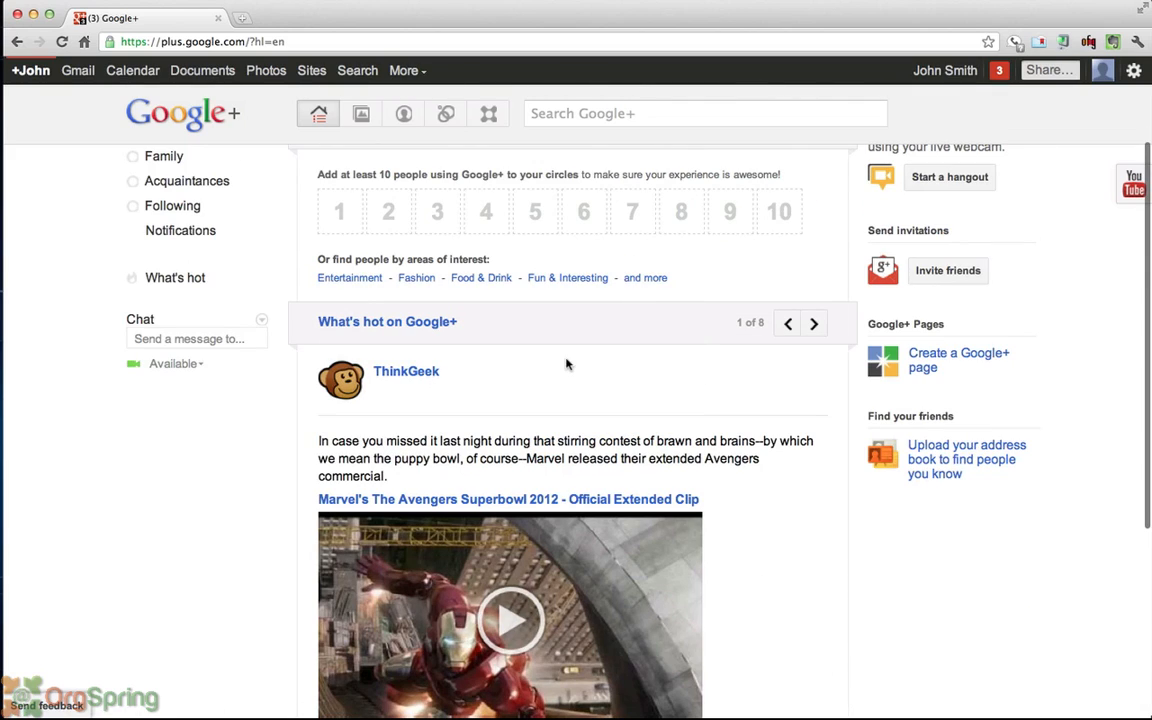
mouse_move(640, 310)
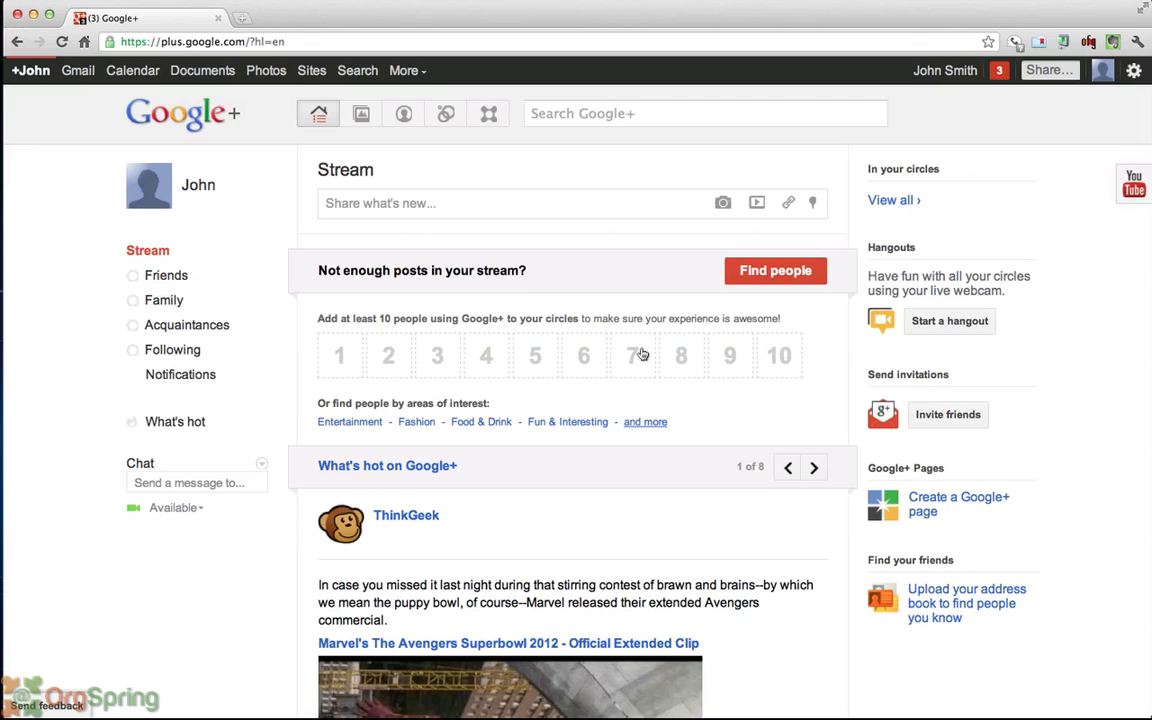
mouse_move(624, 400)
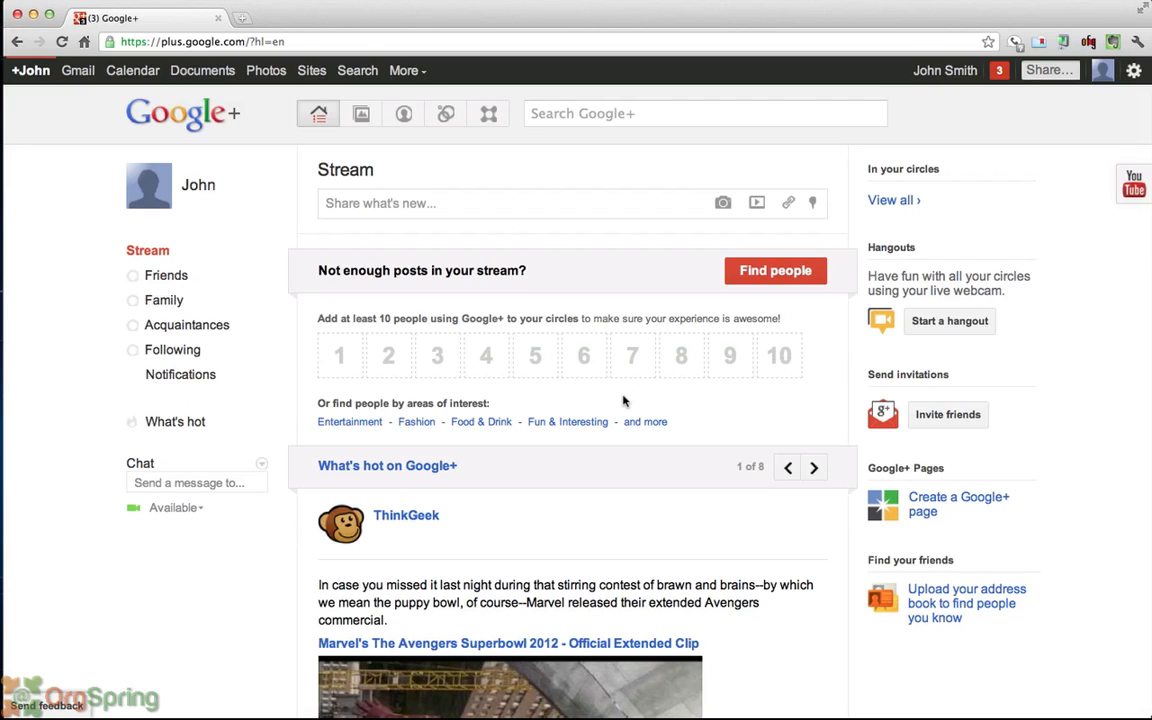
mouse_move(461, 171)
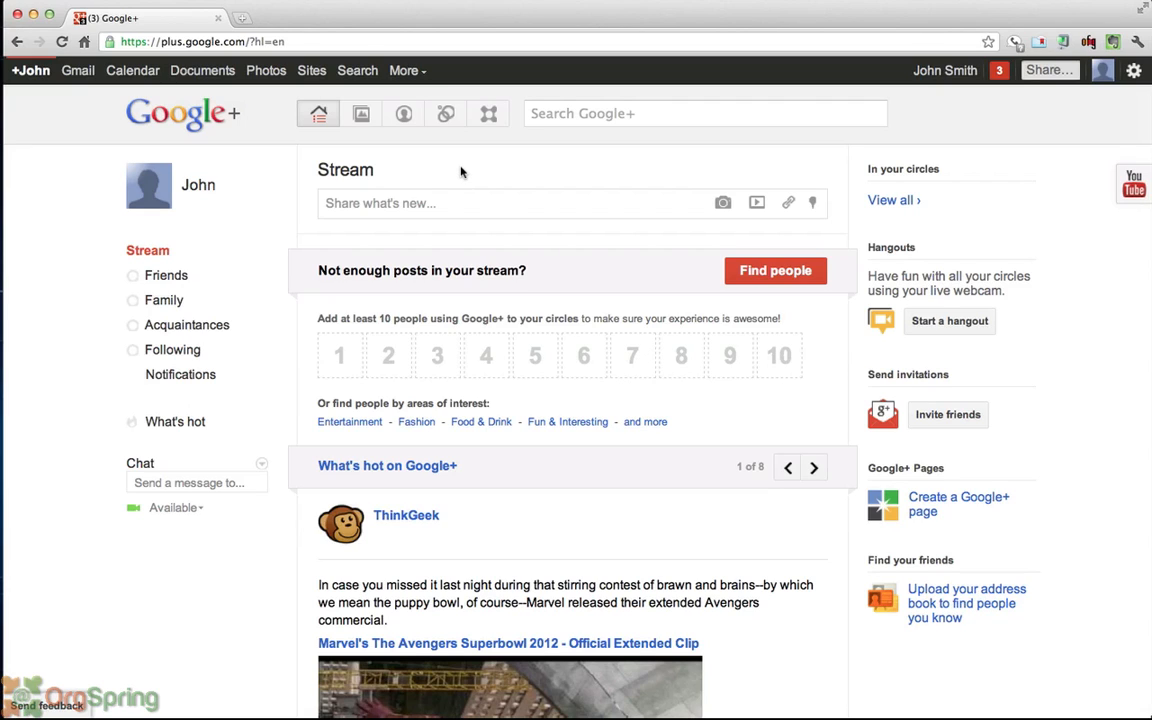
mouse_move(690, 167)
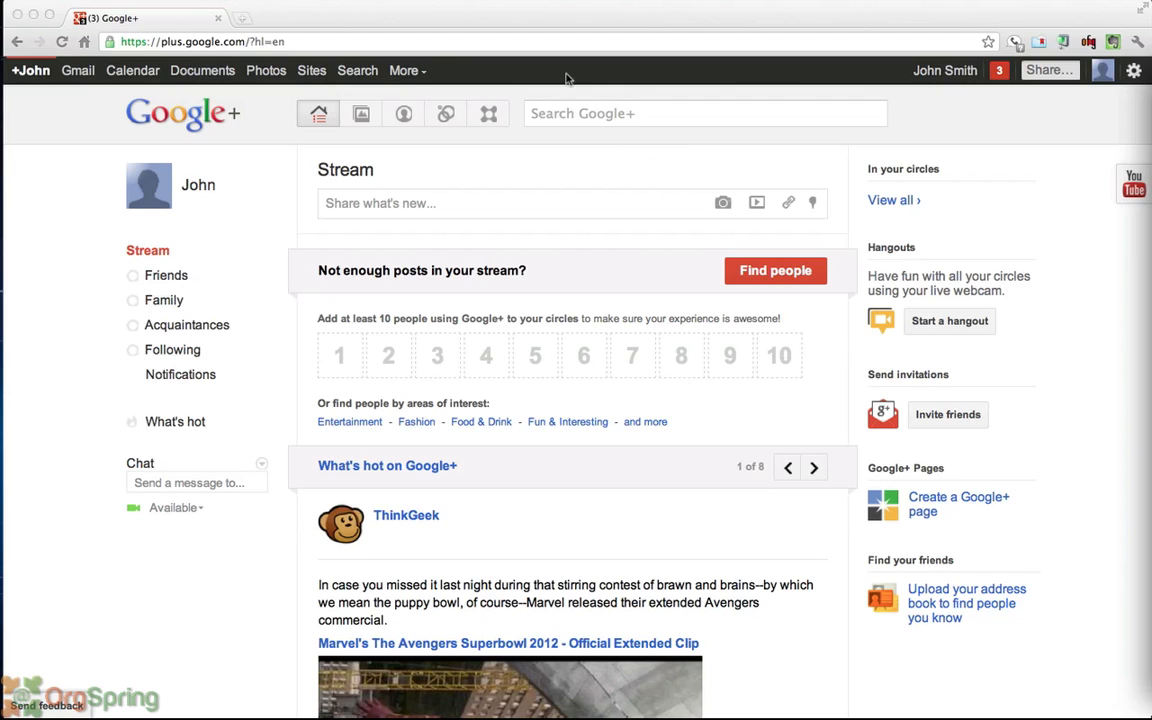
mouse_move(278, 150)
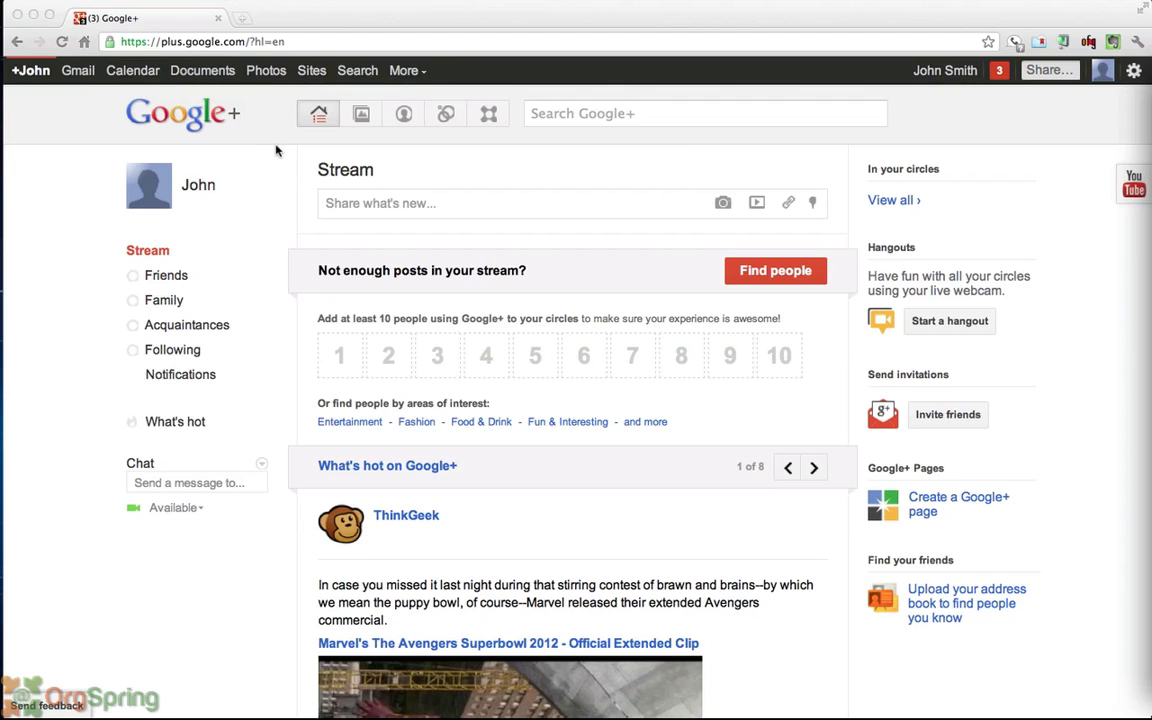
mouse_move(135, 95)
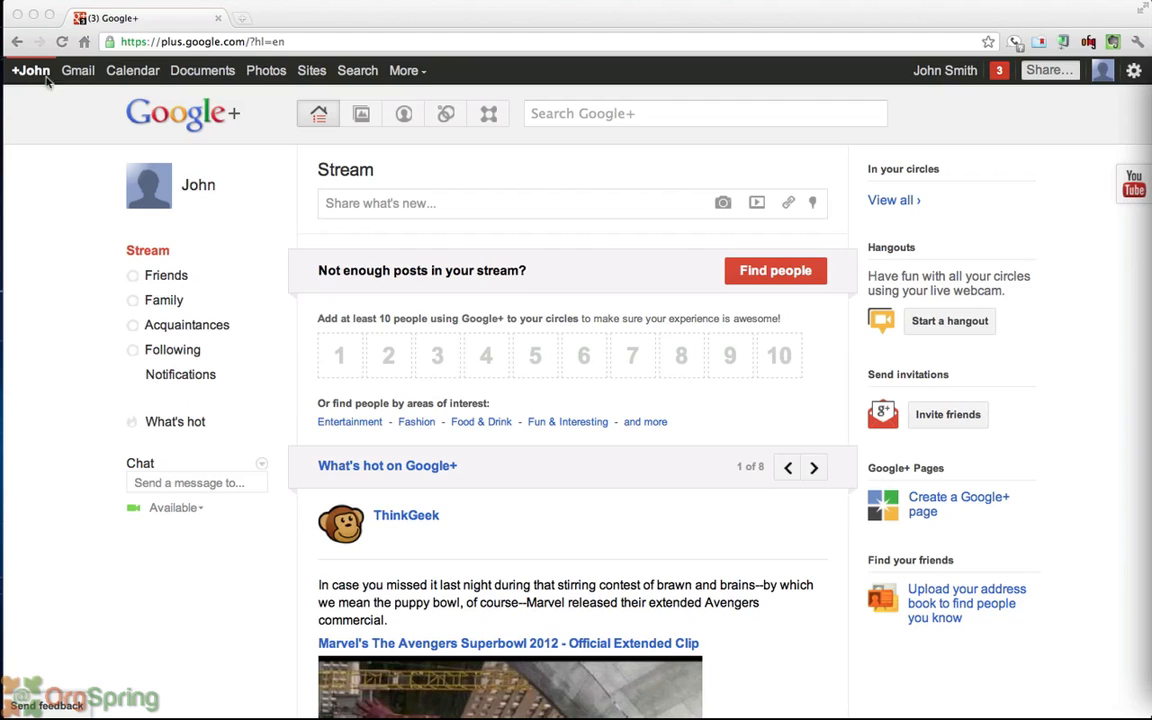
mouse_move(87, 83)
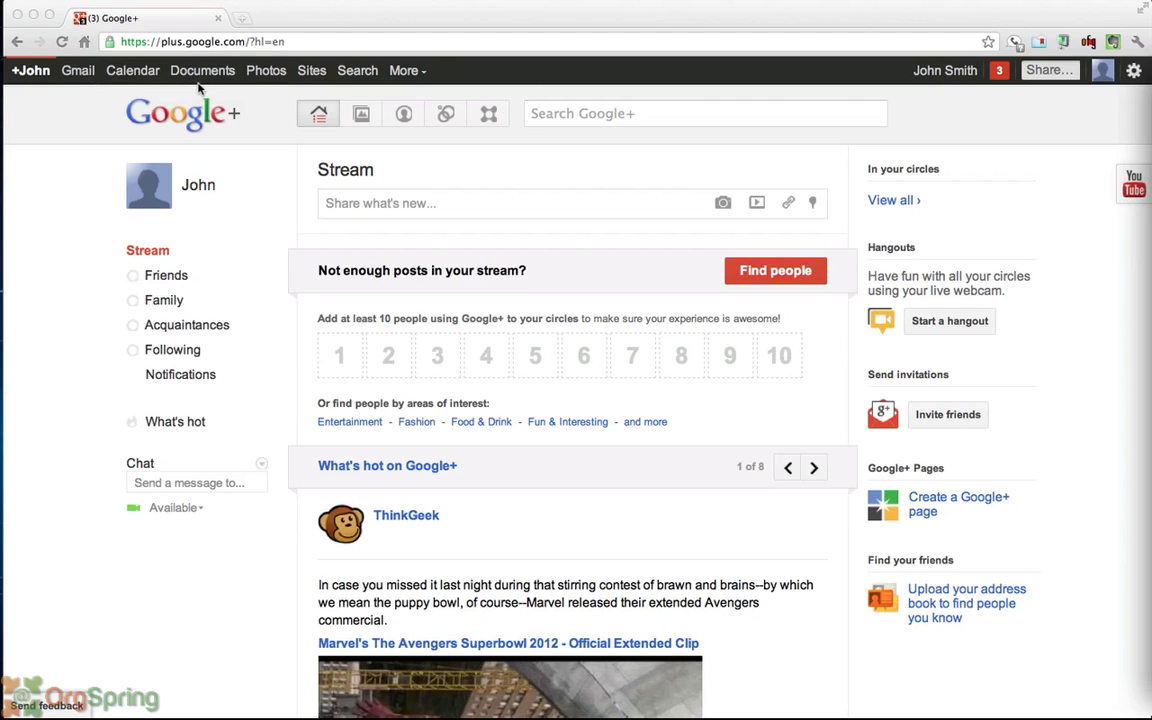
mouse_move(276, 82)
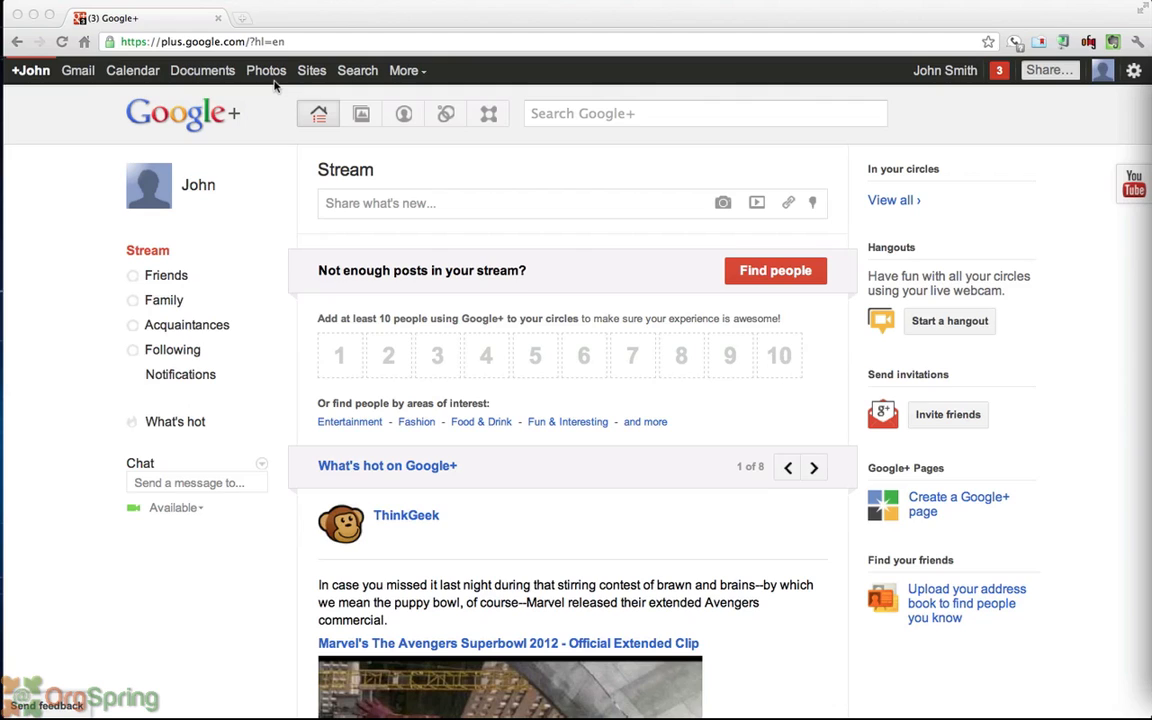
mouse_move(517, 83)
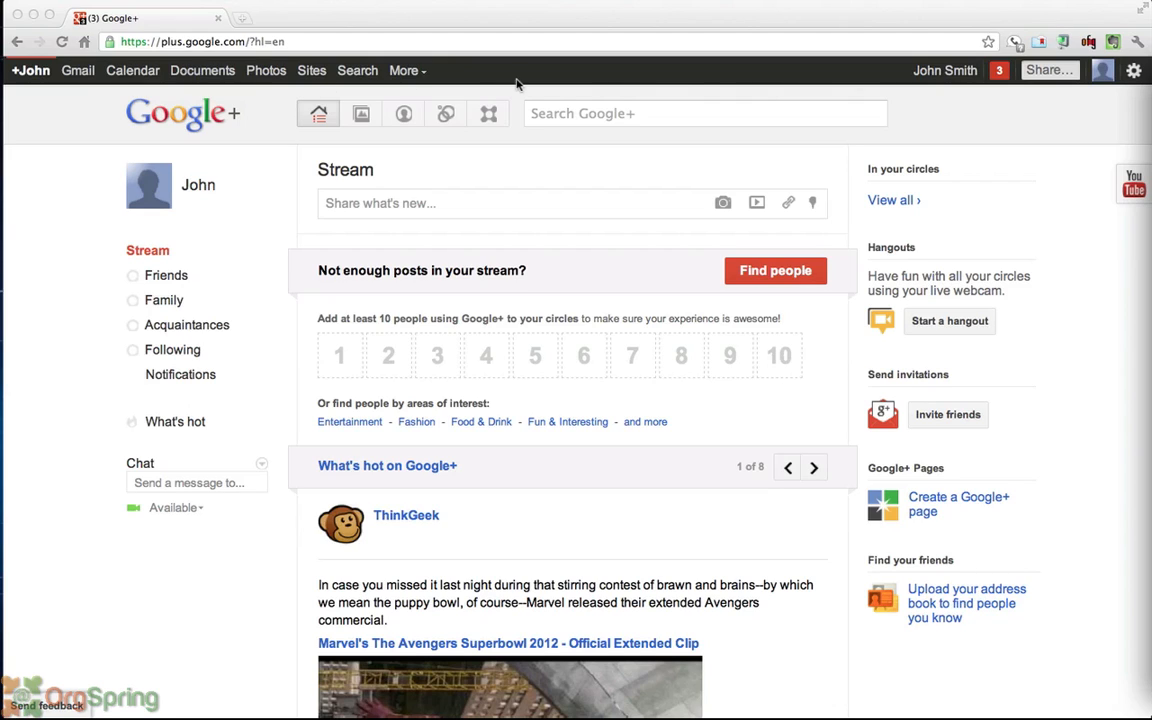
mouse_move(958, 79)
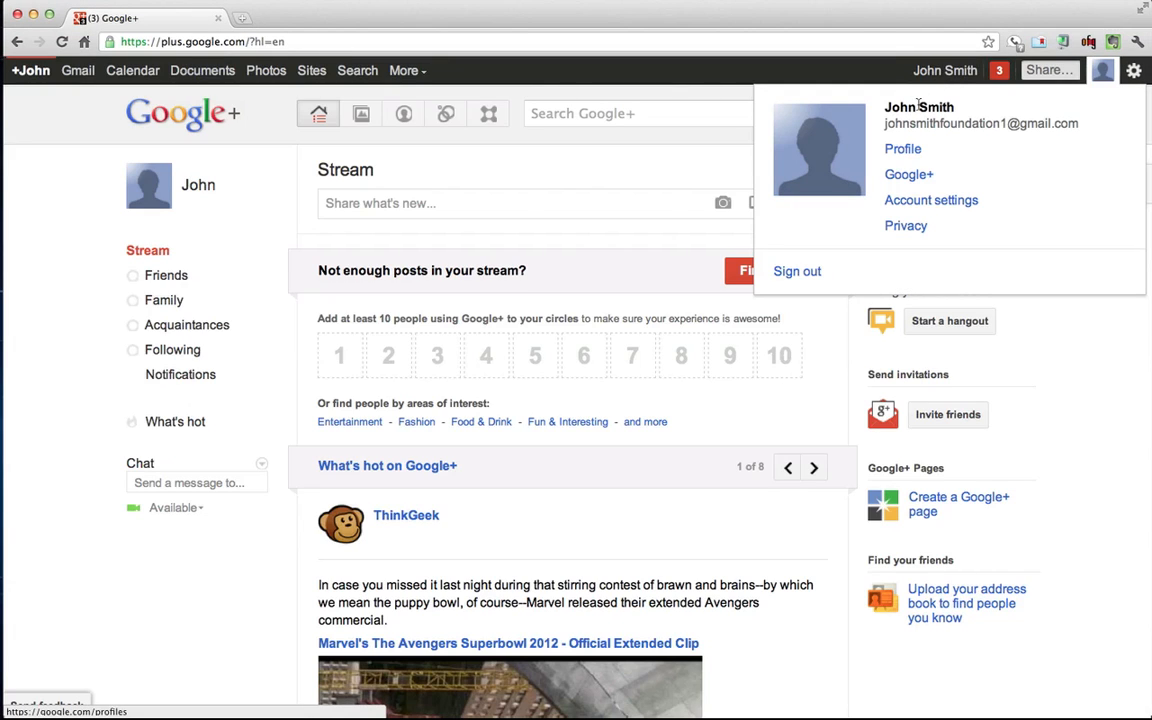
mouse_move(909, 174)
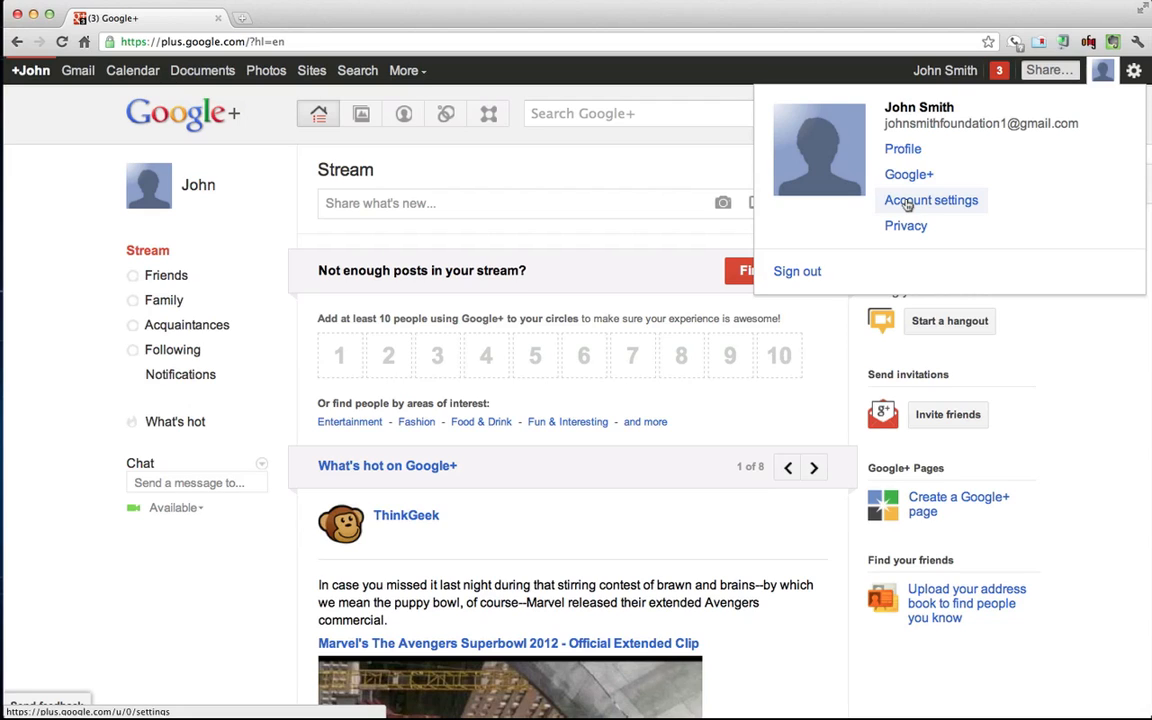
mouse_move(997, 89)
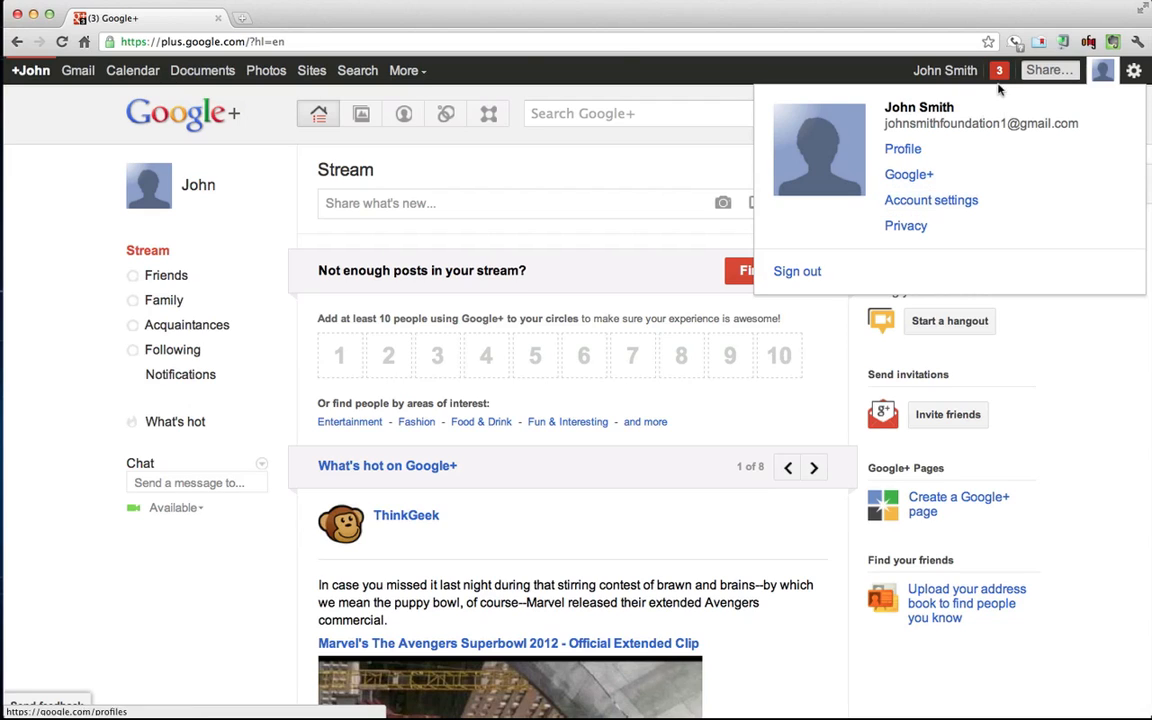
mouse_move(999, 70)
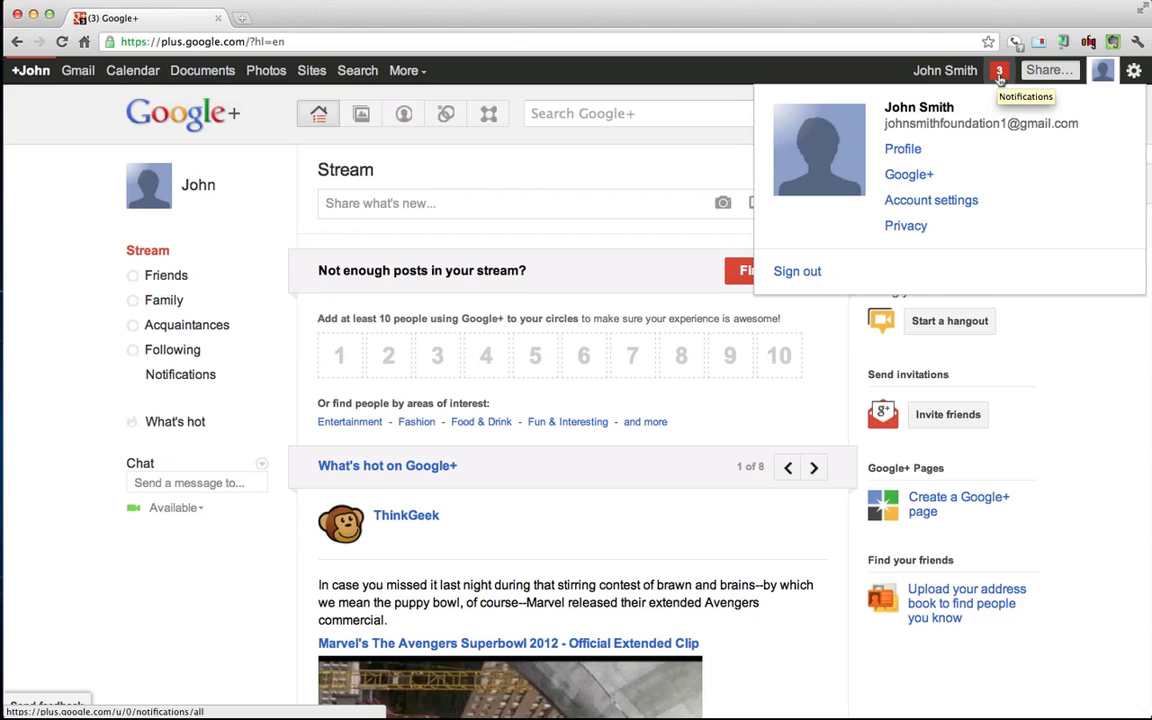
Open the notifications panel showing the get-started video notice and people suggestions
click(999, 70)
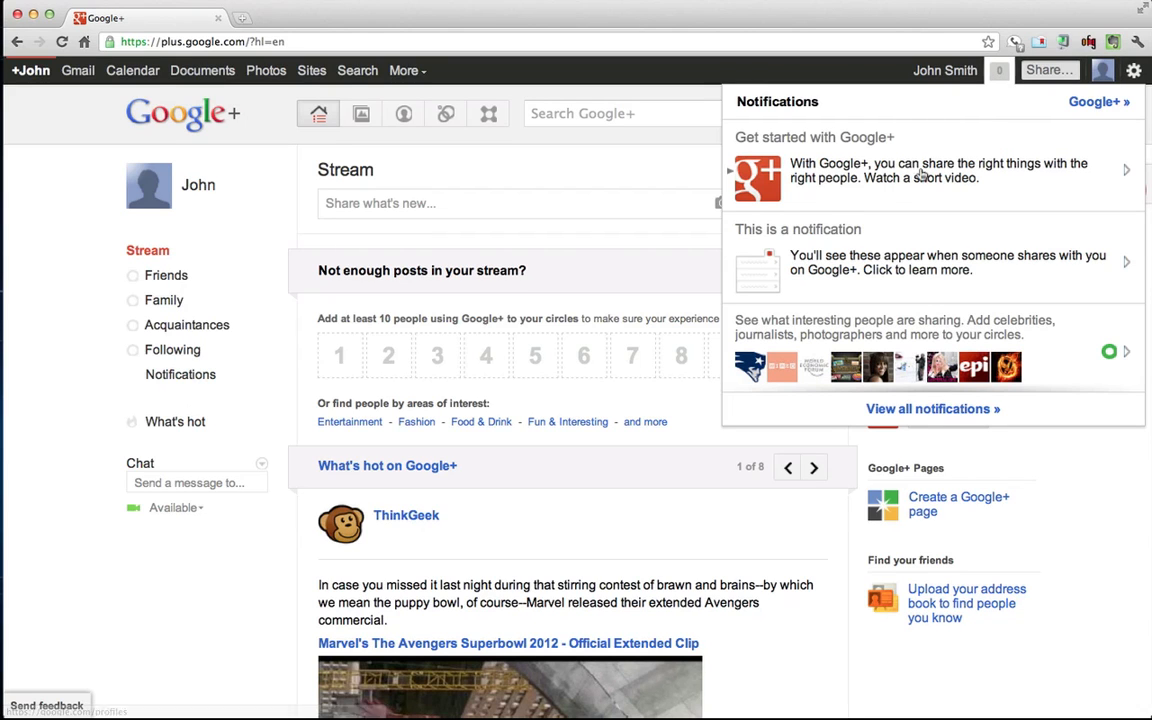
mouse_move(877, 230)
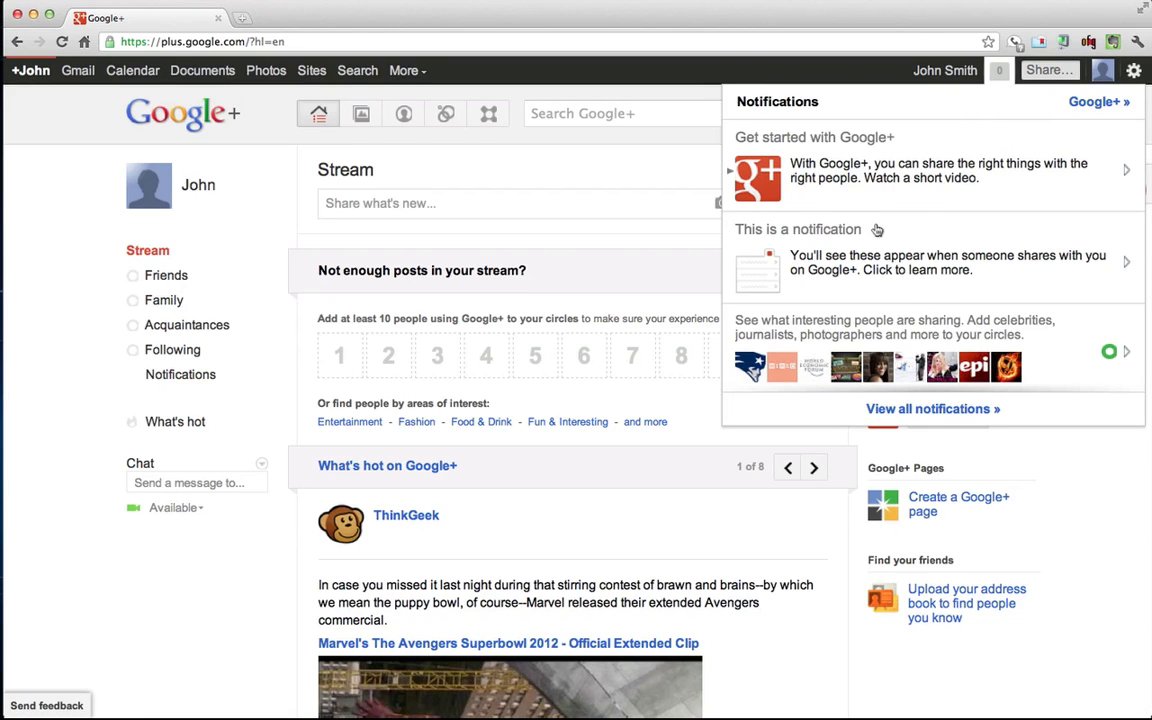
mouse_move(884, 242)
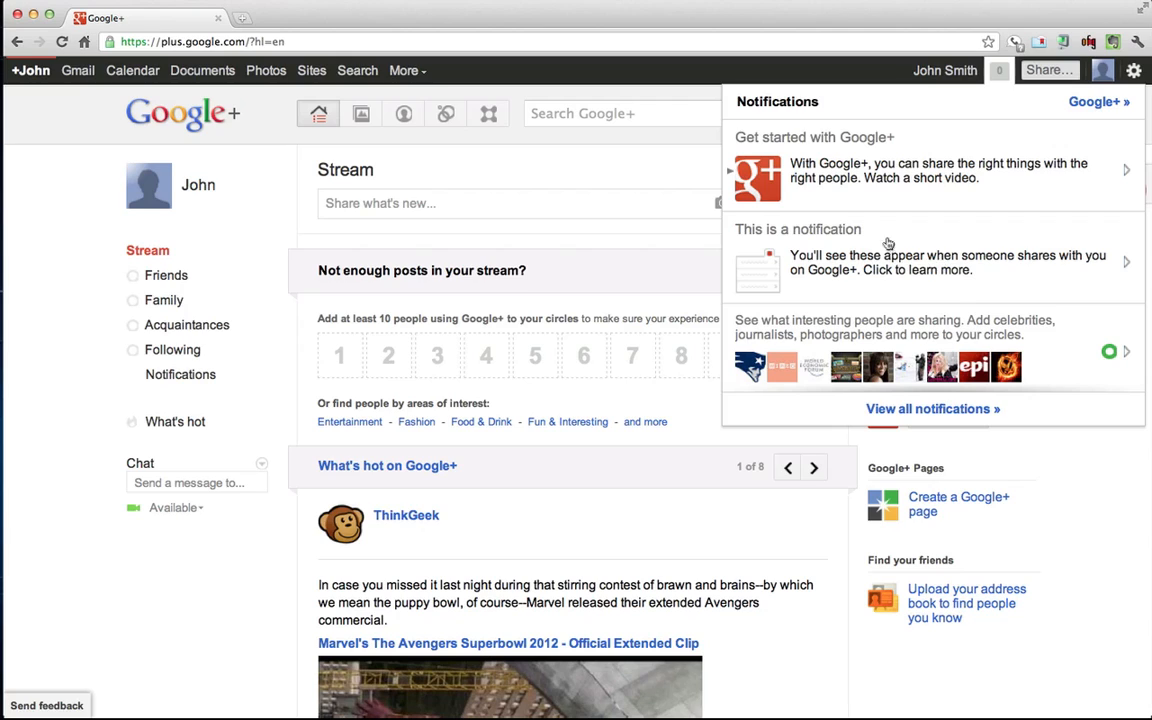
mouse_move(896, 170)
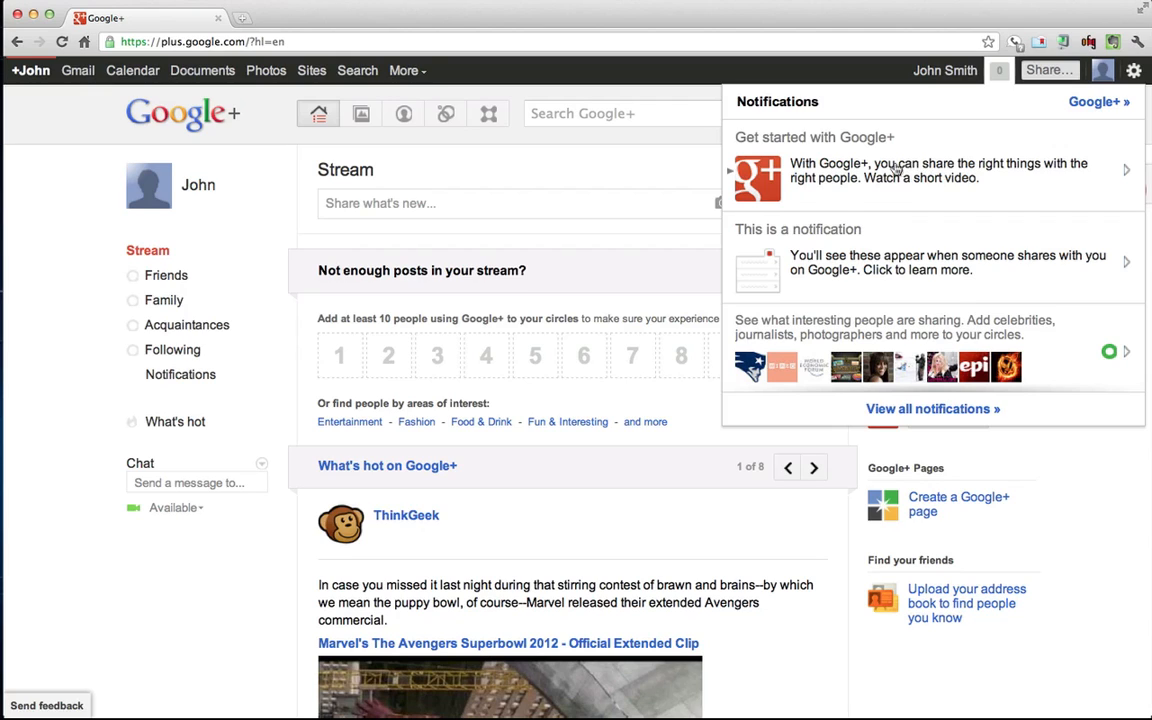
mouse_move(1003, 172)
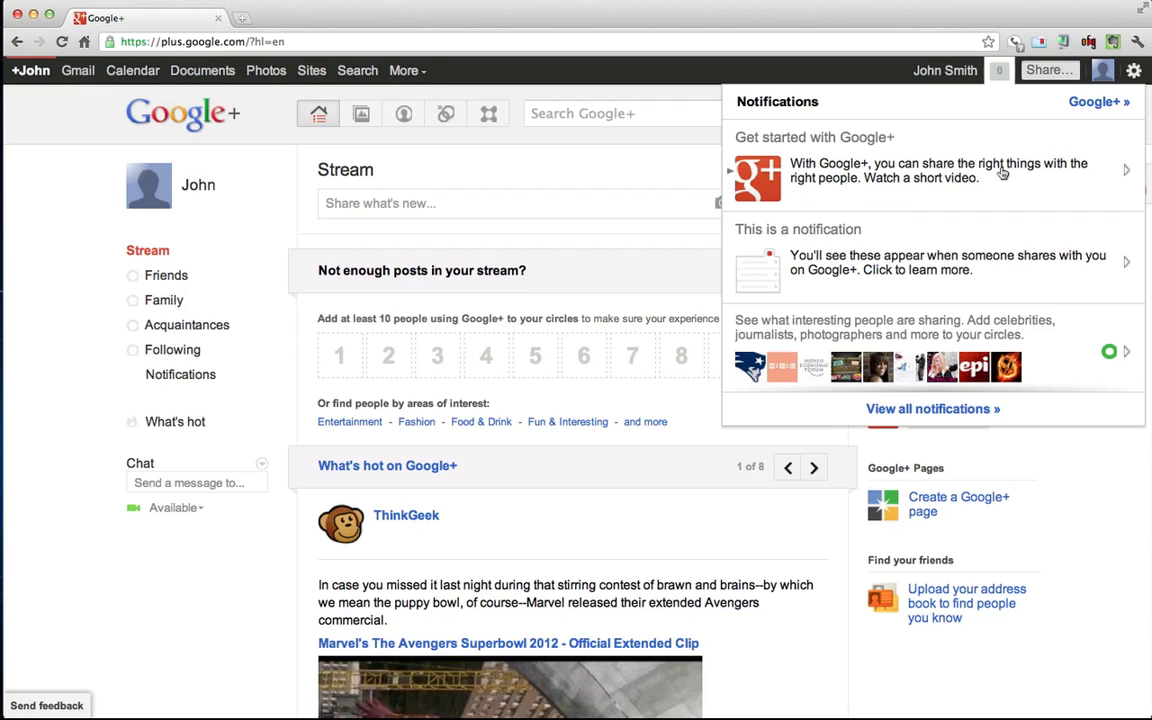
Open the top-bar Share box with an empty post area and circles selector
click(1046, 70)
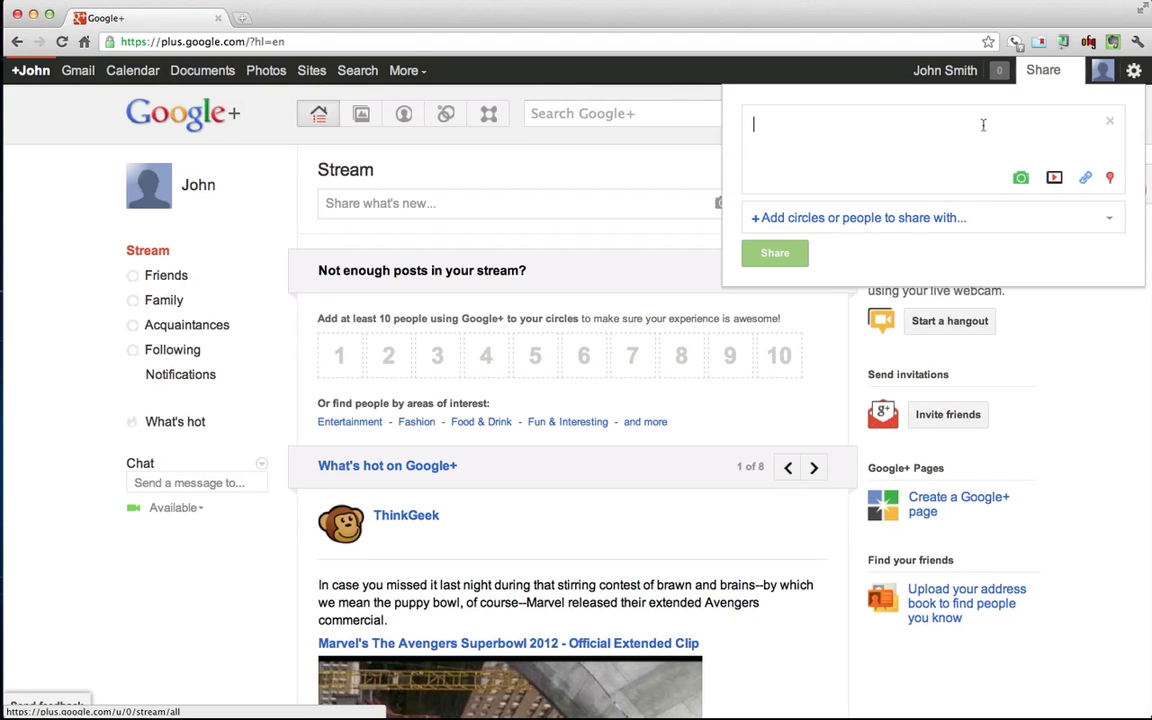
mouse_move(833, 117)
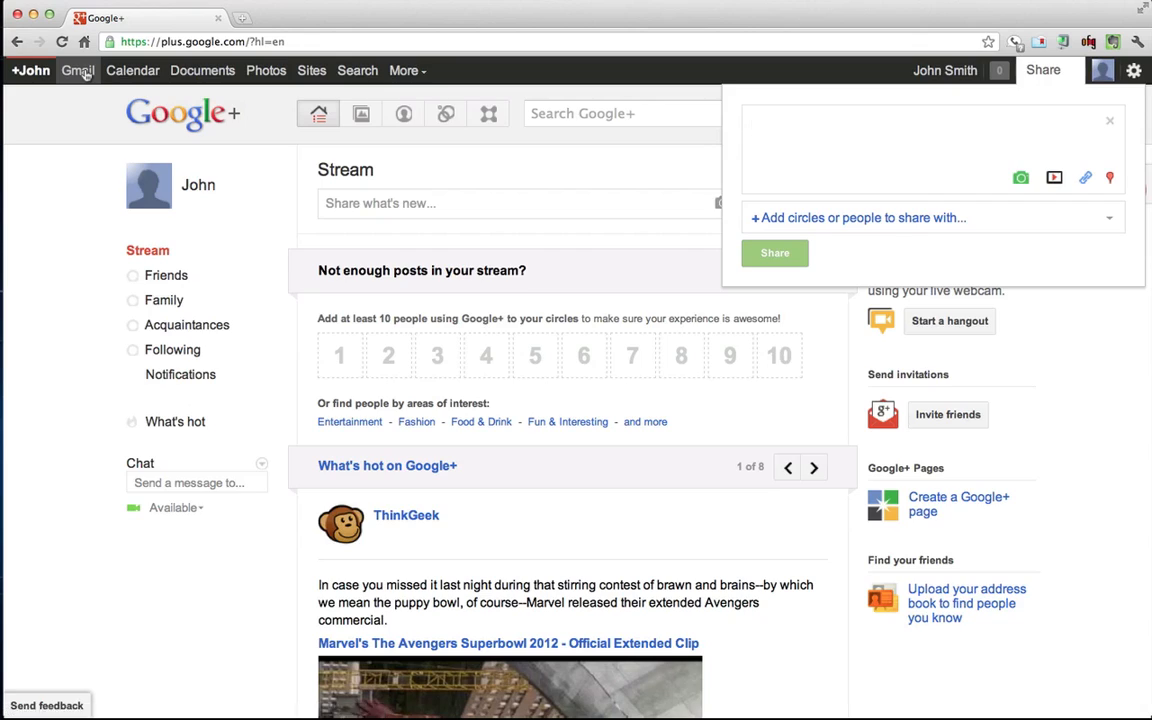
From Gmail's new look, share a public post 'This is a google plus post from gmail'
click(78, 70)
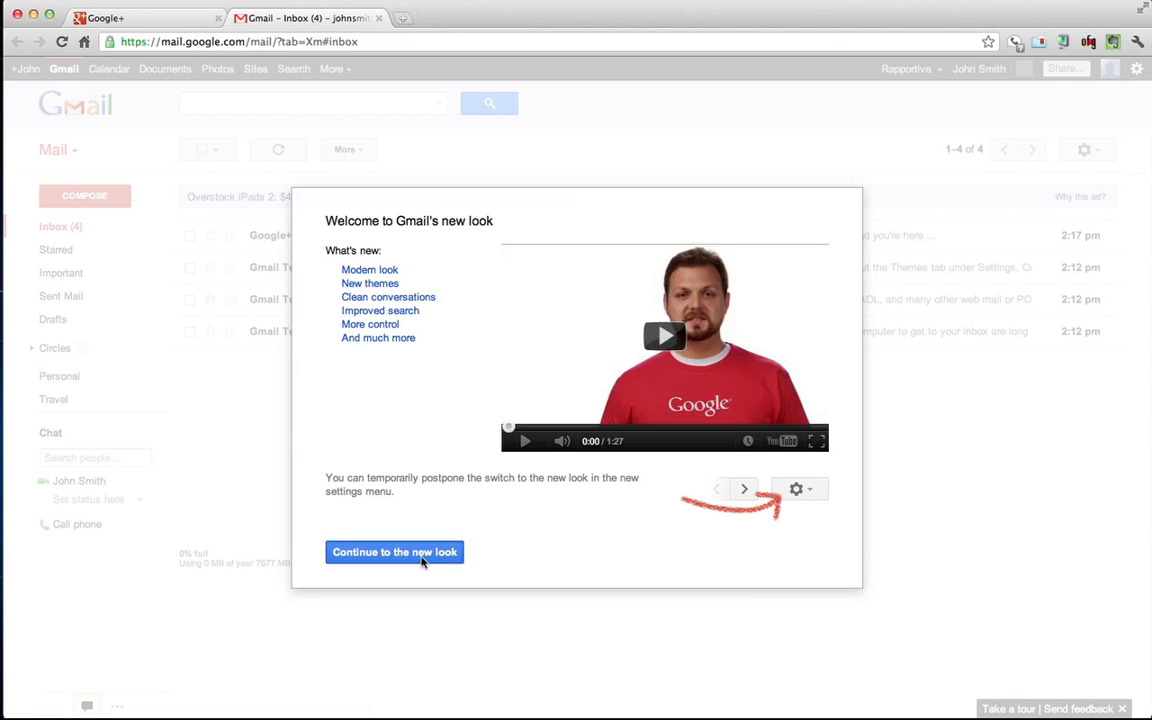
click(394, 552)
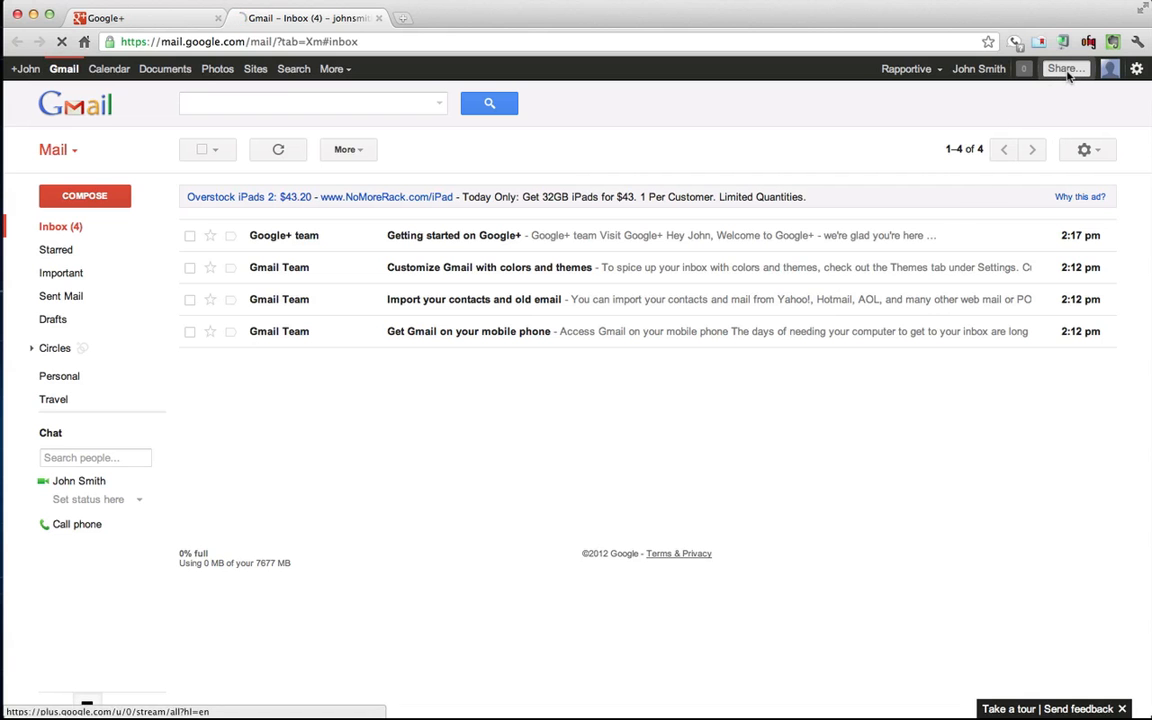
click(1064, 68)
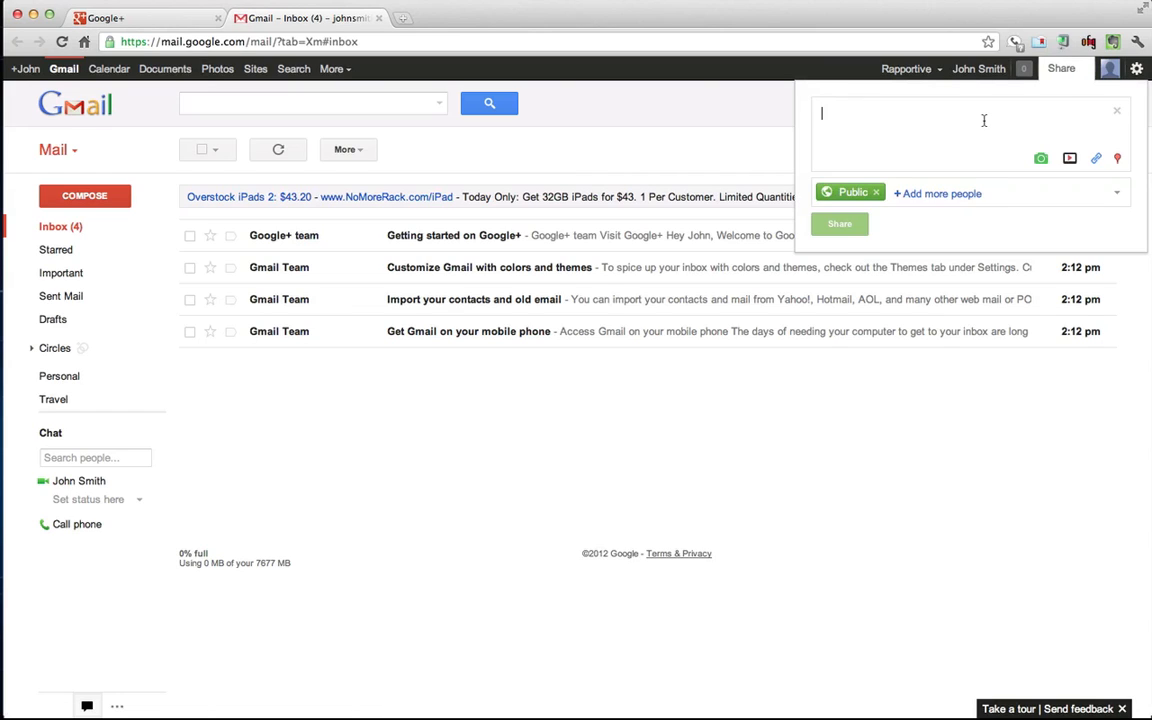
text(This is)
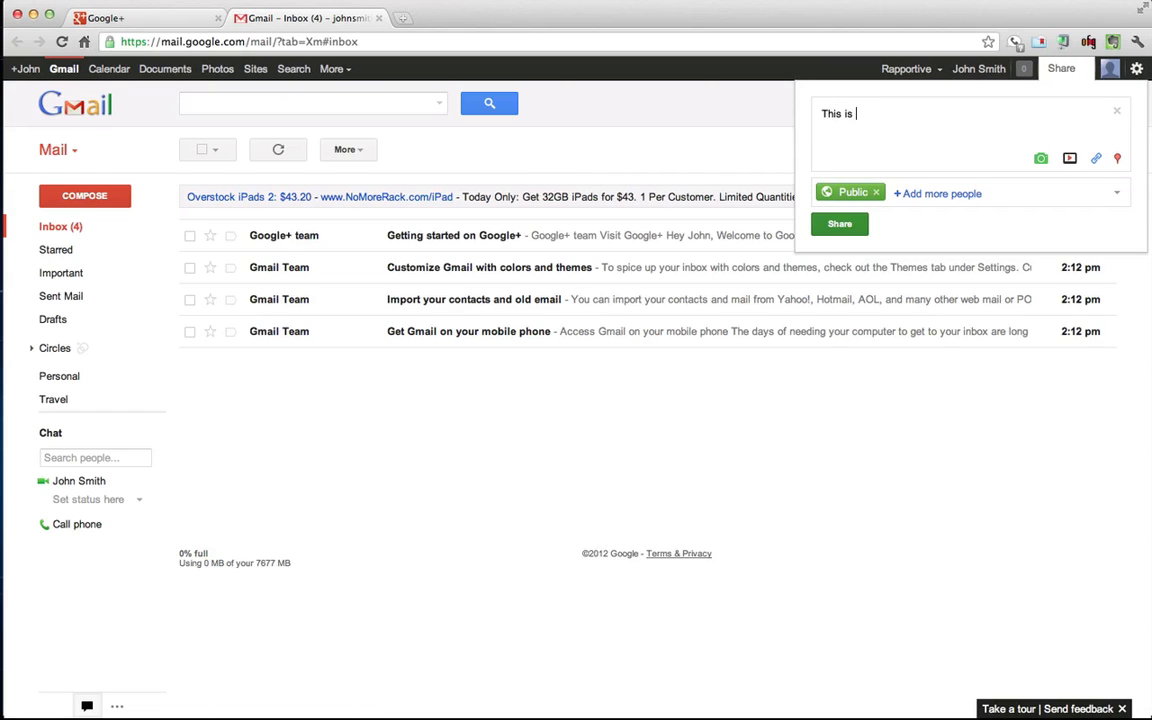
text(a google plus post from gmail)
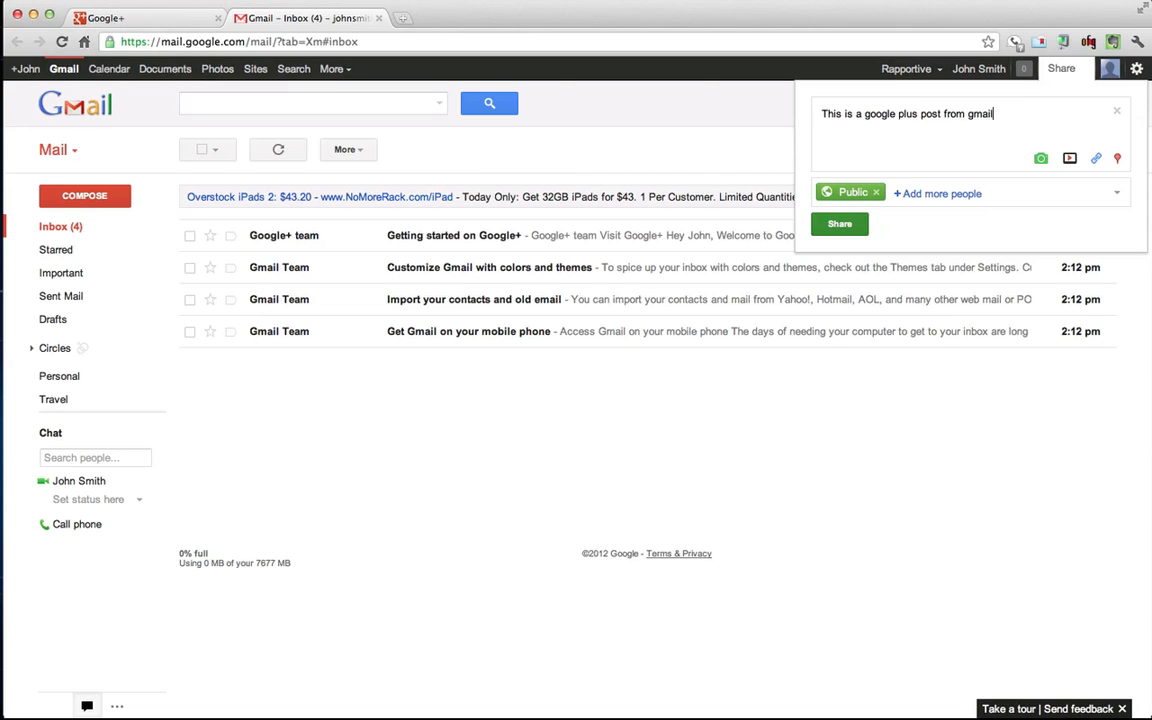
click(839, 223)
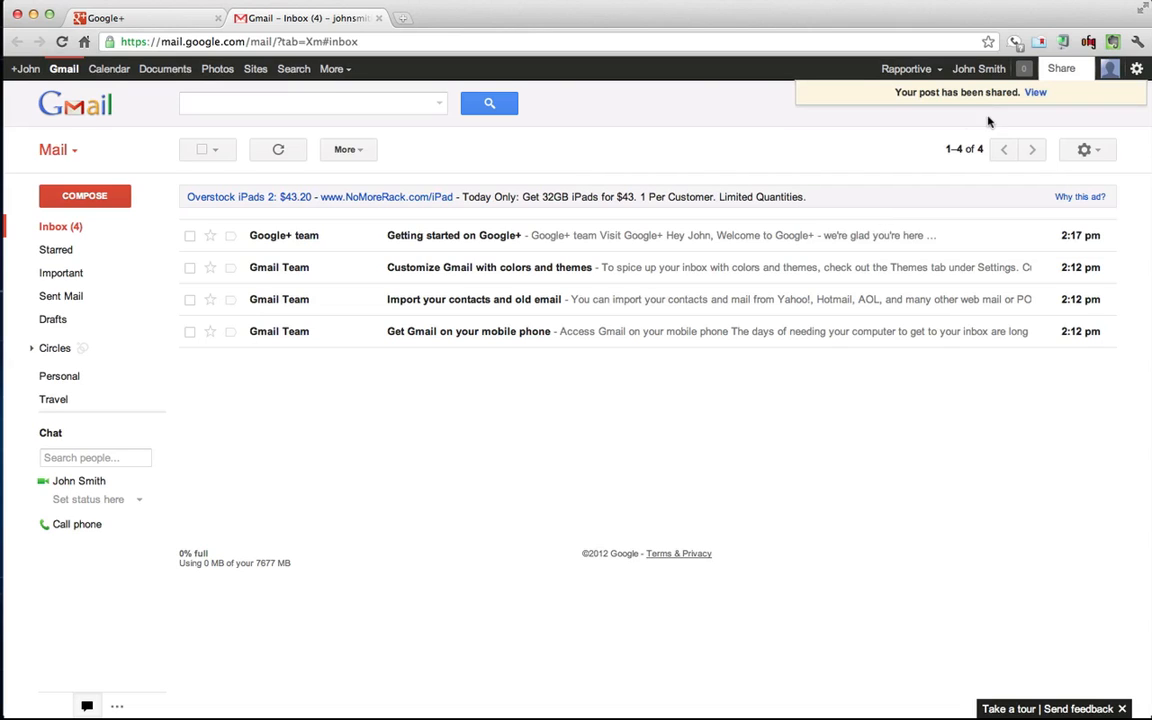
mouse_move(11, 97)
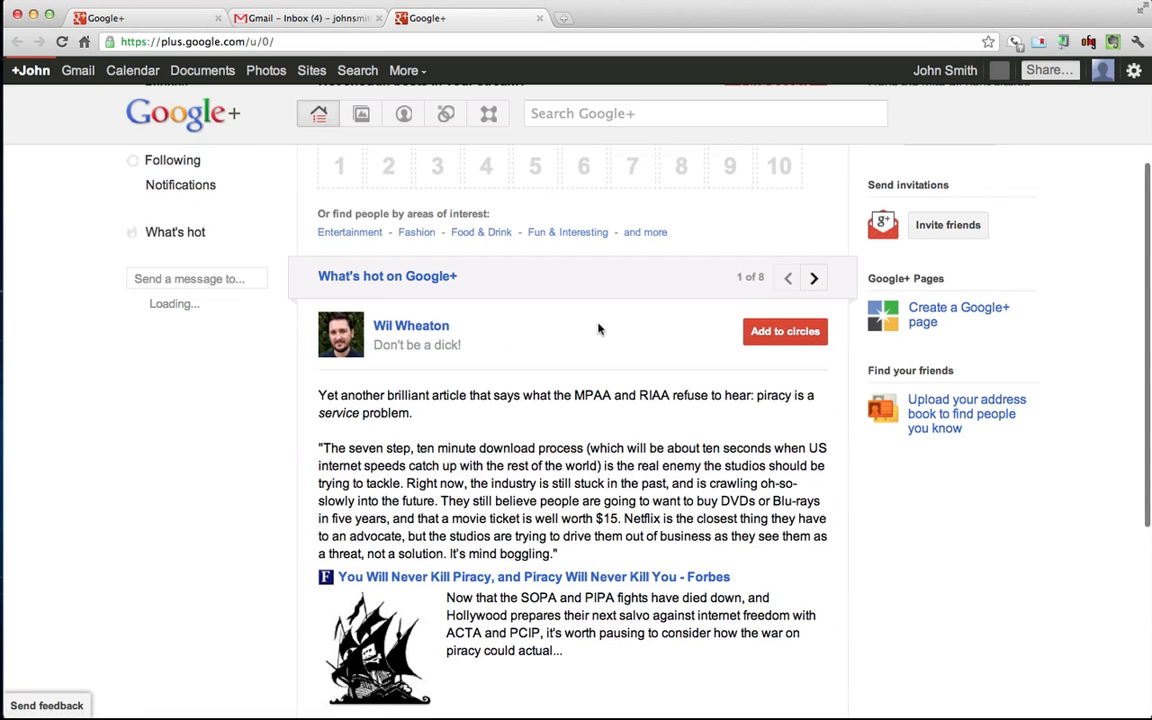
Scroll the stream to confirm both posts, then open the gear settings menu
scroll(down, 3)
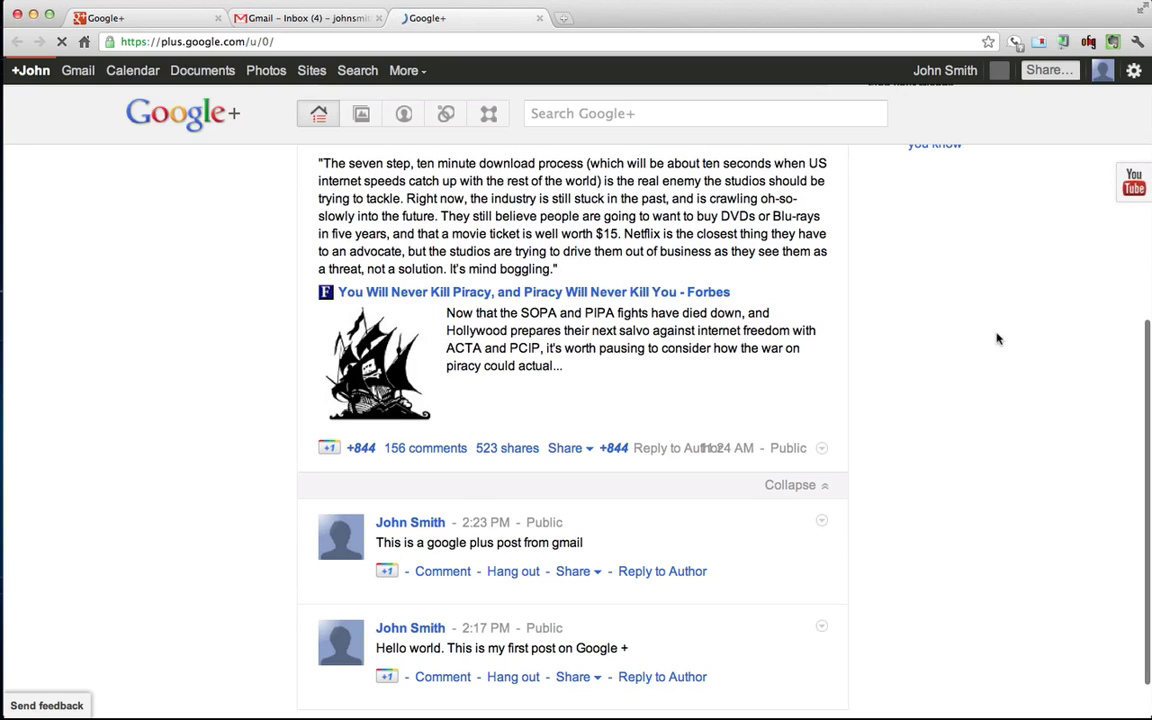
click(1047, 70)
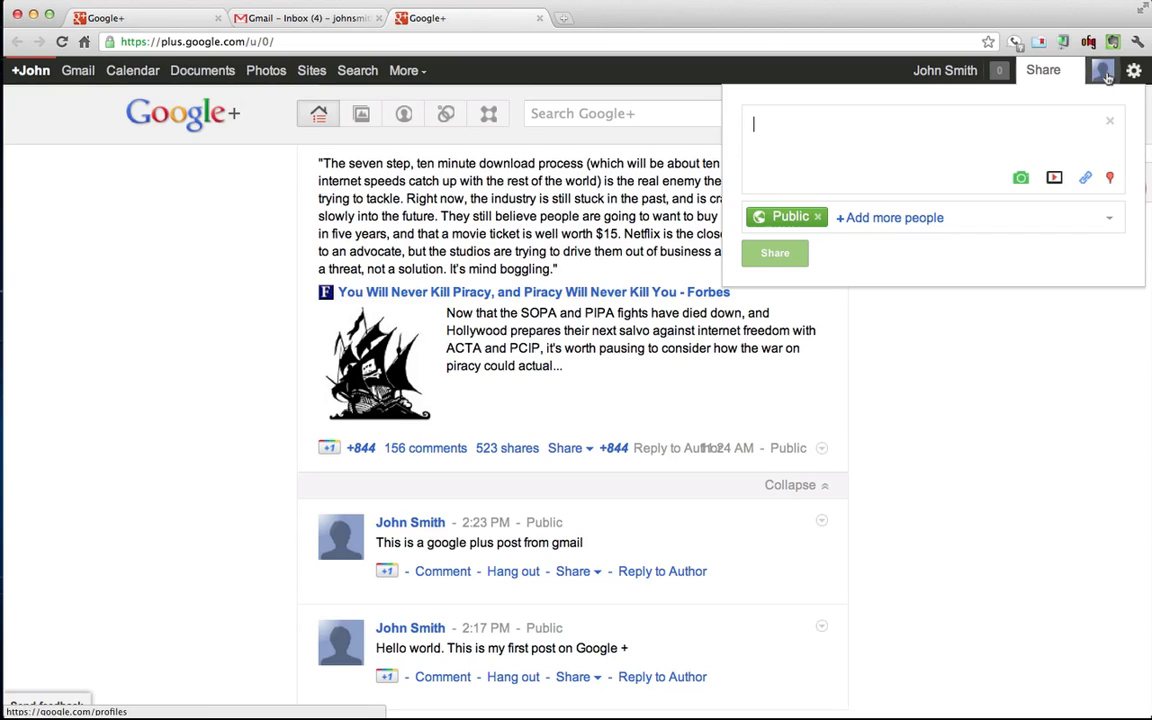
click(1133, 70)
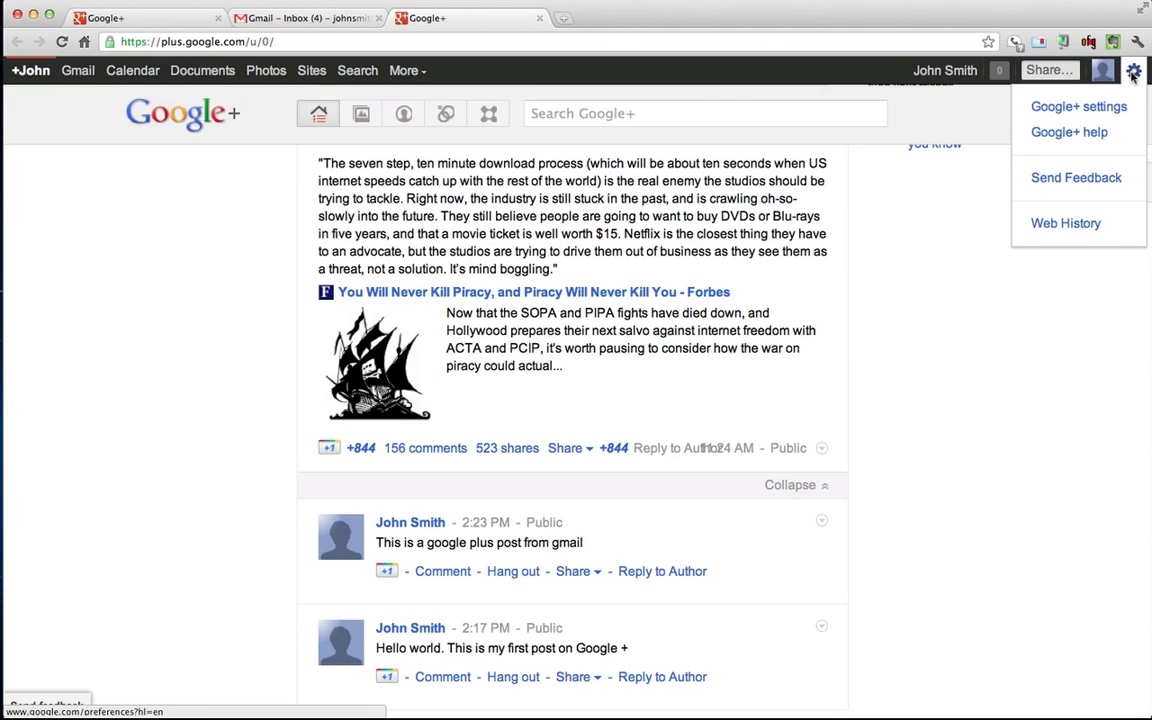
mouse_move(1079, 106)
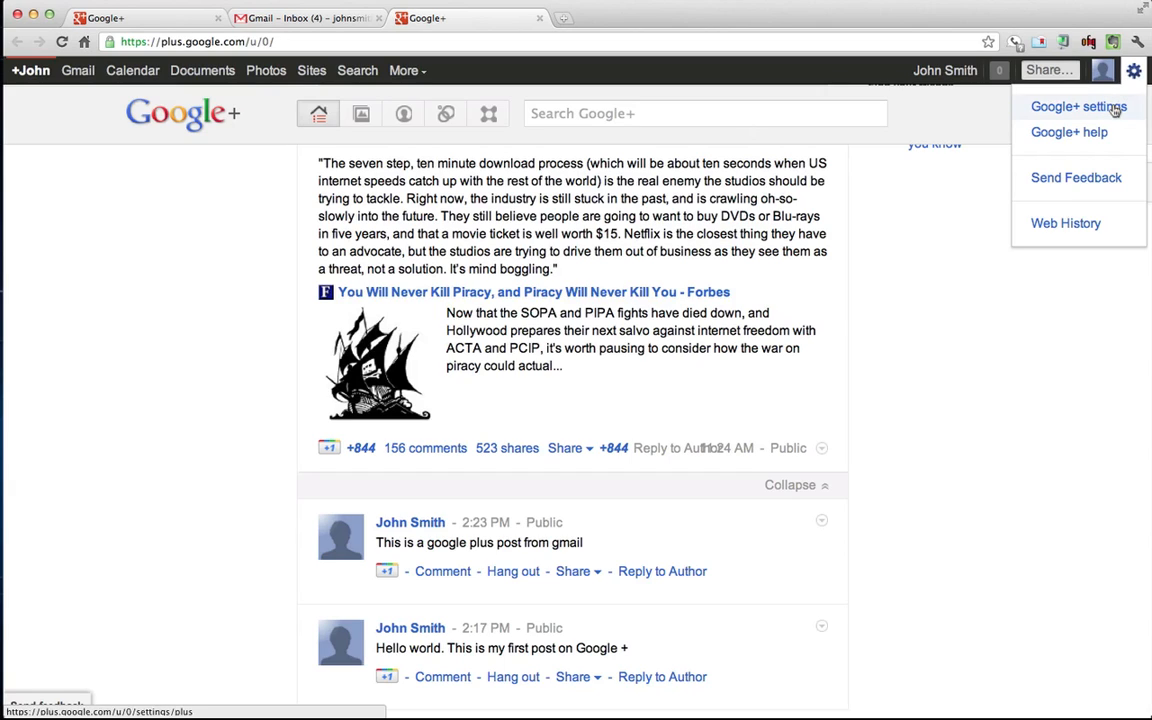